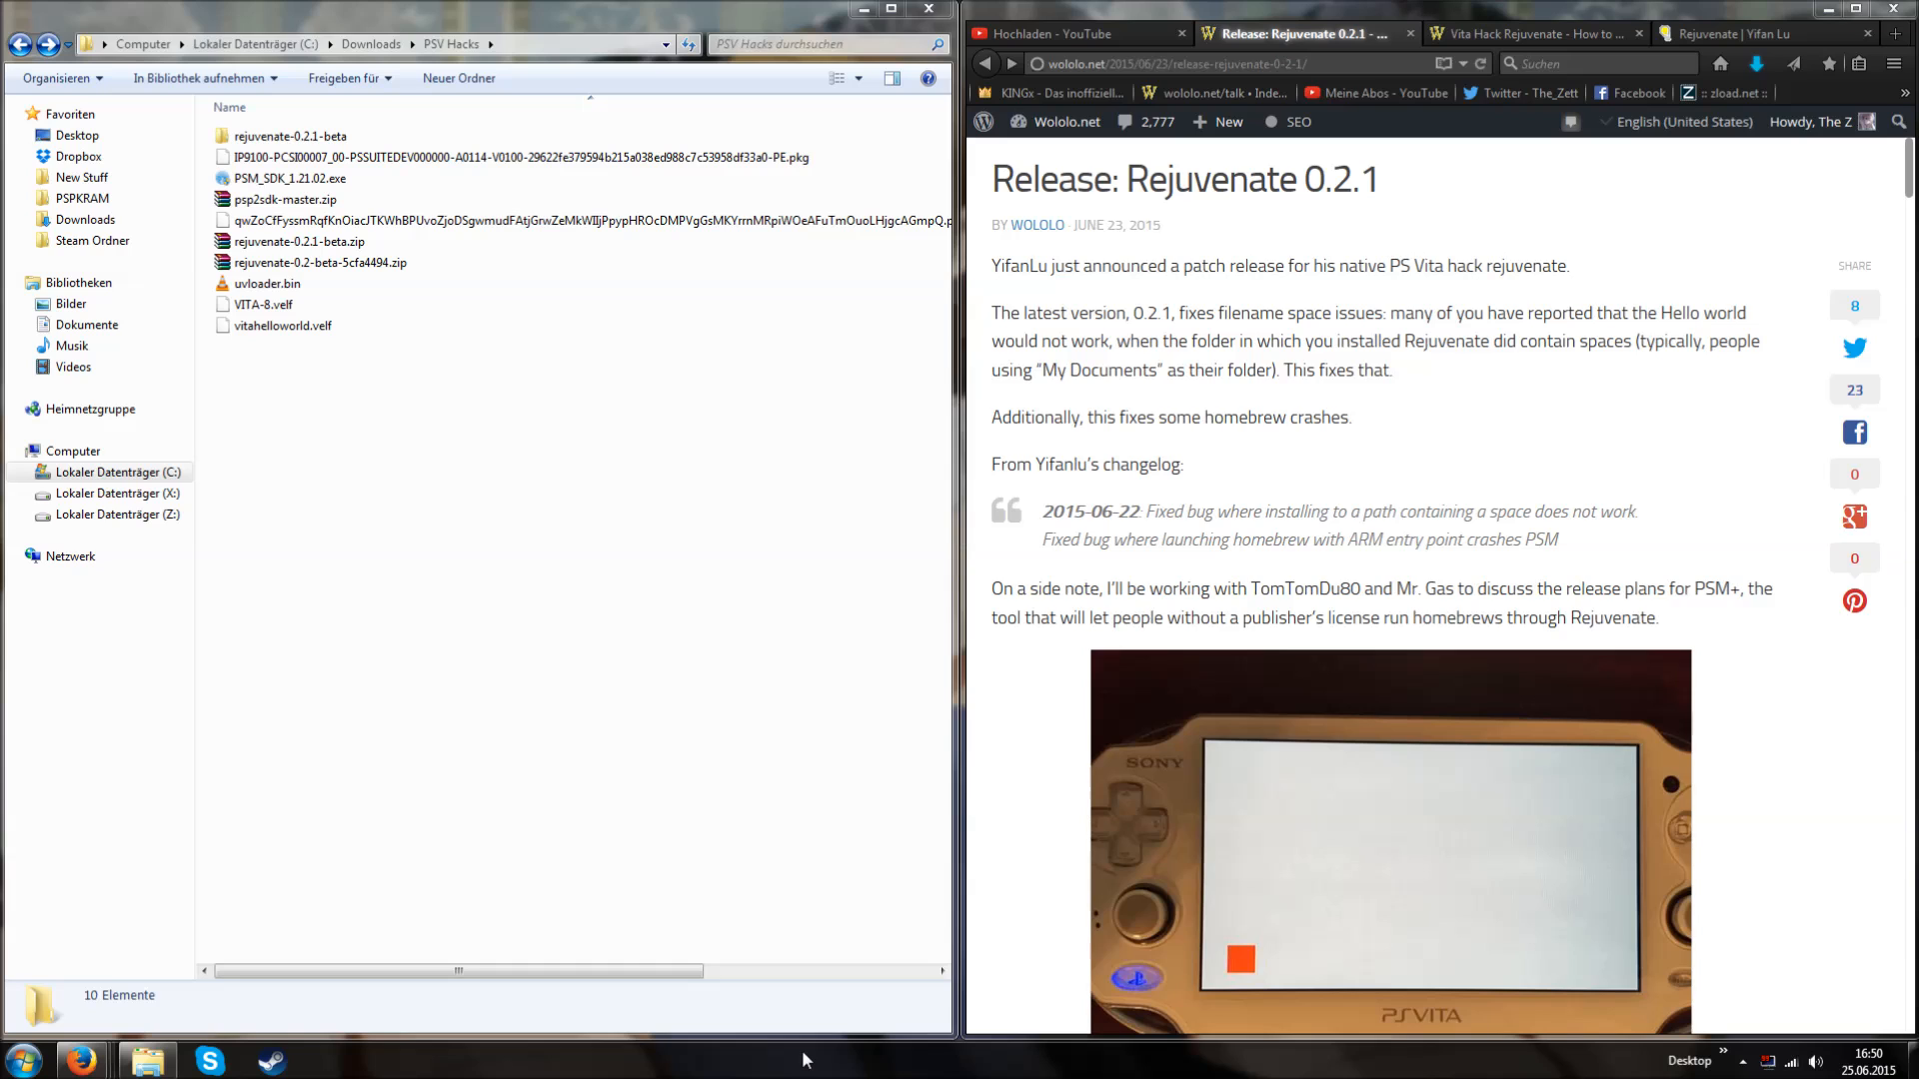
pyautogui.moveTo(1476, 614)
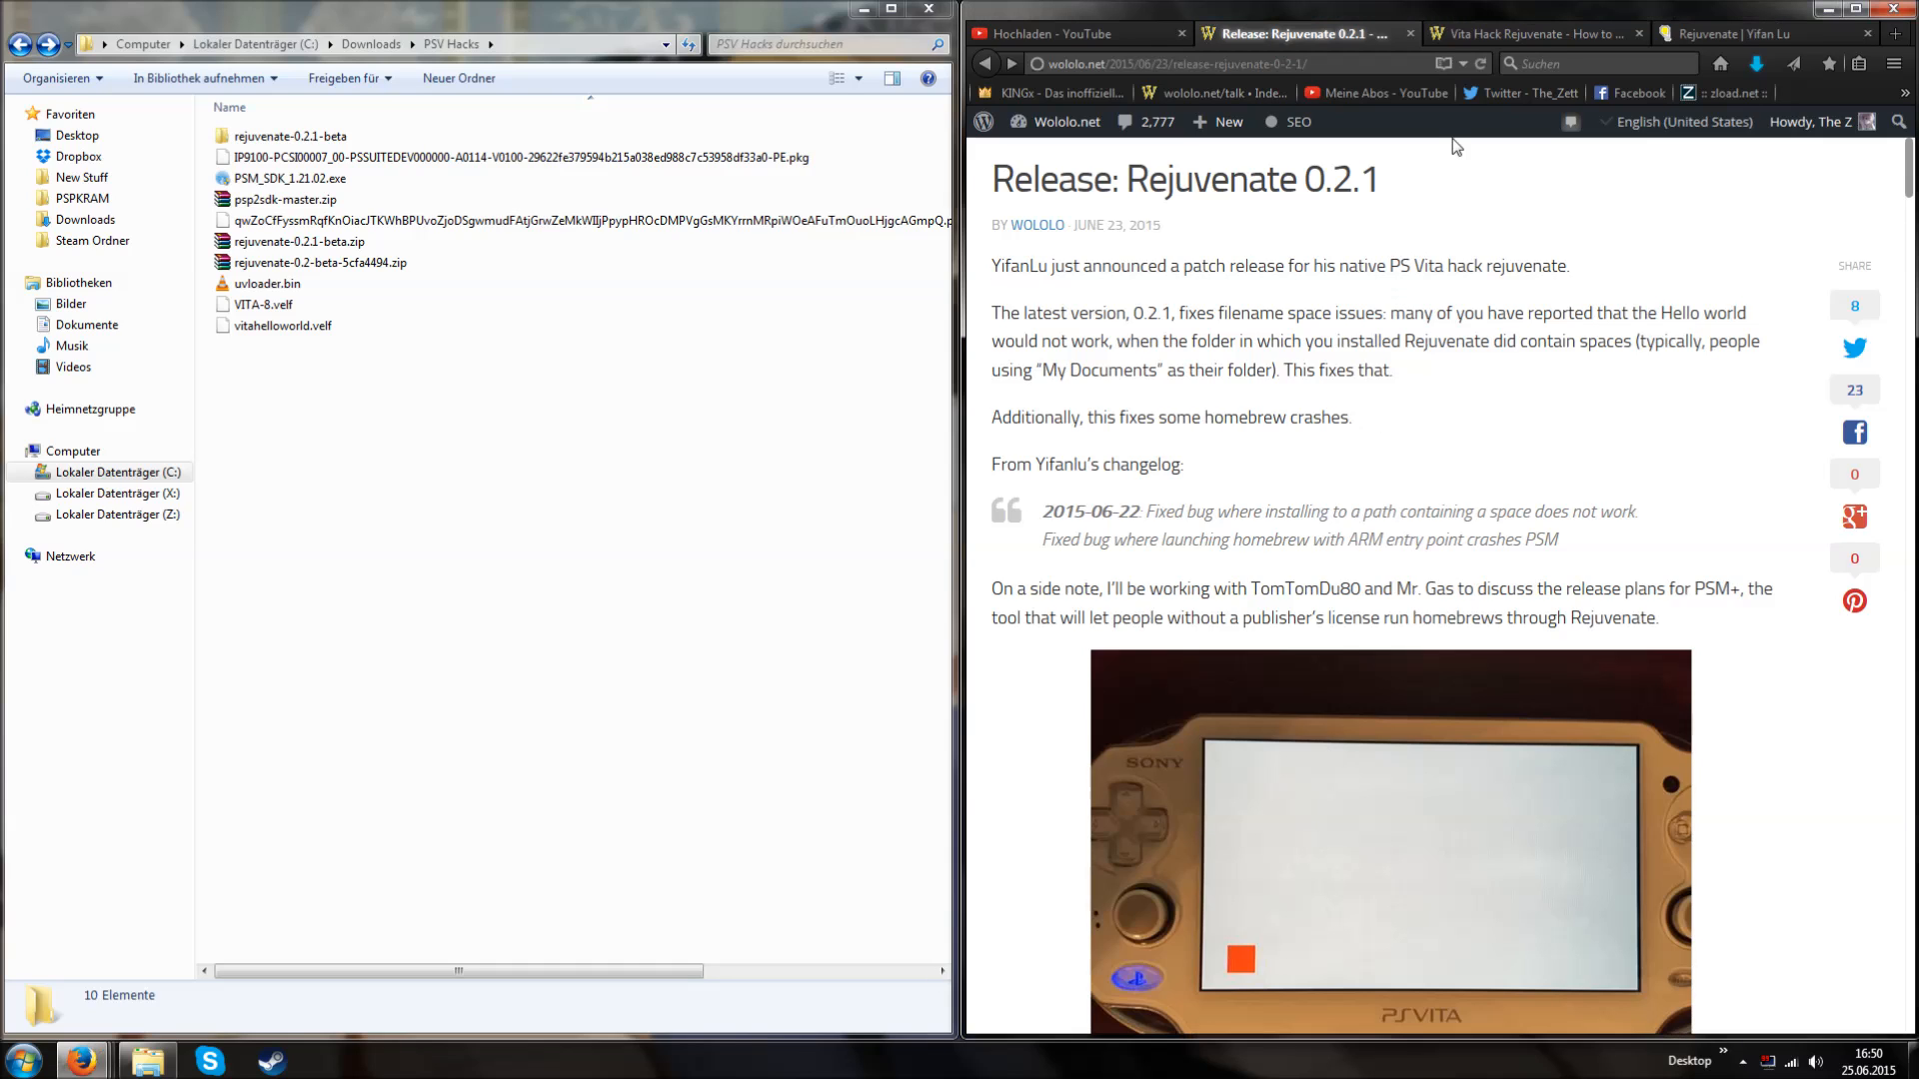
pyautogui.moveTo(1536, 33)
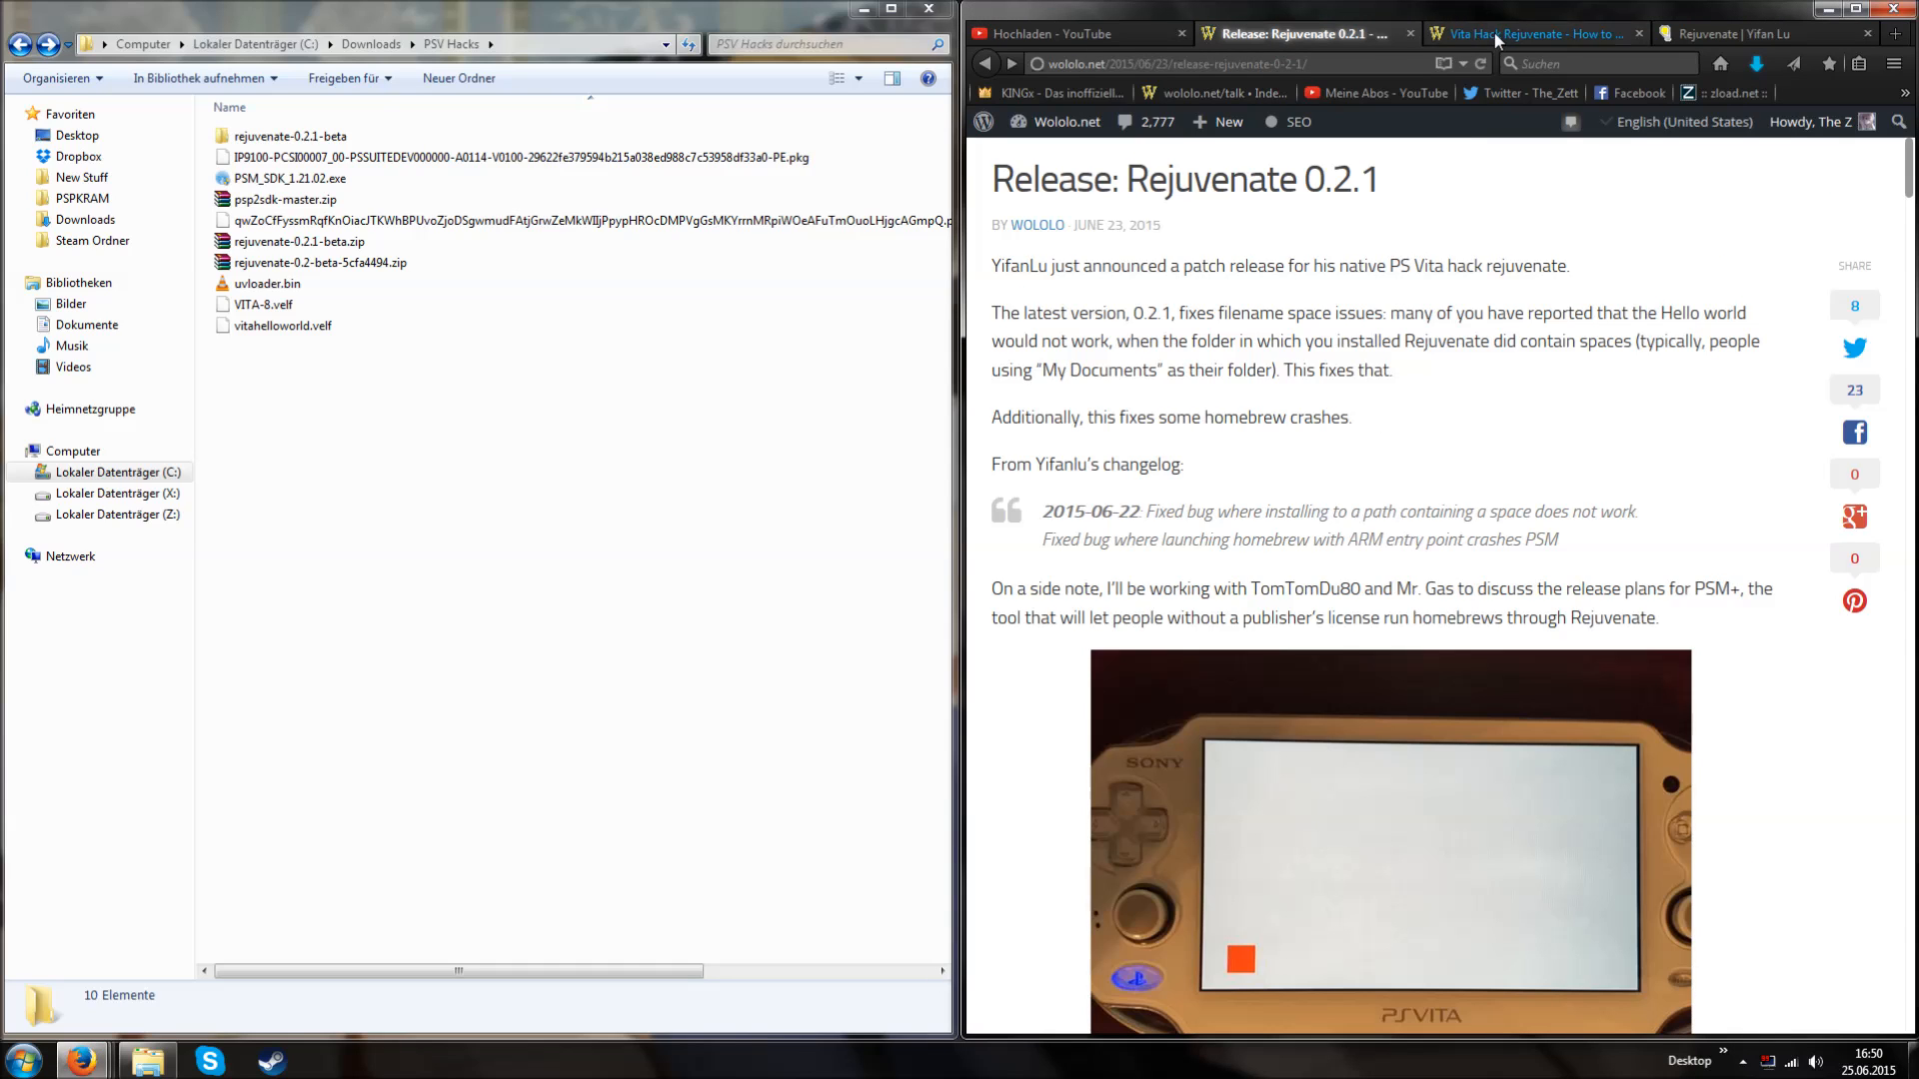
# - Switch to the Rejuvenate 'How to run your first homebrew' guide tab
pyautogui.click(1536, 33)
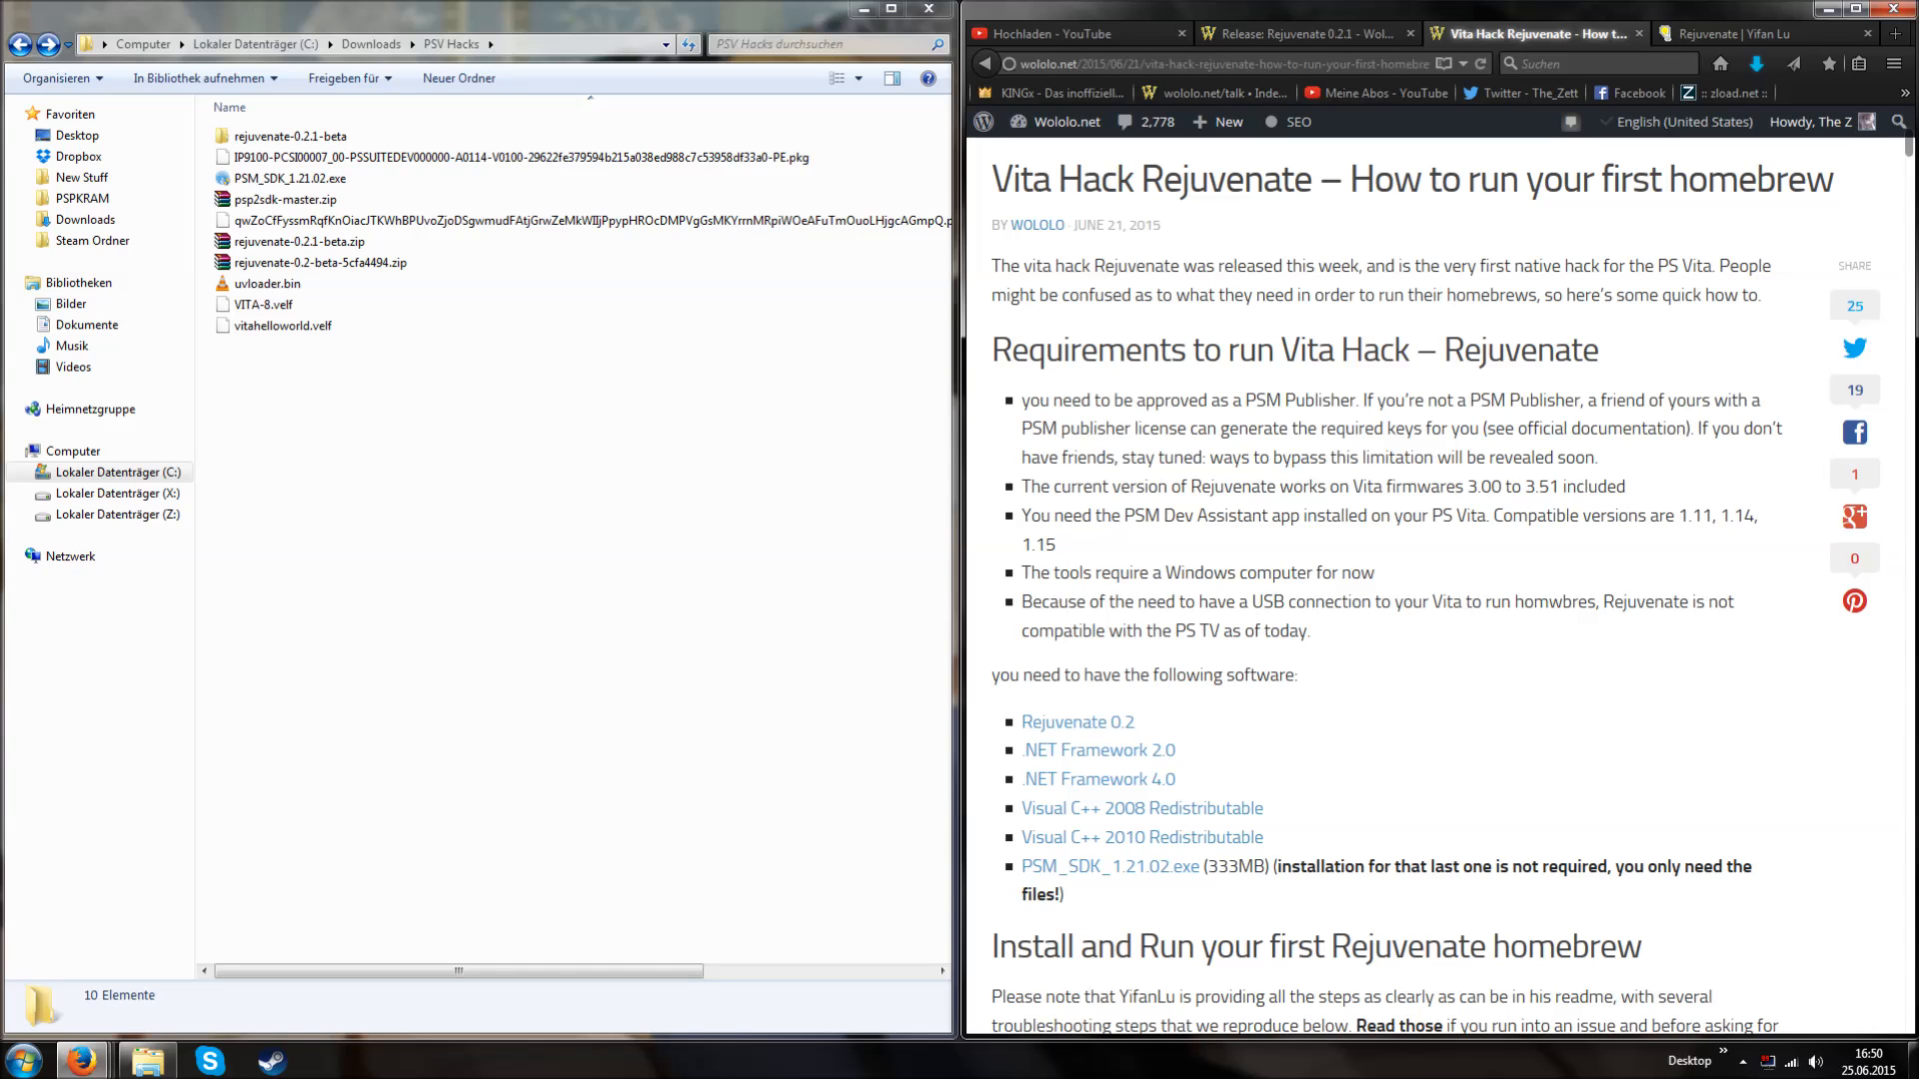
pyautogui.moveTo(1096, 734)
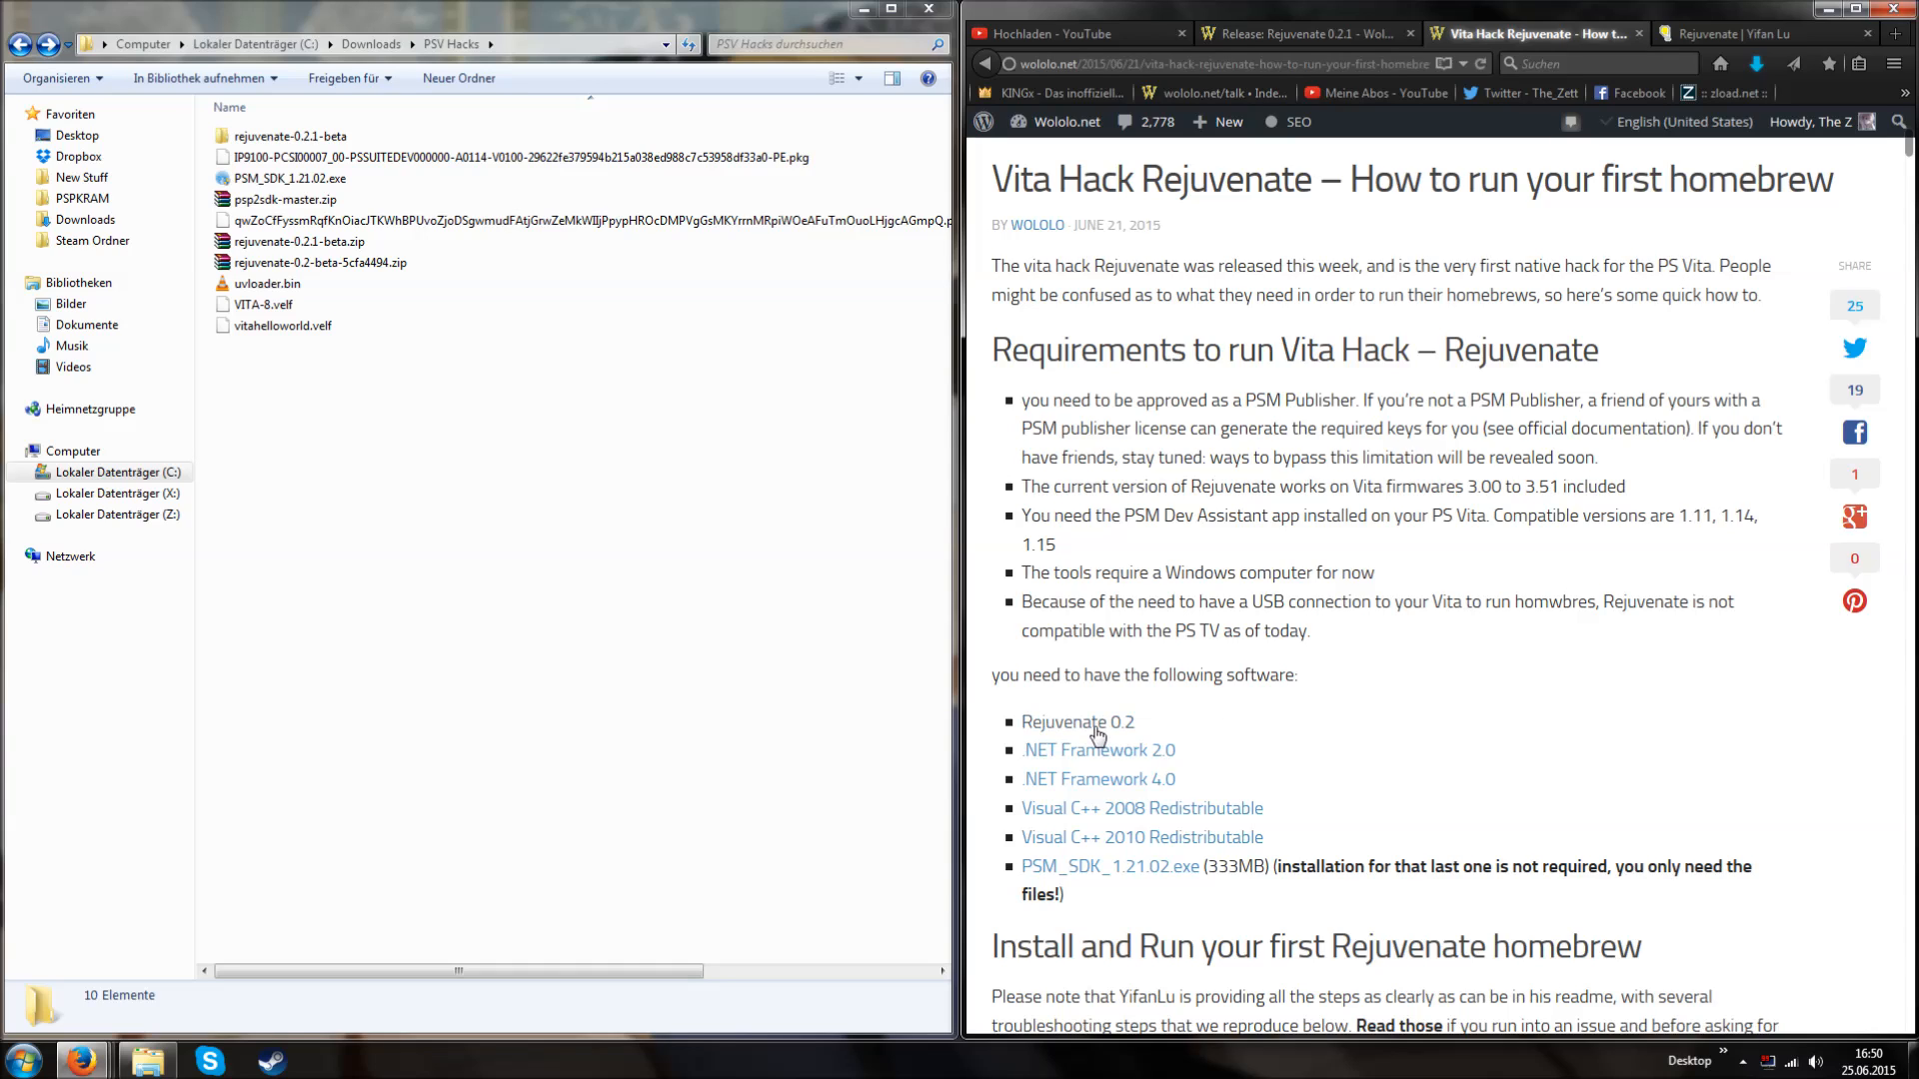
pyautogui.moveTo(1276, 720)
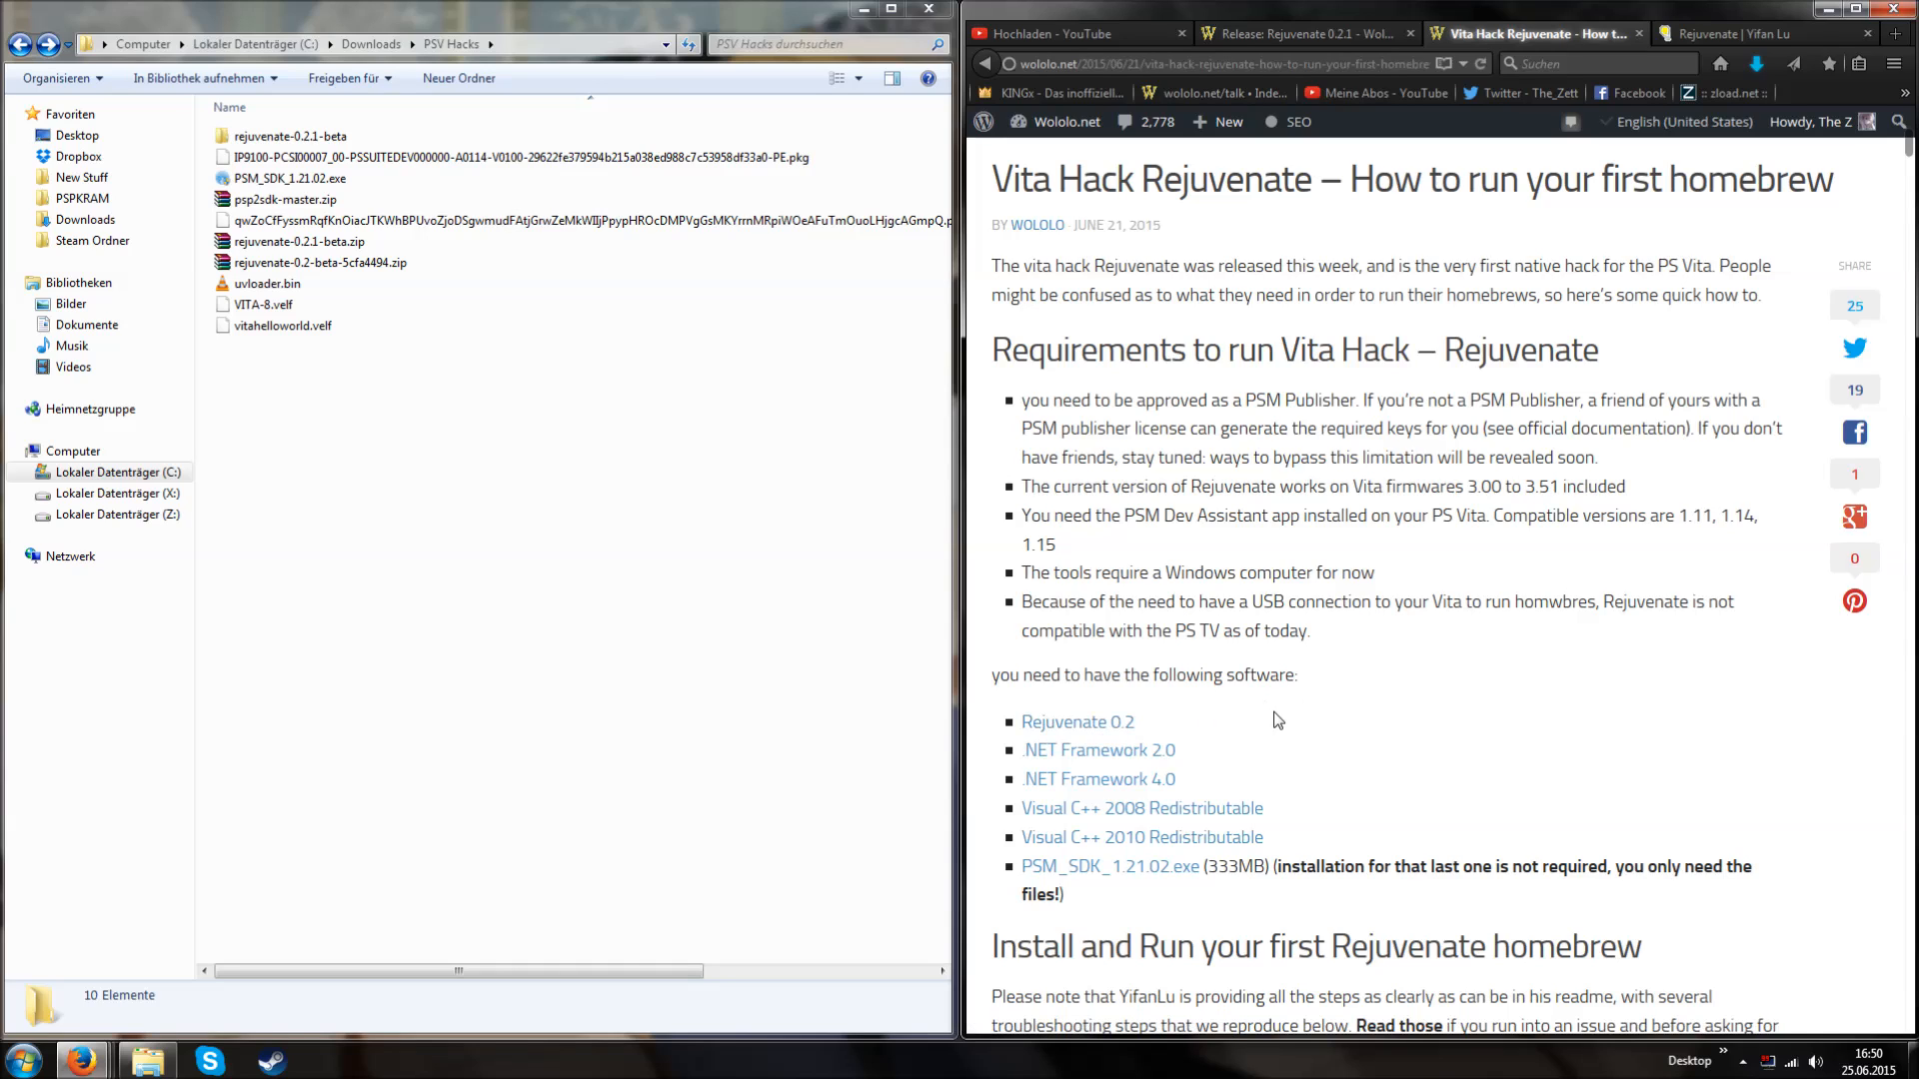
pyautogui.moveTo(1238, 720)
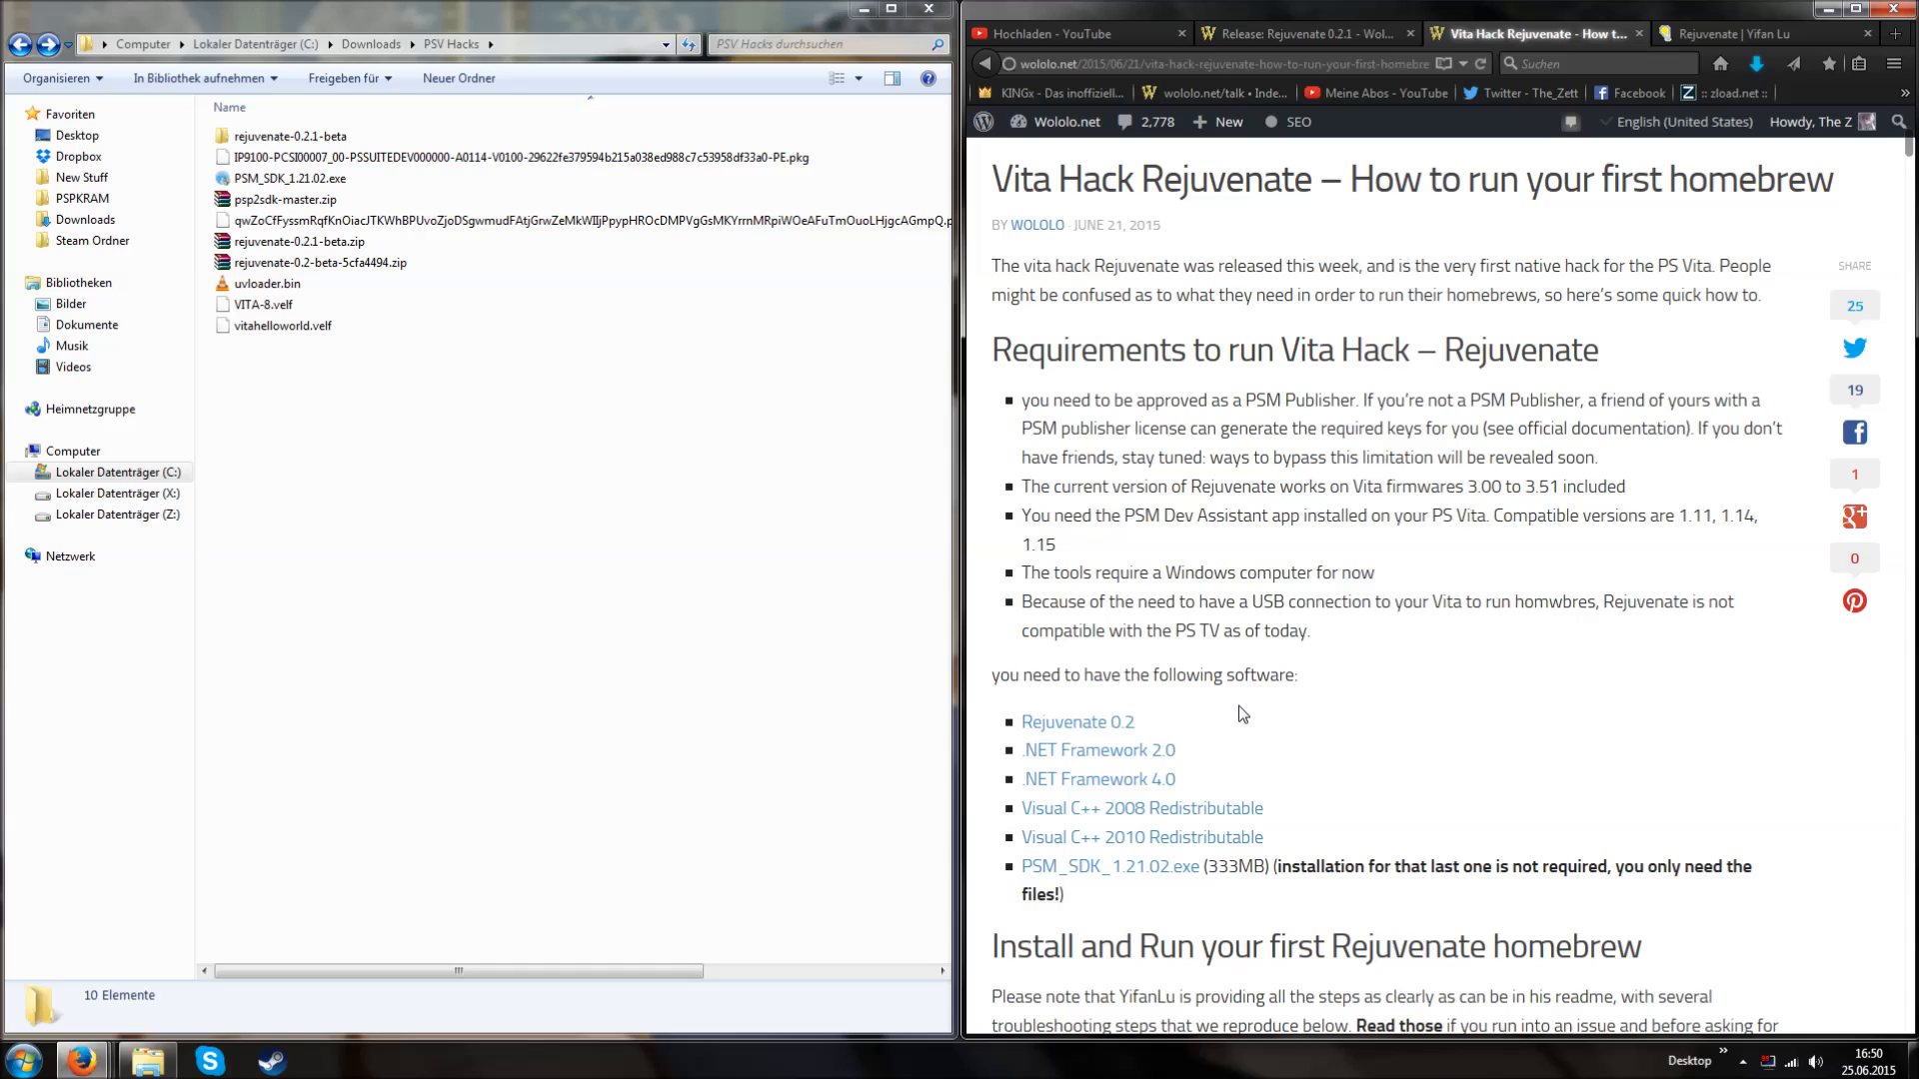
pyautogui.moveTo(1255, 714)
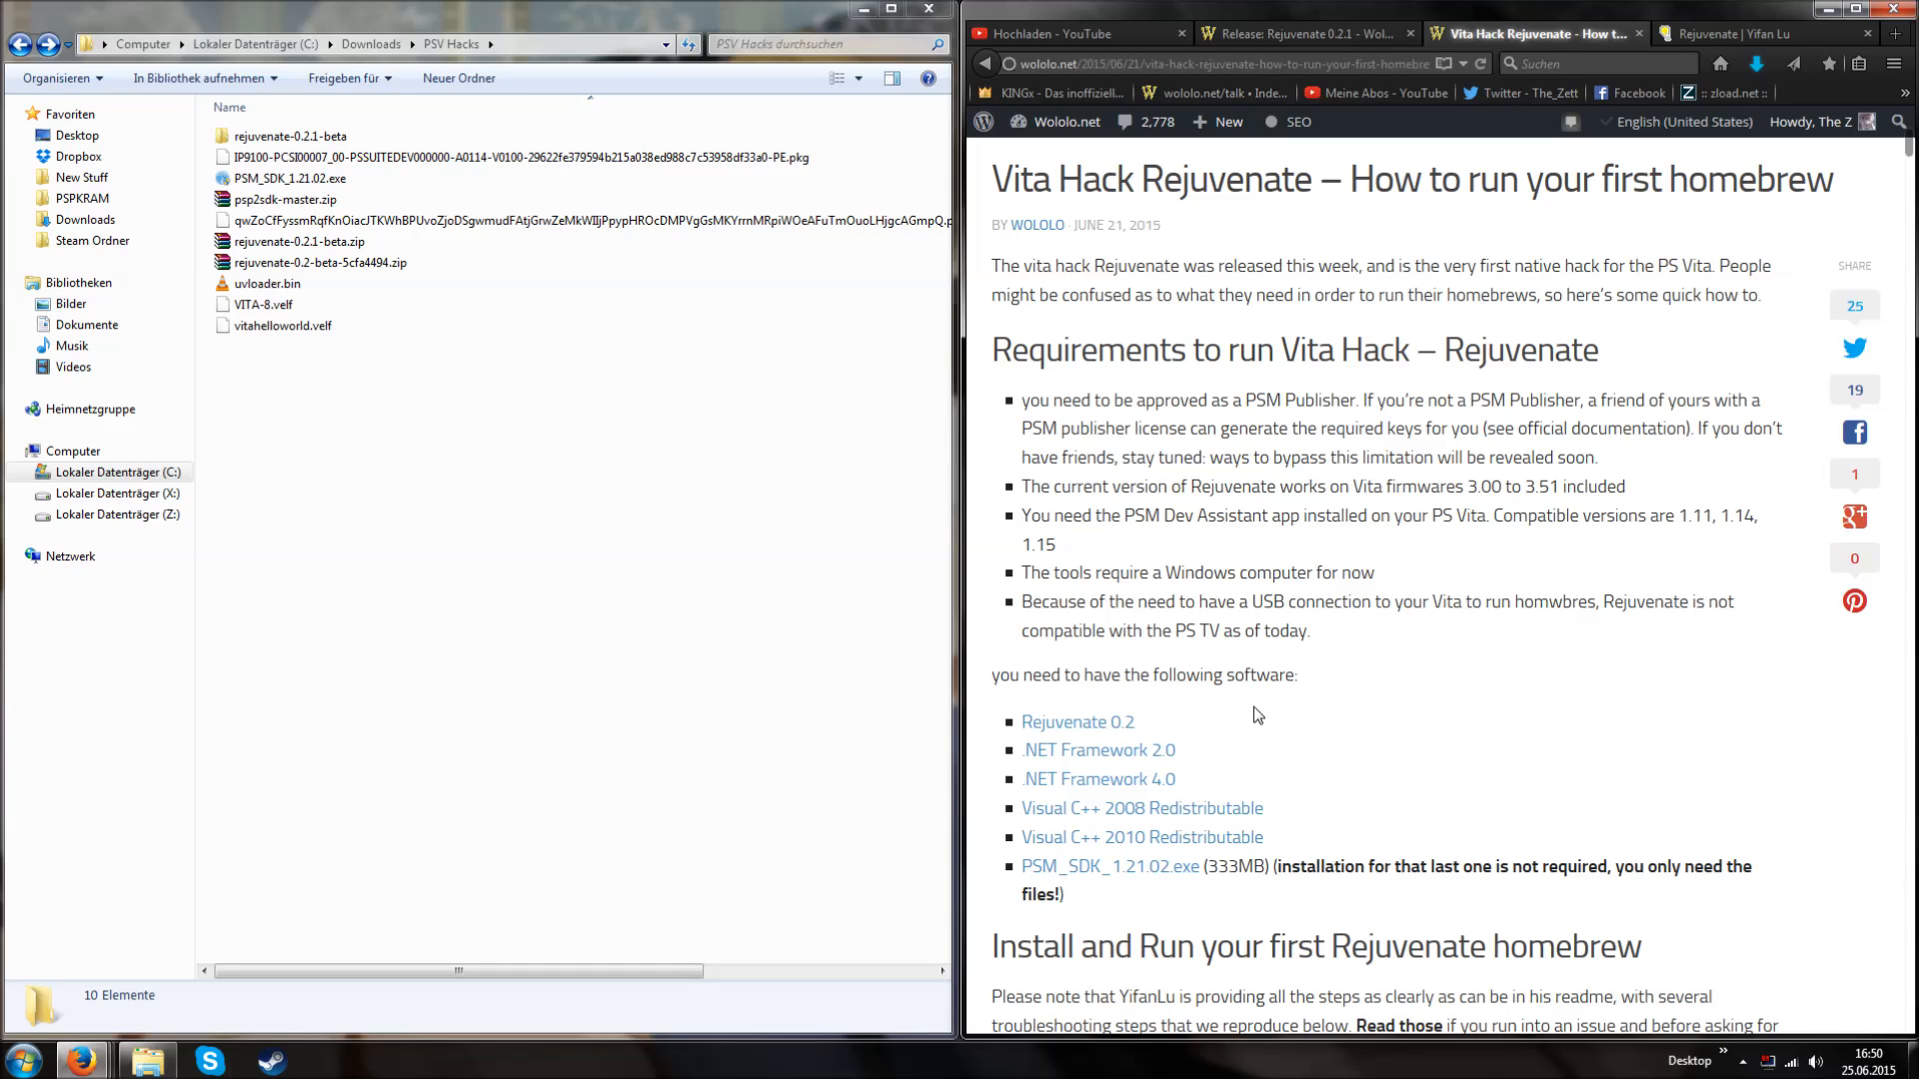
pyautogui.moveTo(1276, 715)
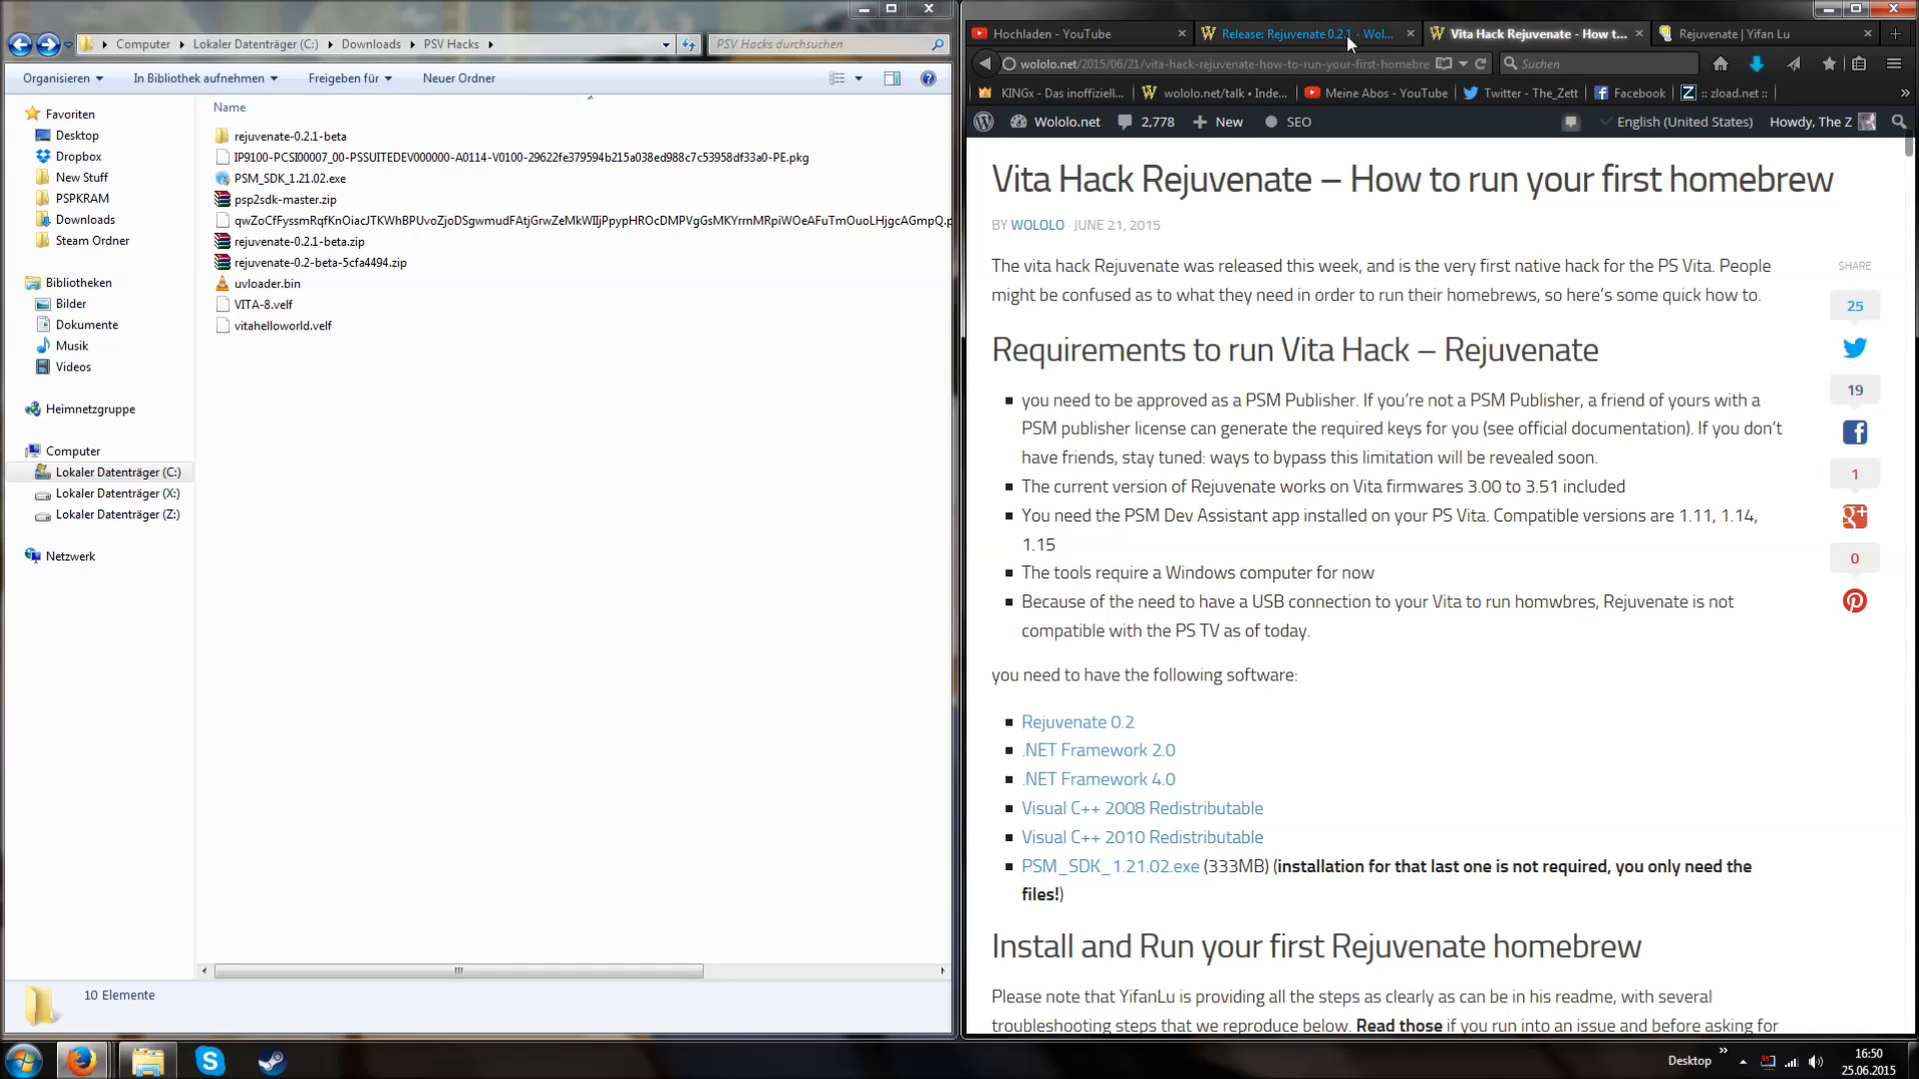
pyautogui.moveTo(1118, 753)
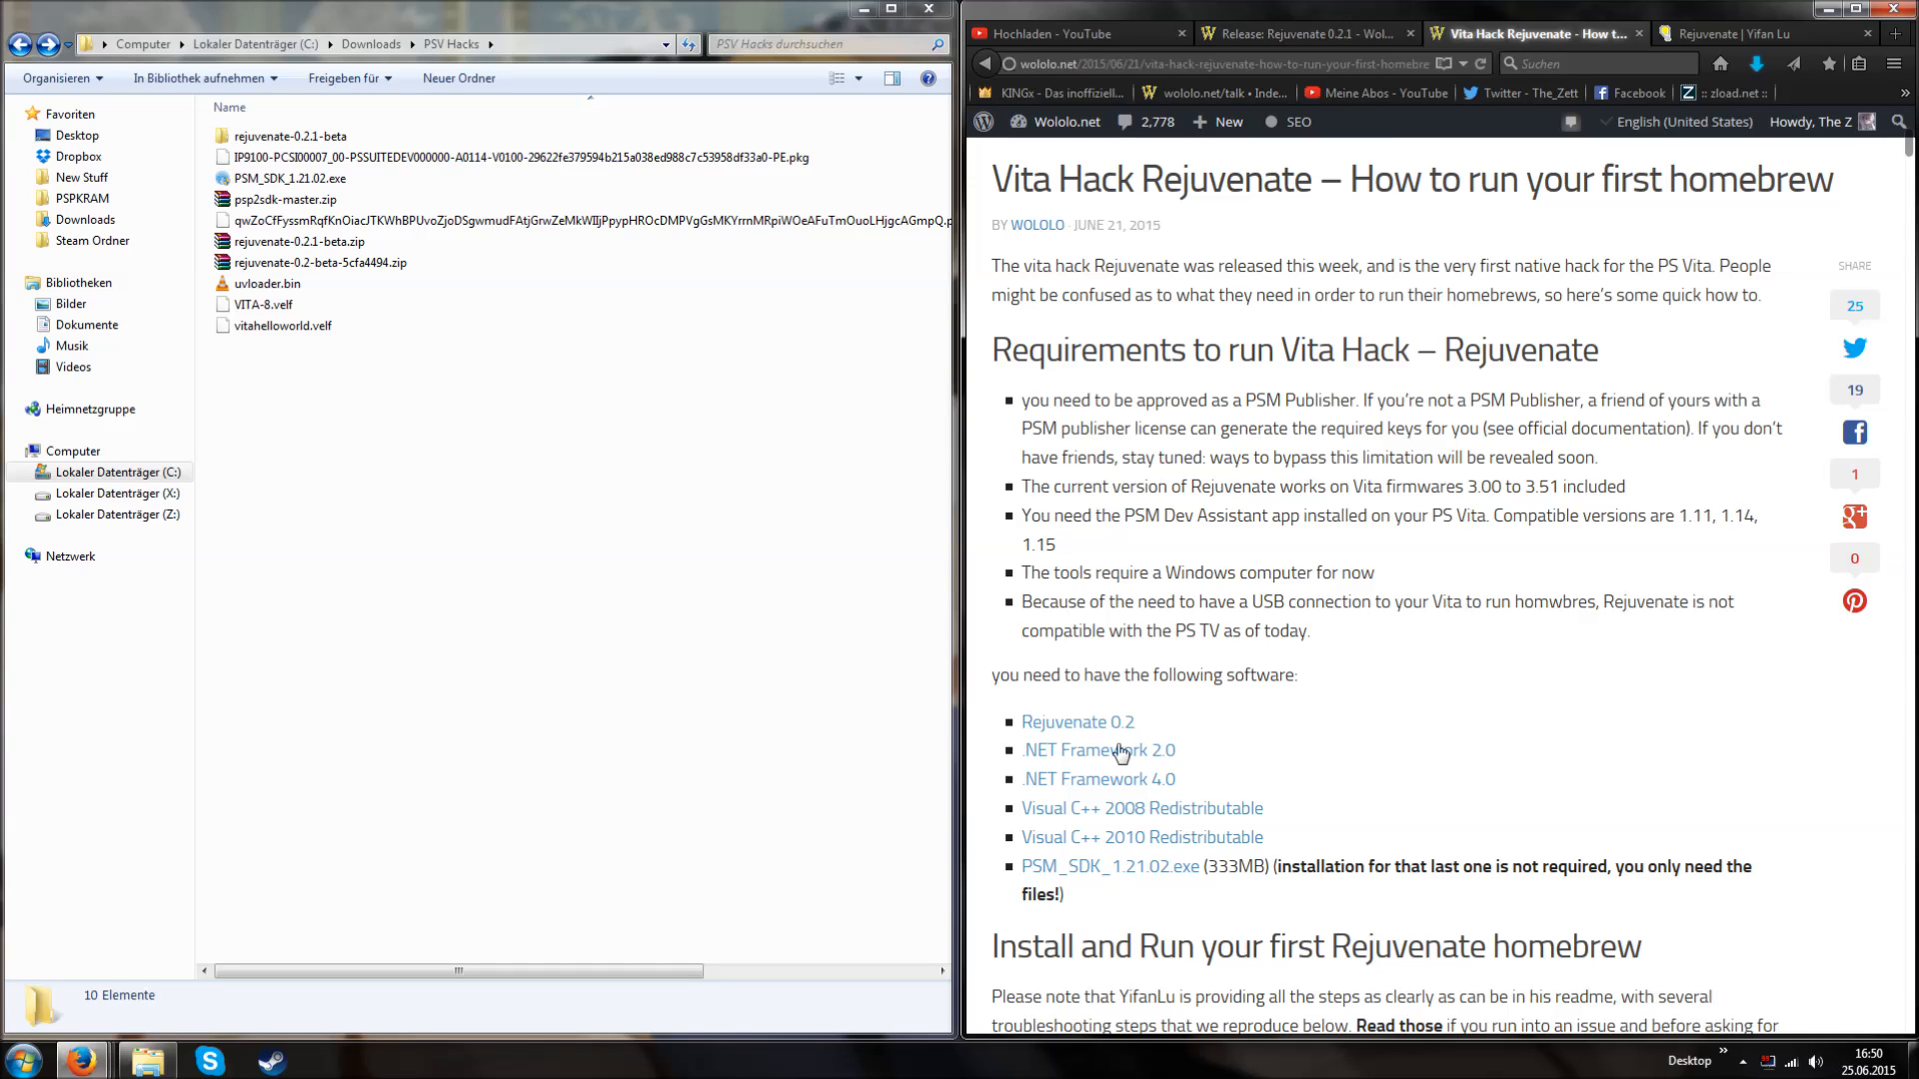
pyautogui.moveTo(1298, 738)
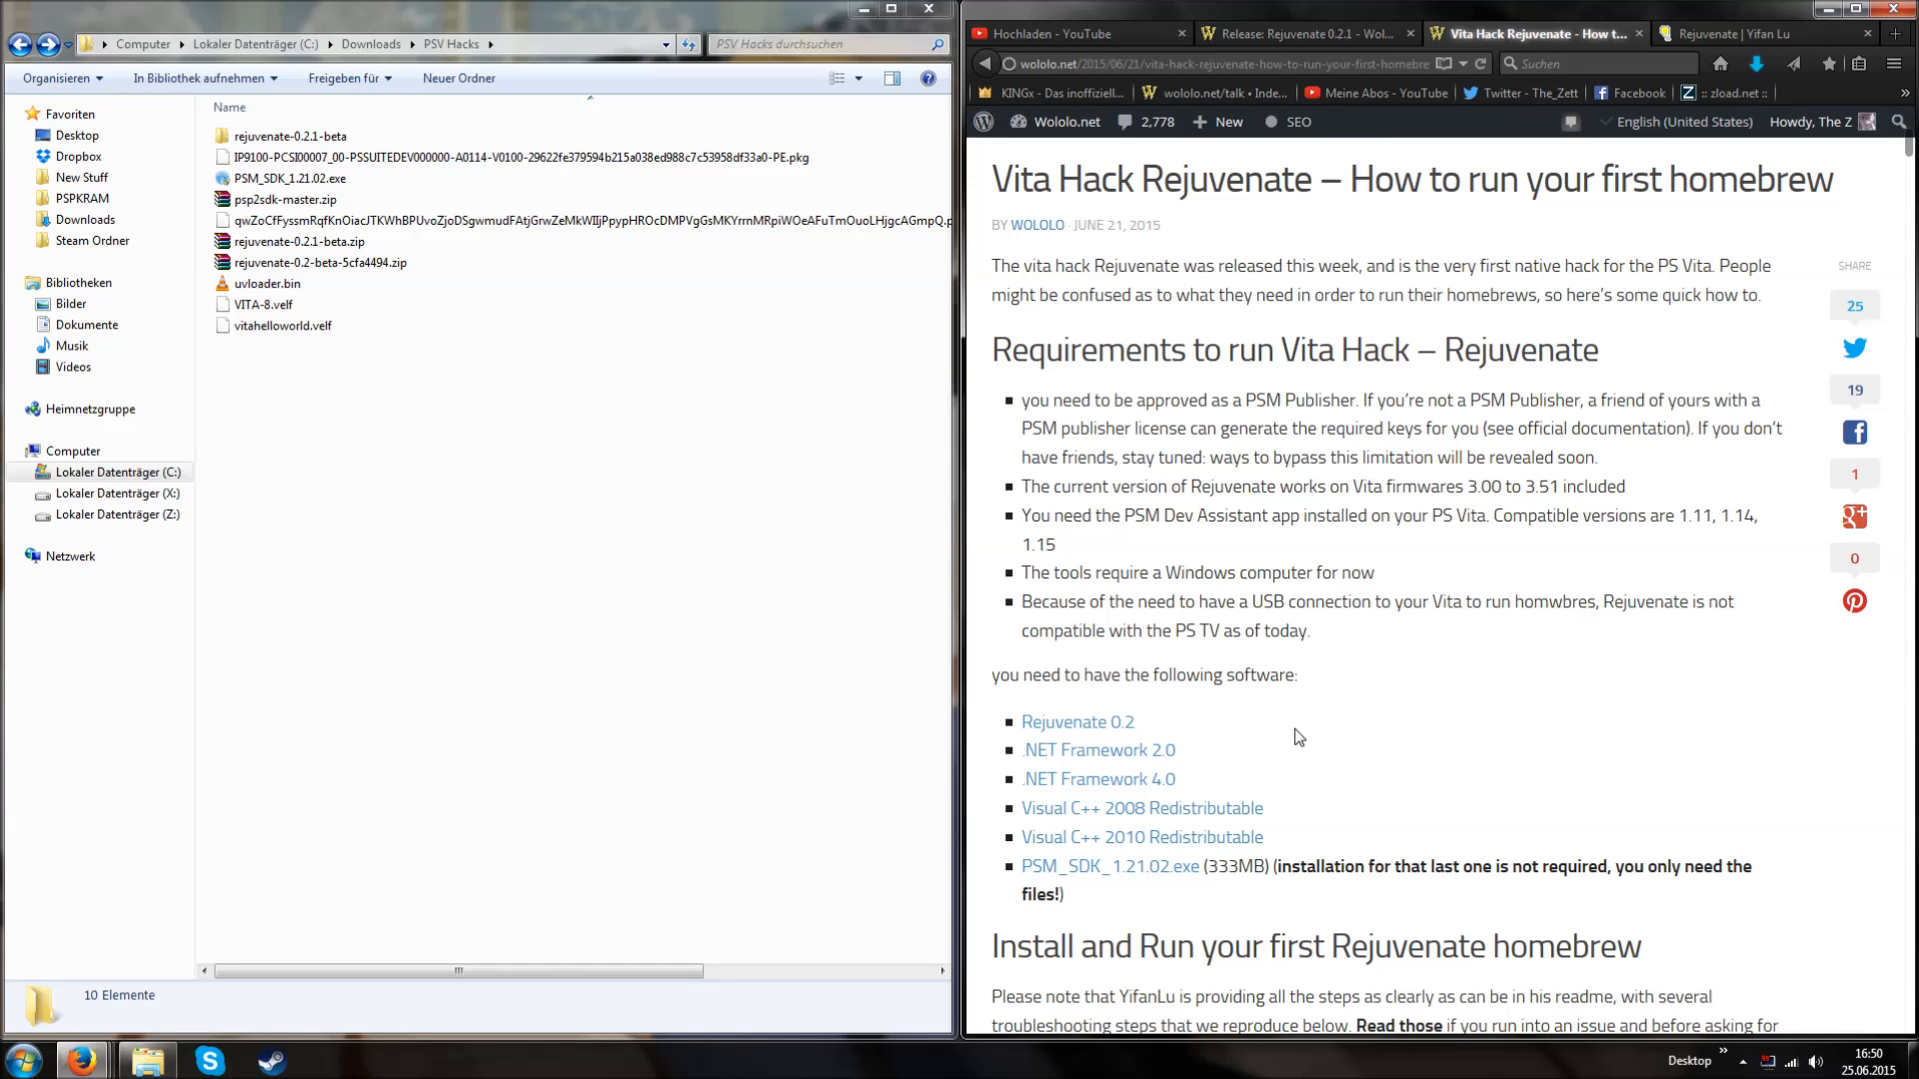
pyautogui.moveTo(1101, 801)
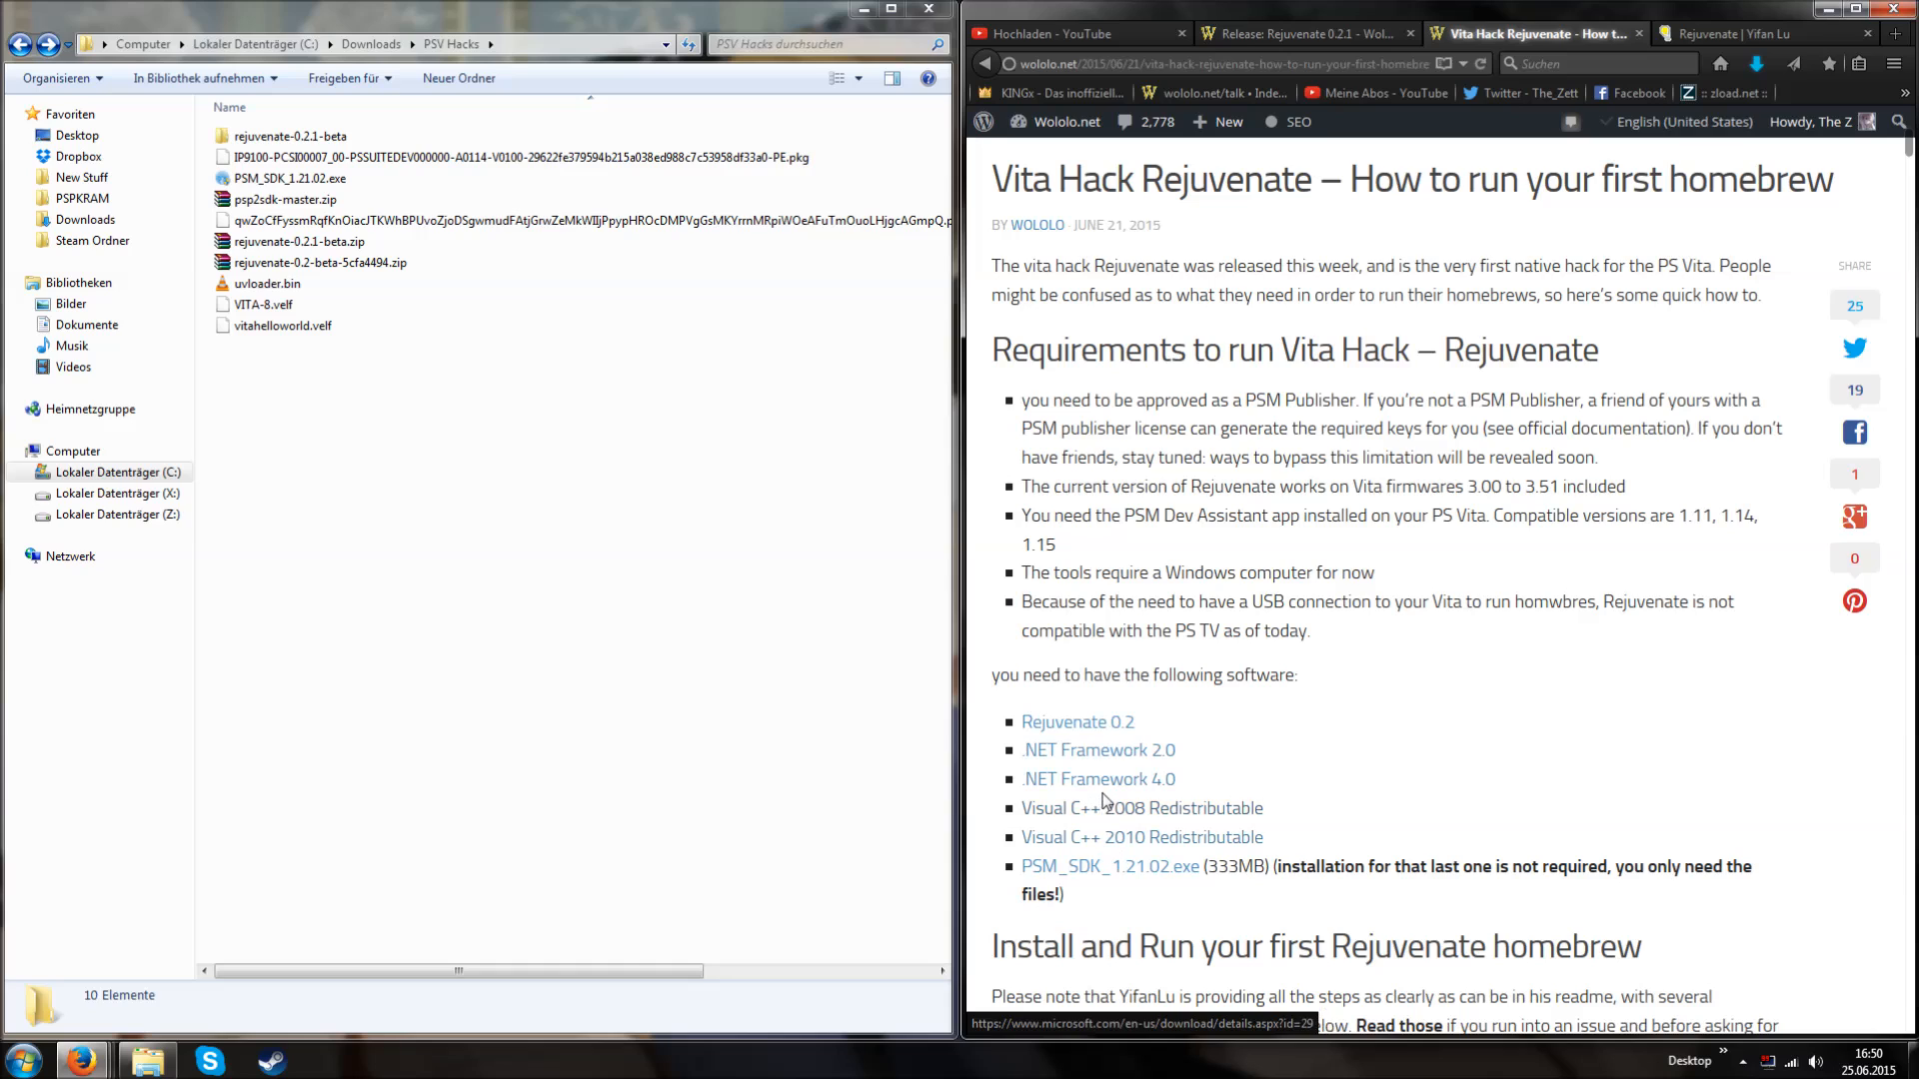
pyautogui.moveTo(1282, 724)
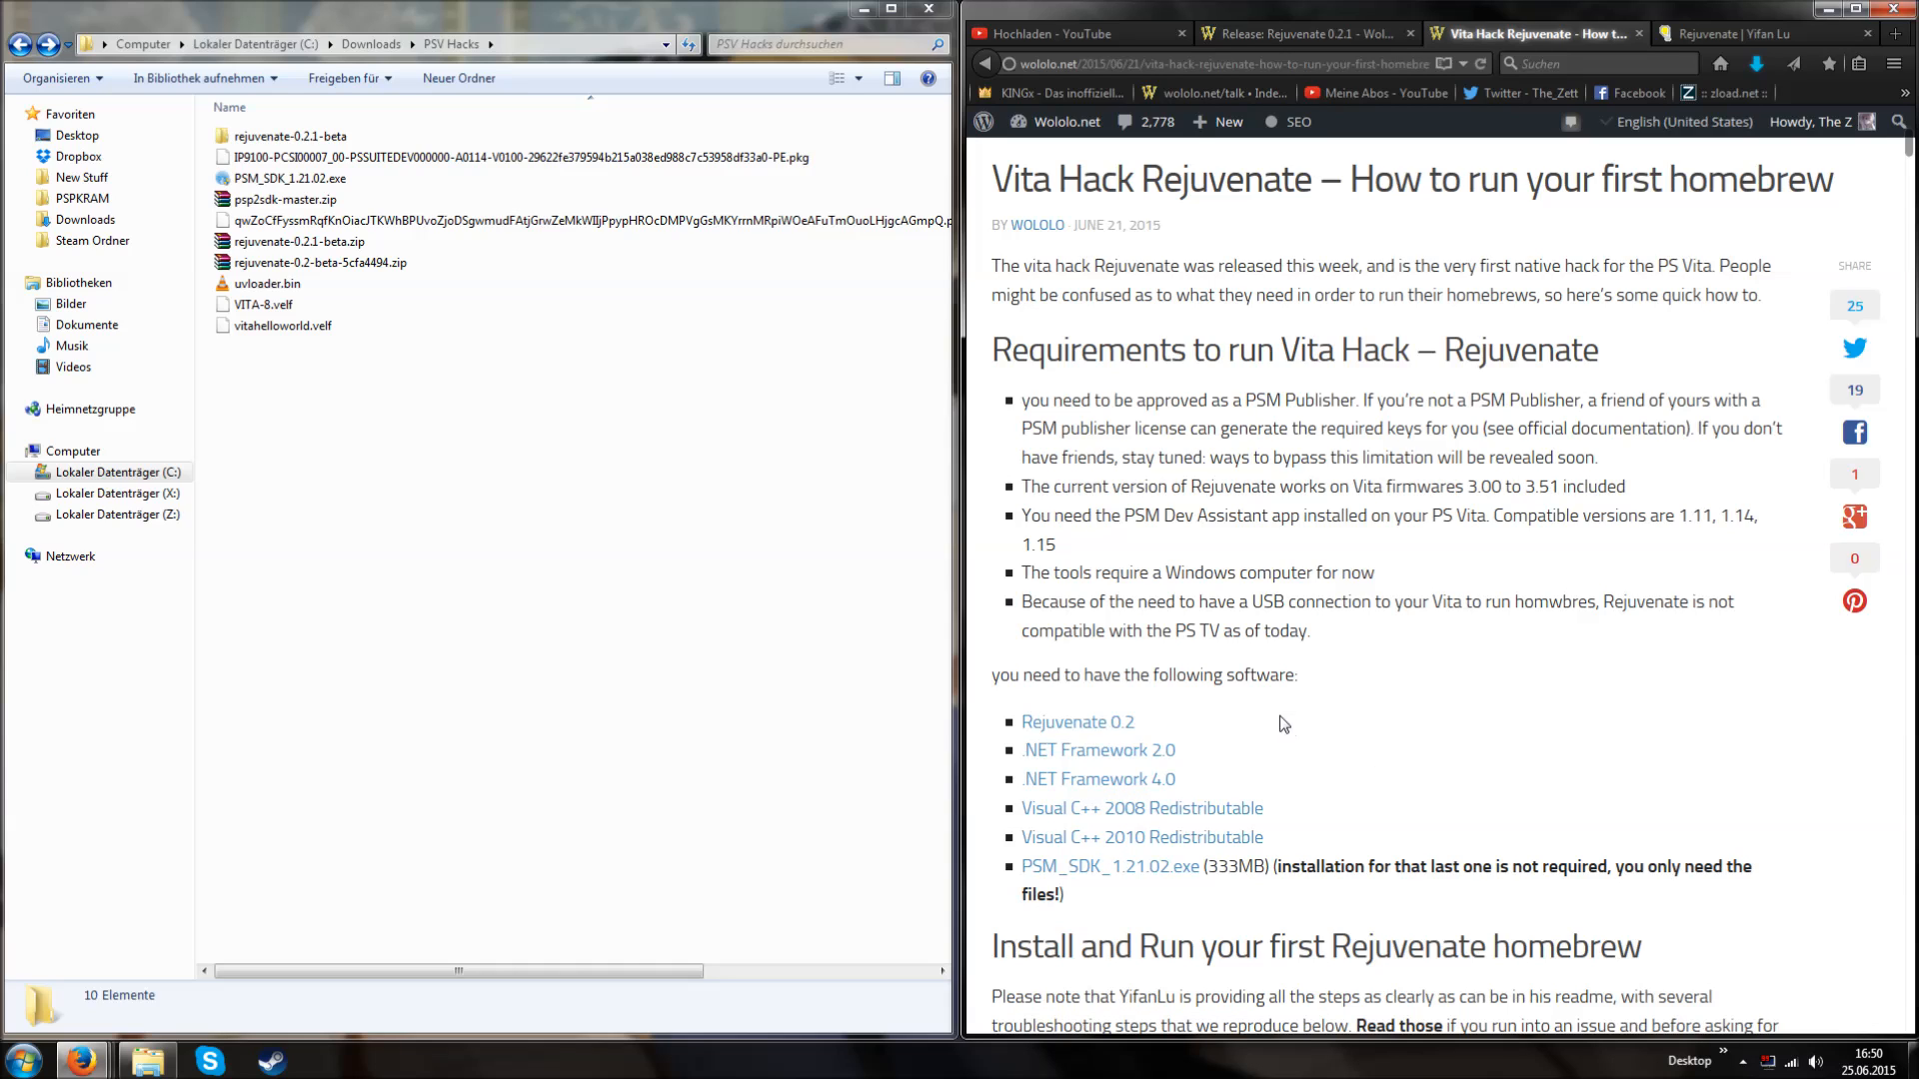
# - Download the Rejuvenate 0.2.1 beta zip from Yifan Lu's page, then close the download tab
pyautogui.click(1297, 33)
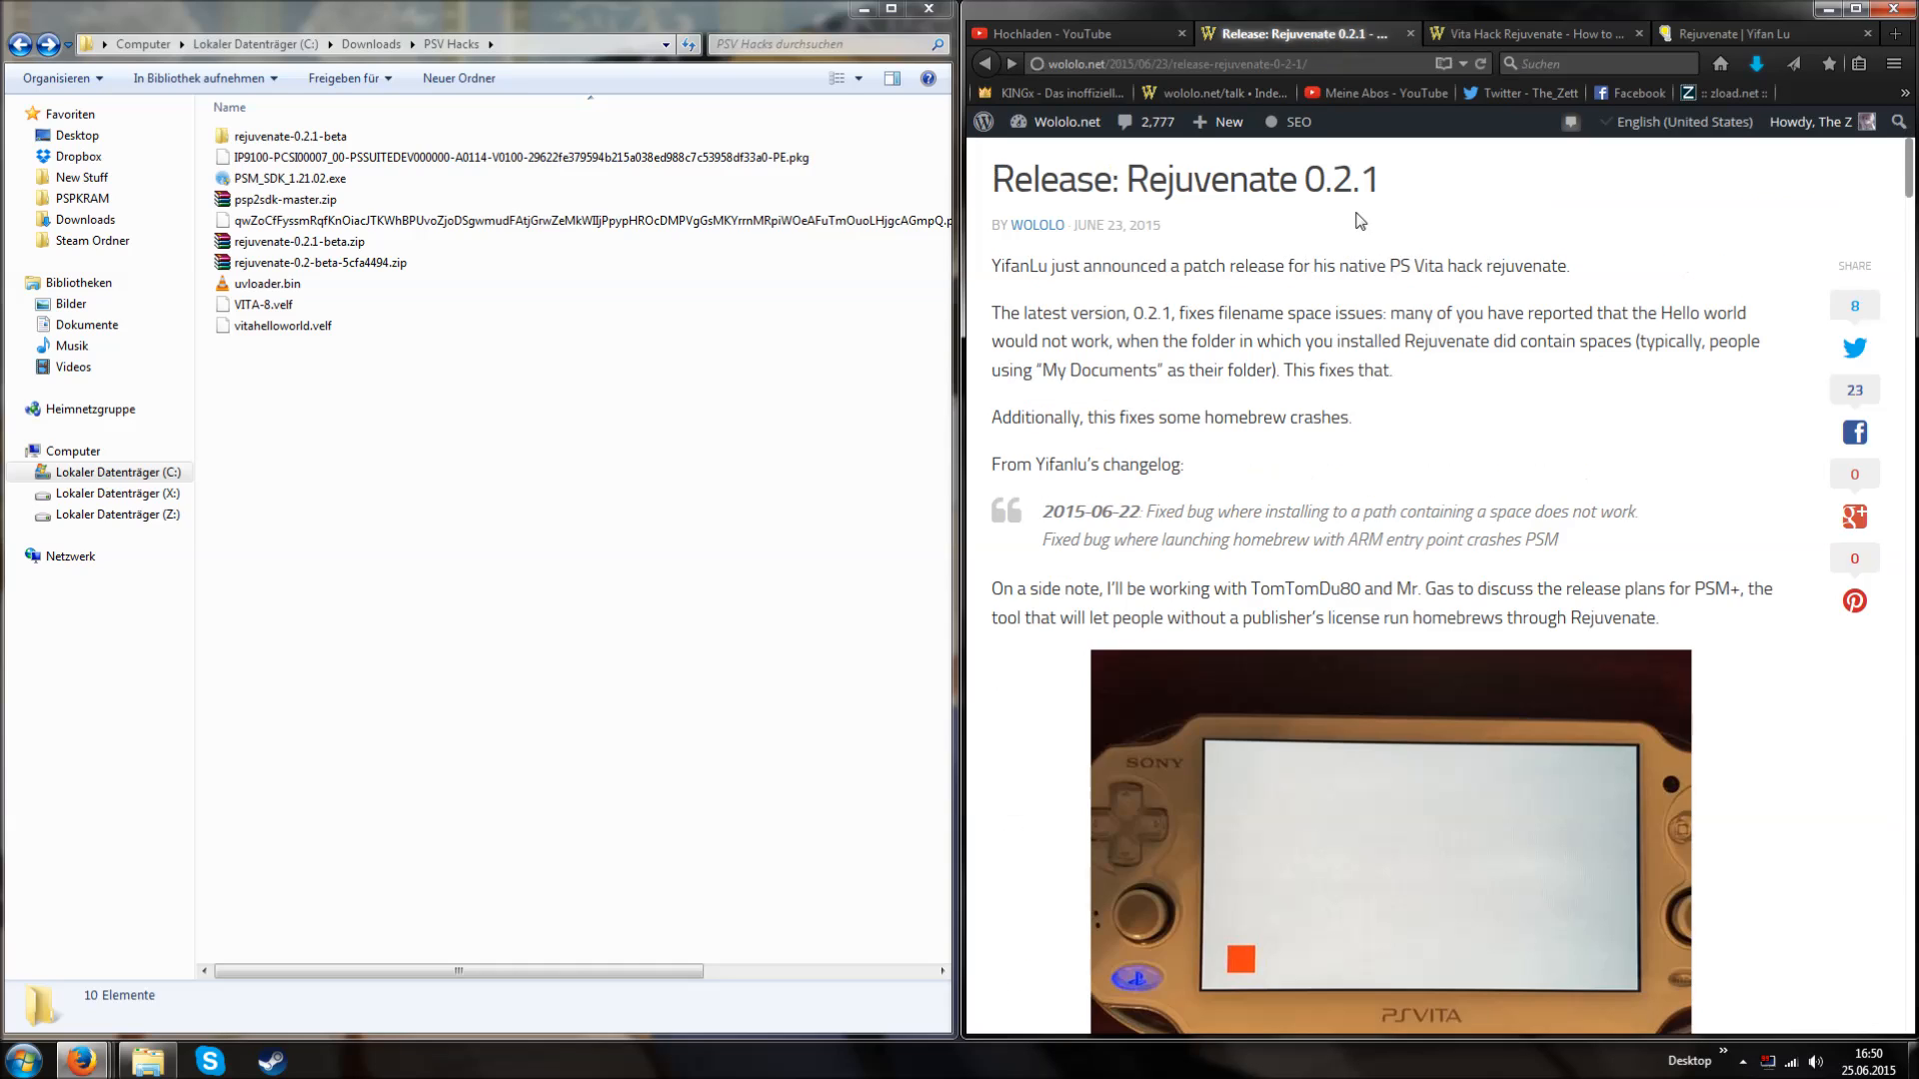
pyautogui.moveTo(1762, 33)
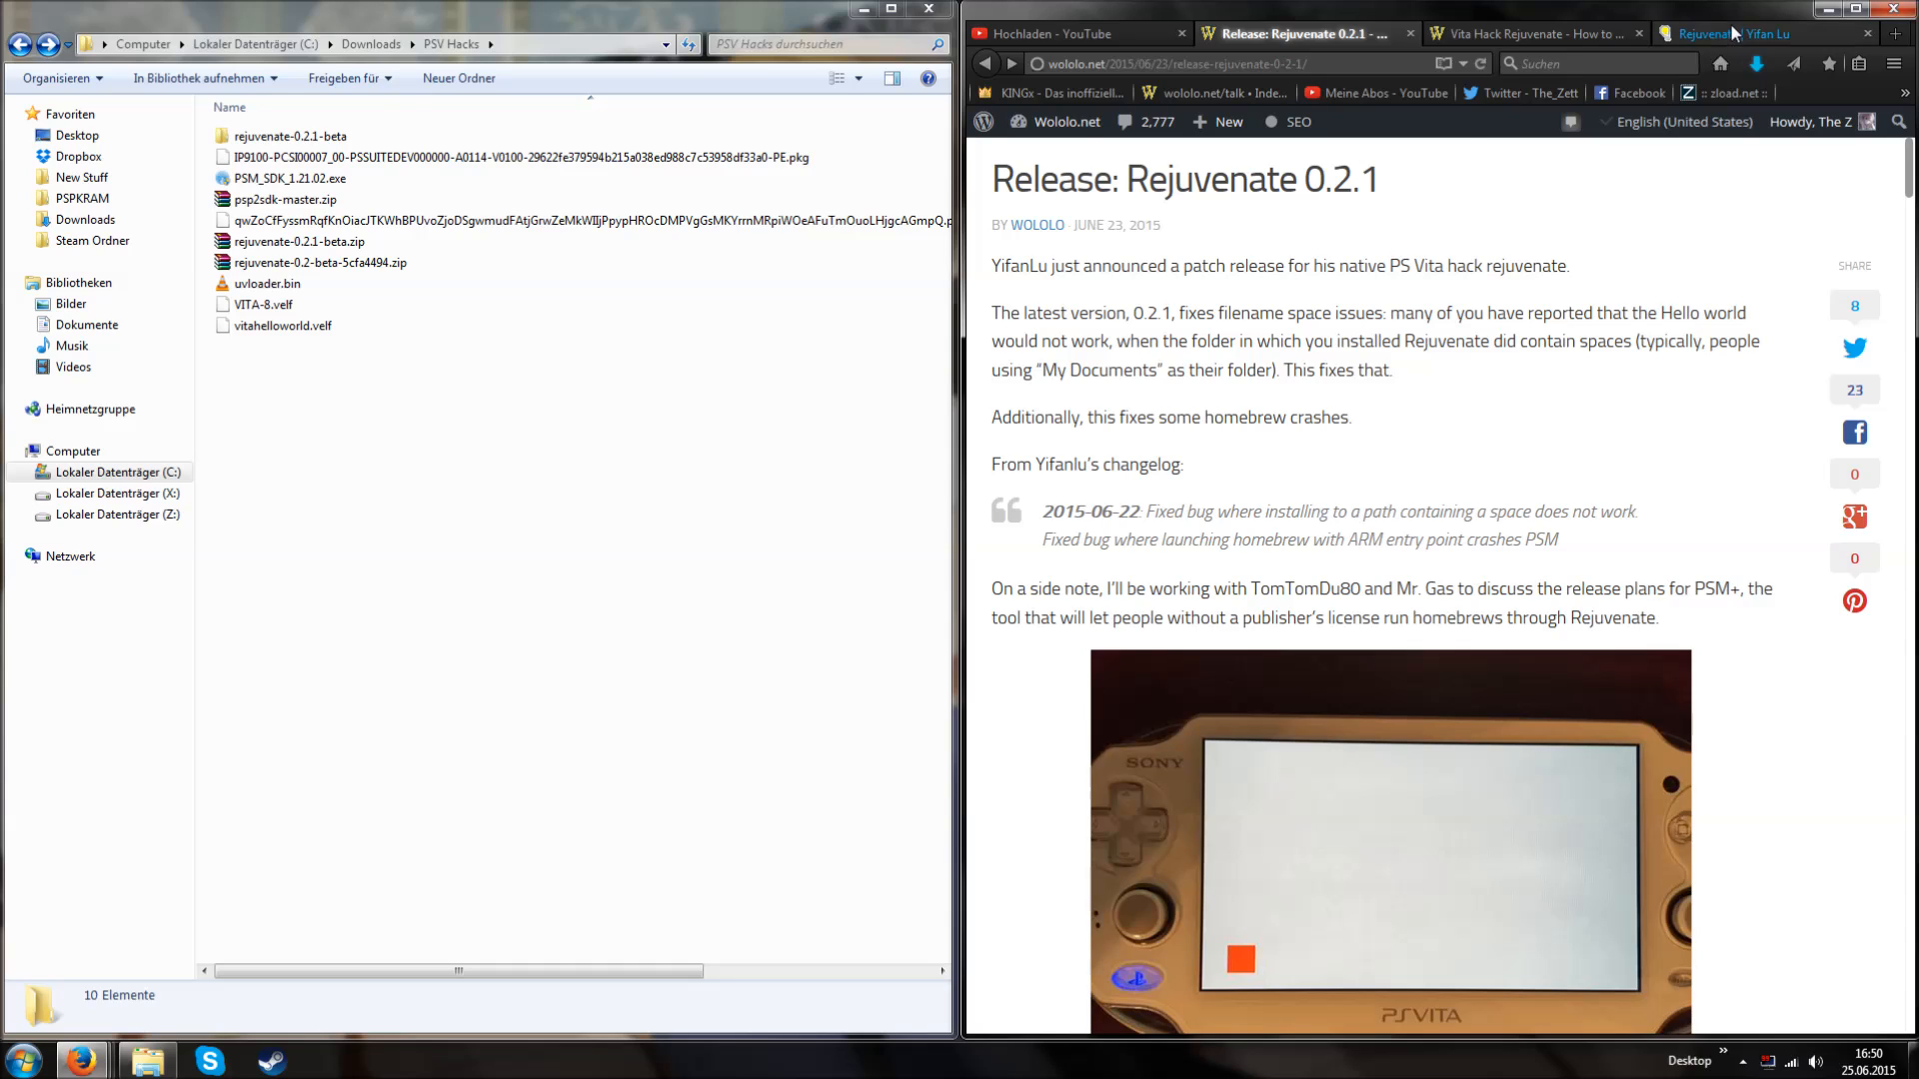
pyautogui.click(1738, 33)
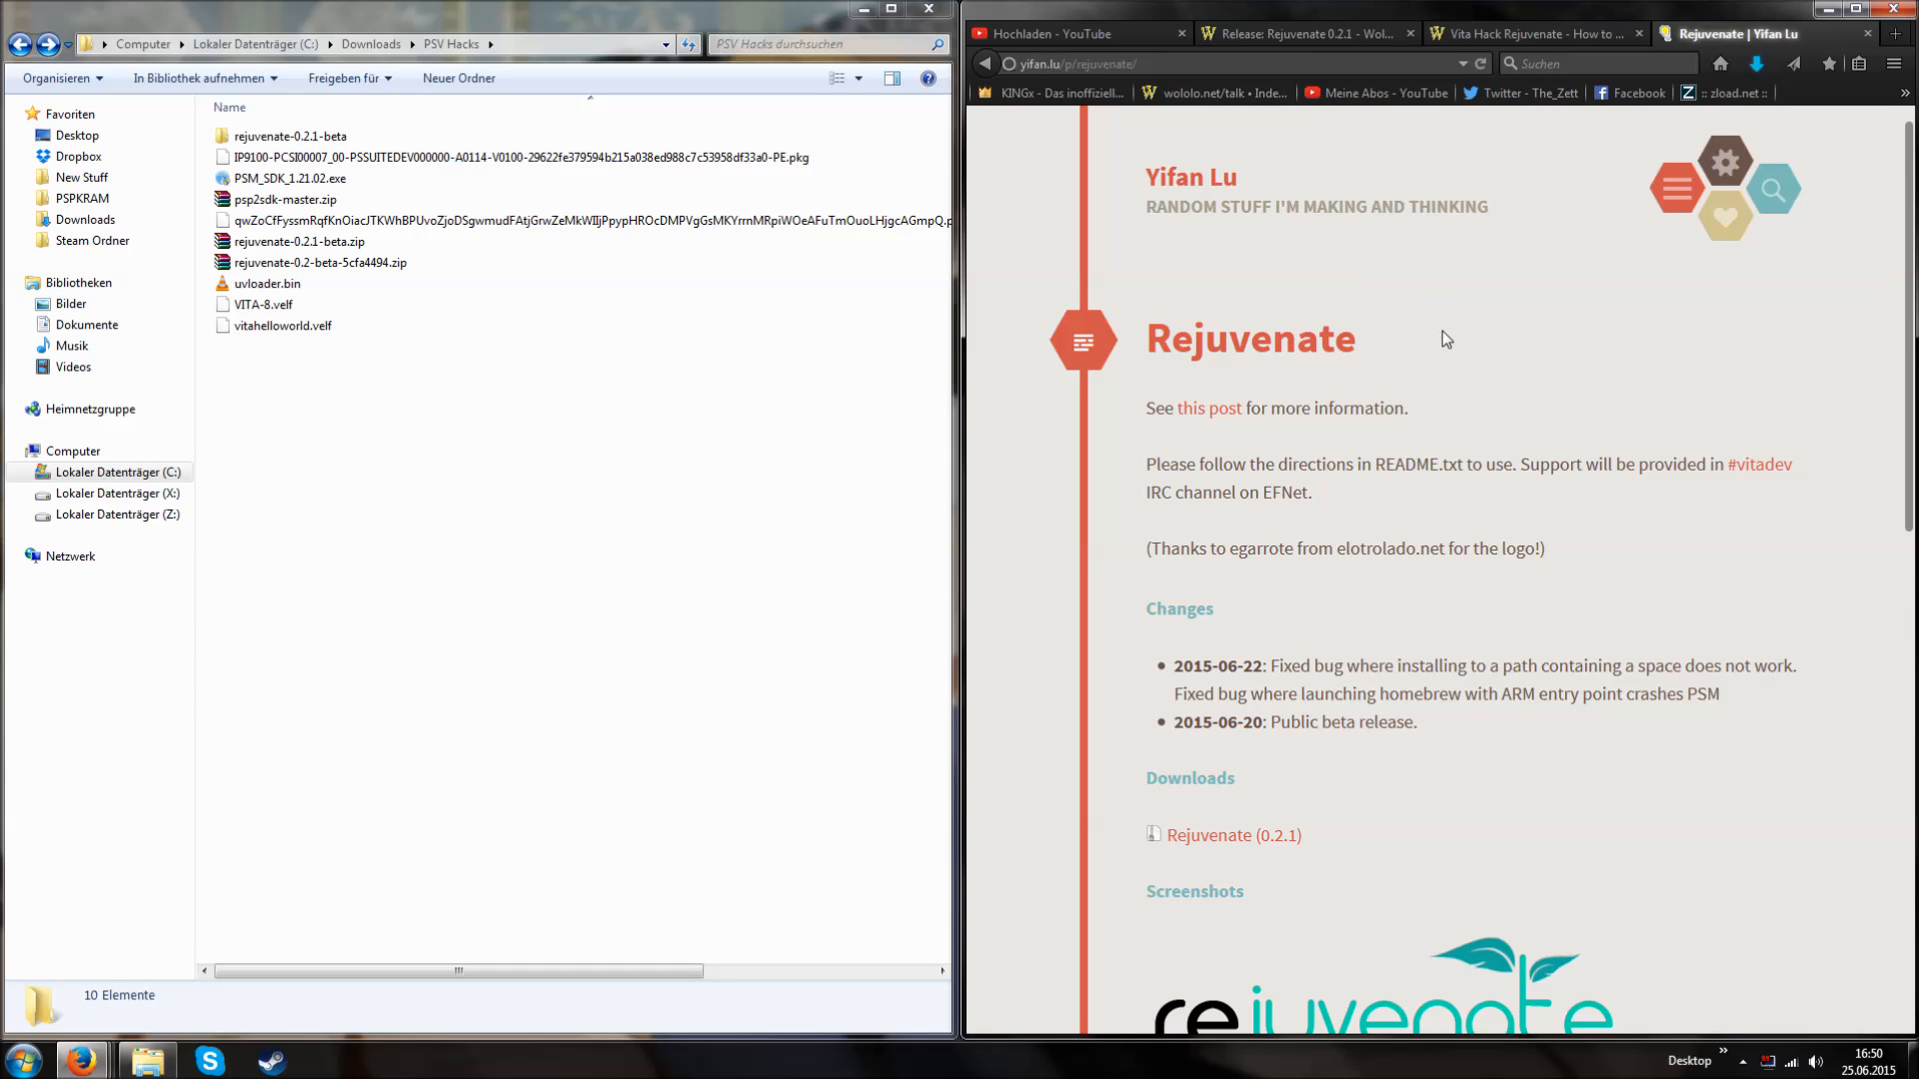
pyautogui.moveTo(1547, 381)
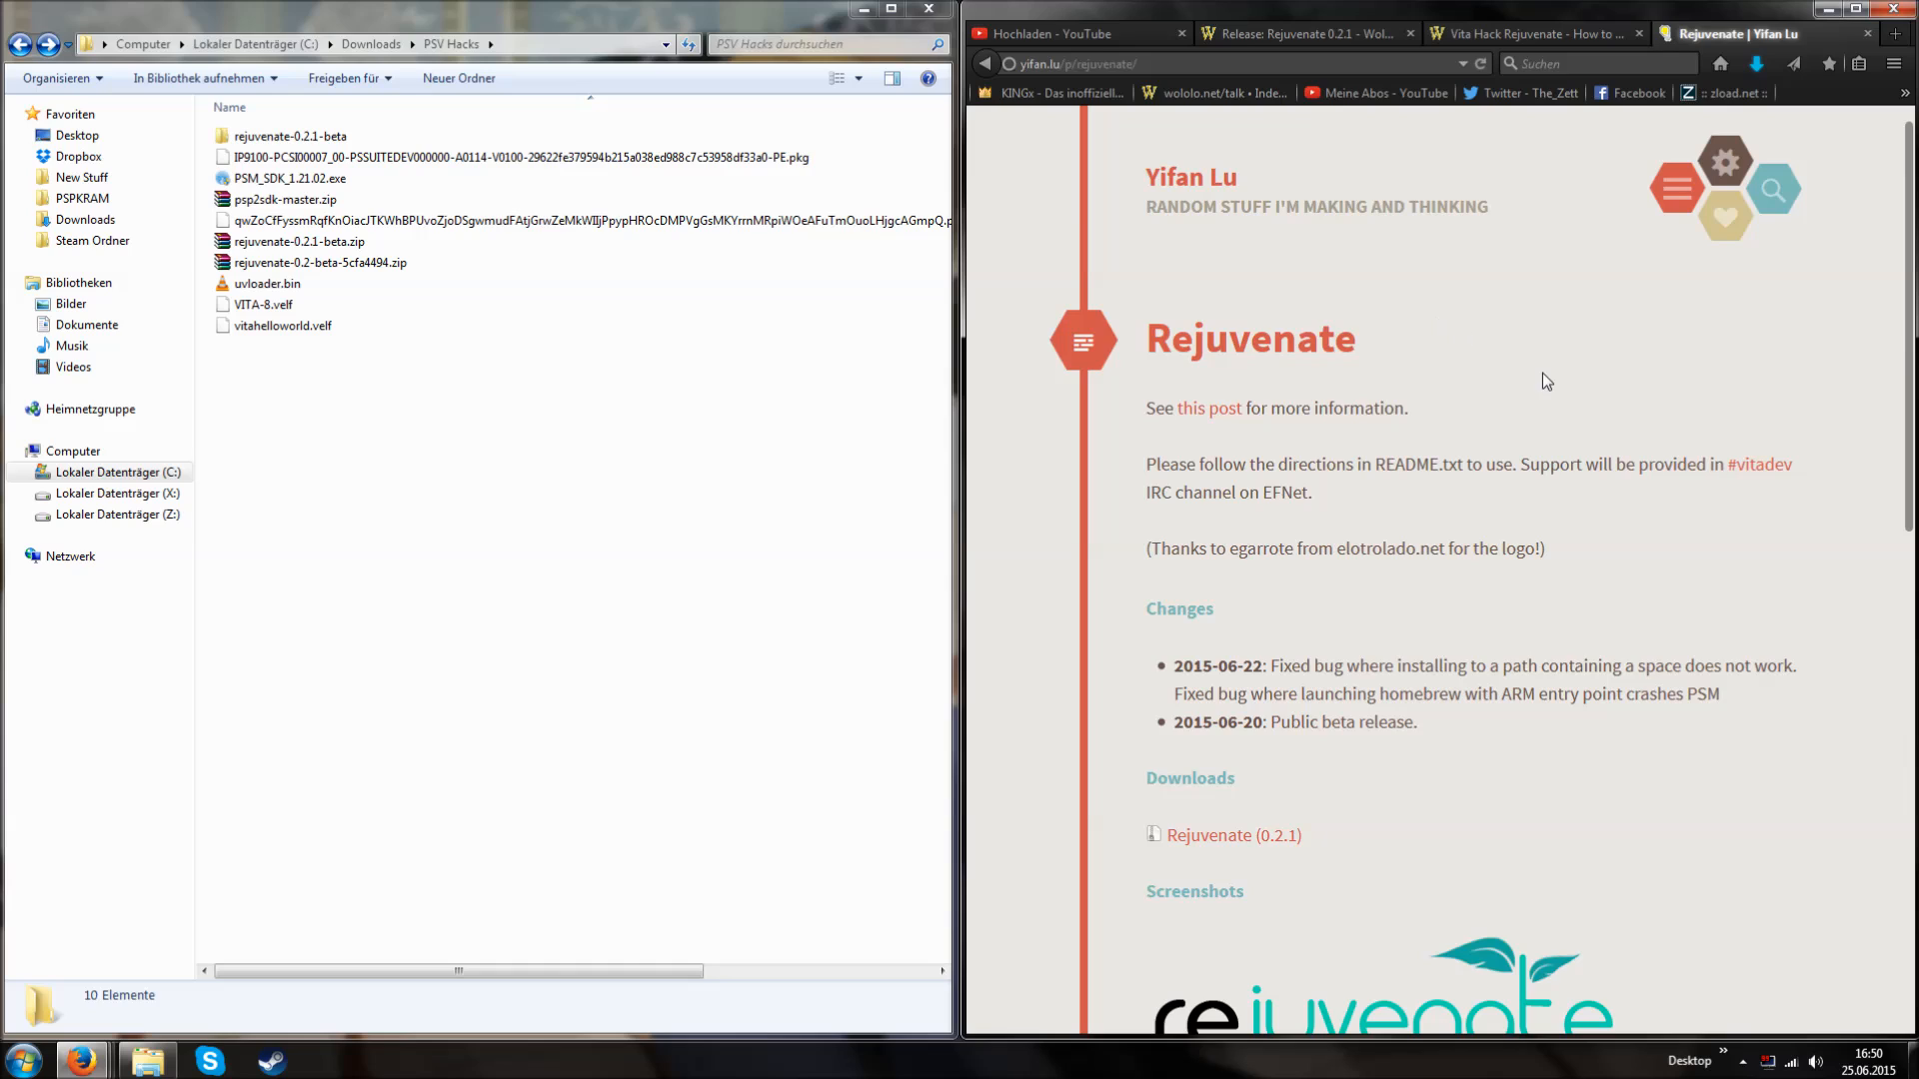
pyautogui.click(1233, 834)
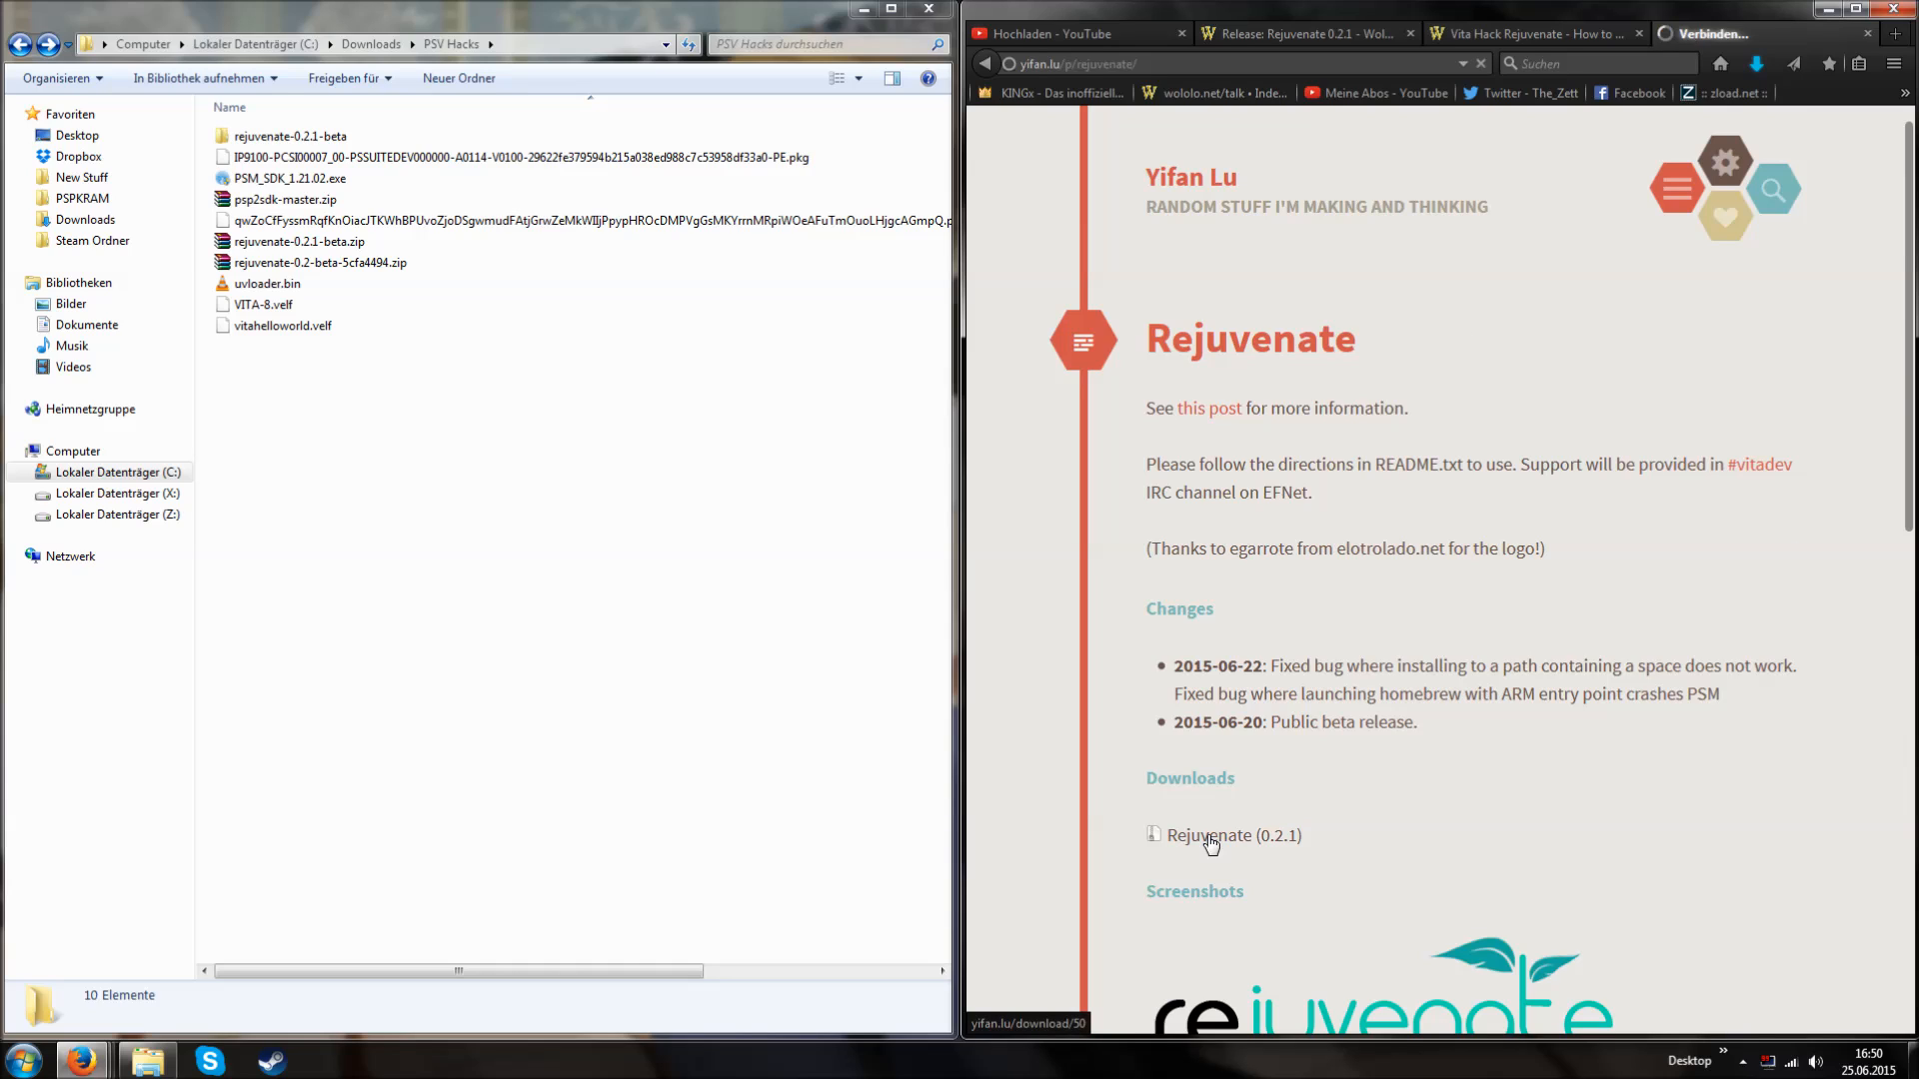
pyautogui.click(1233, 835)
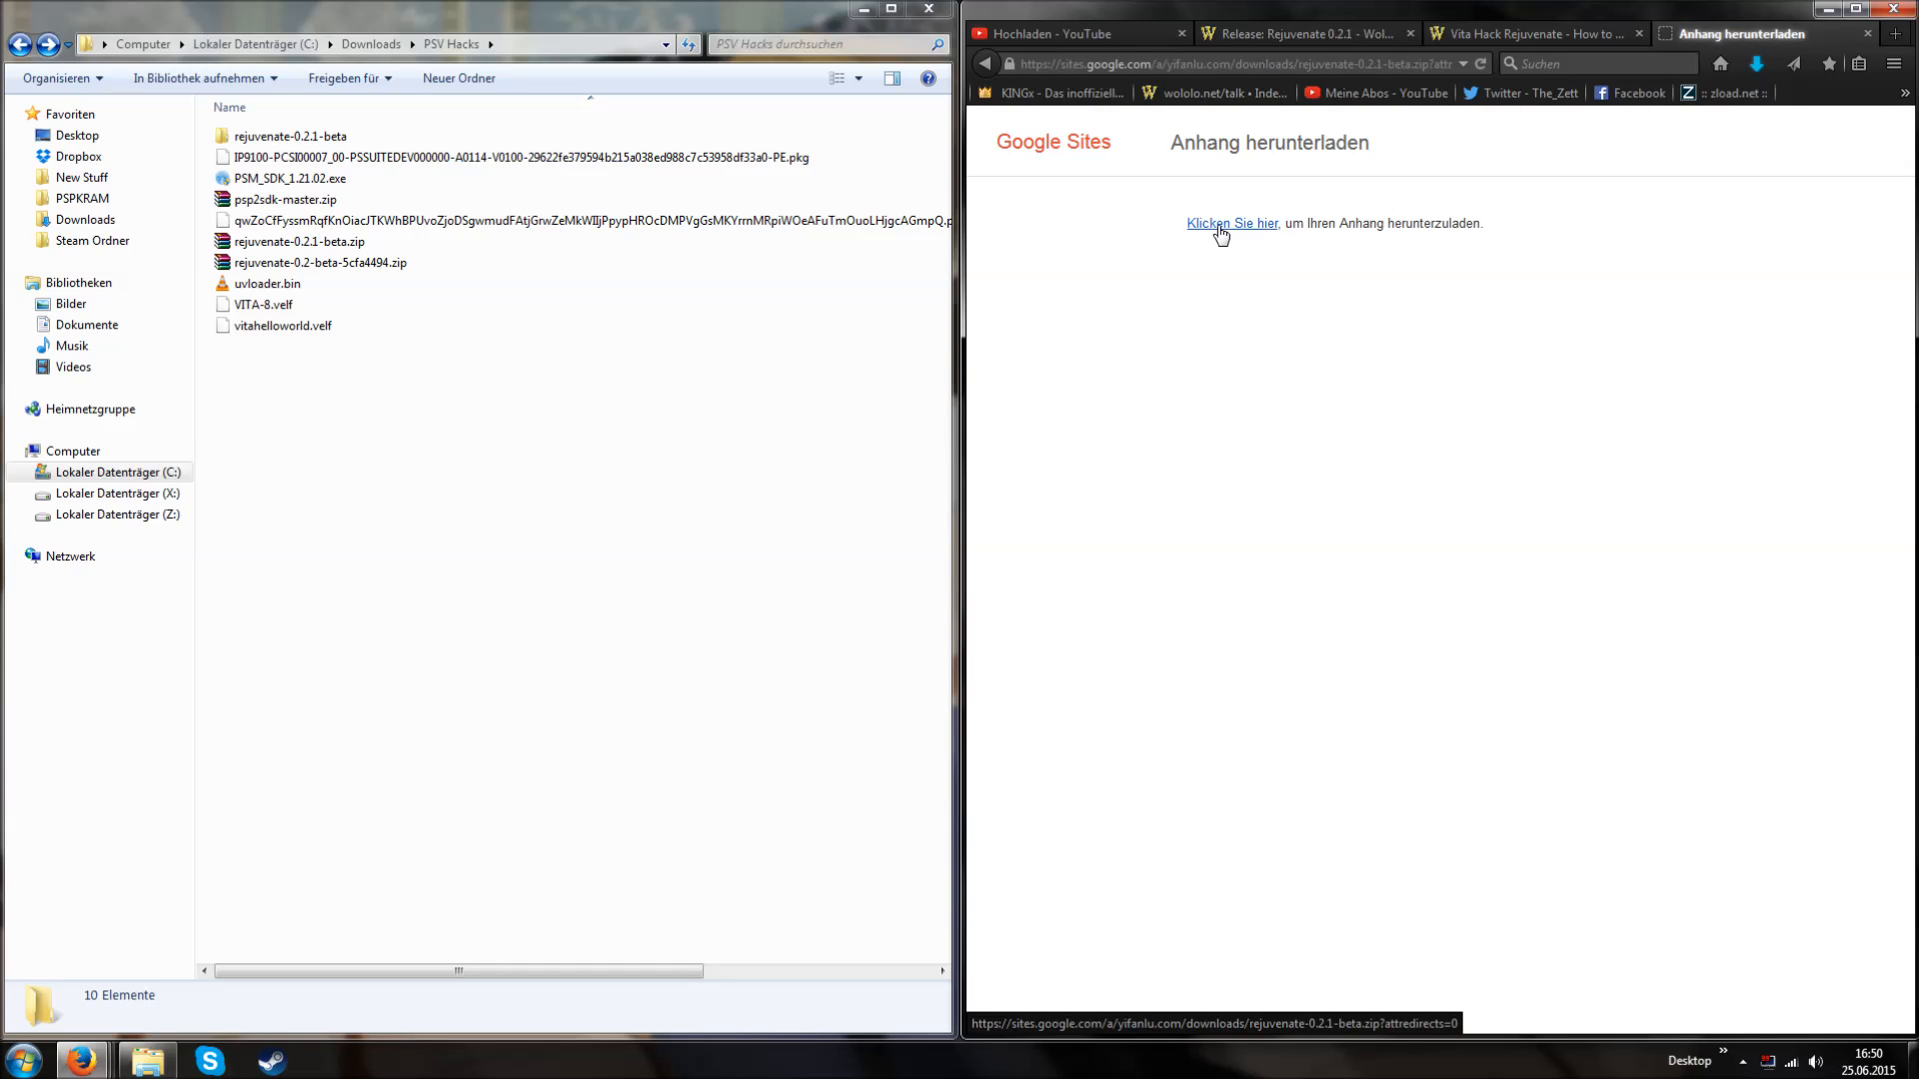
pyautogui.click(1233, 222)
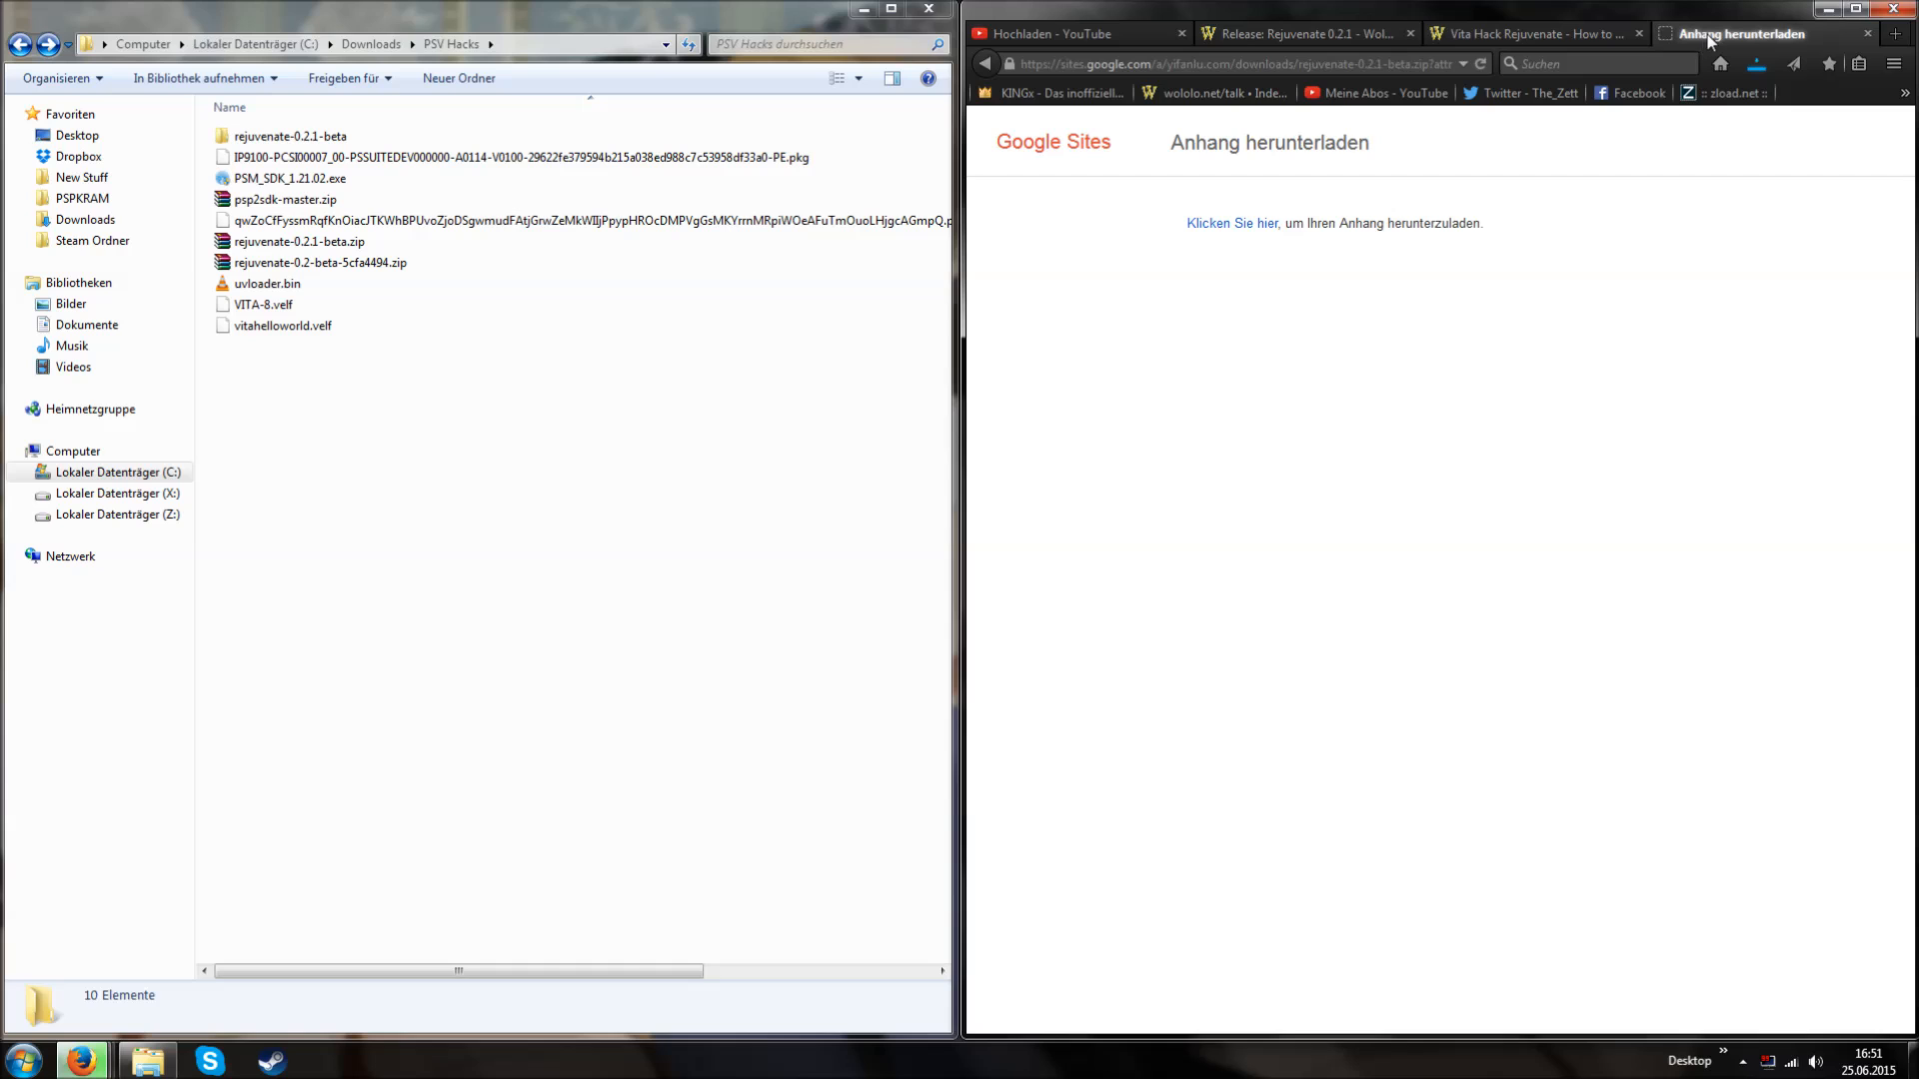
pyautogui.click(1533, 33)
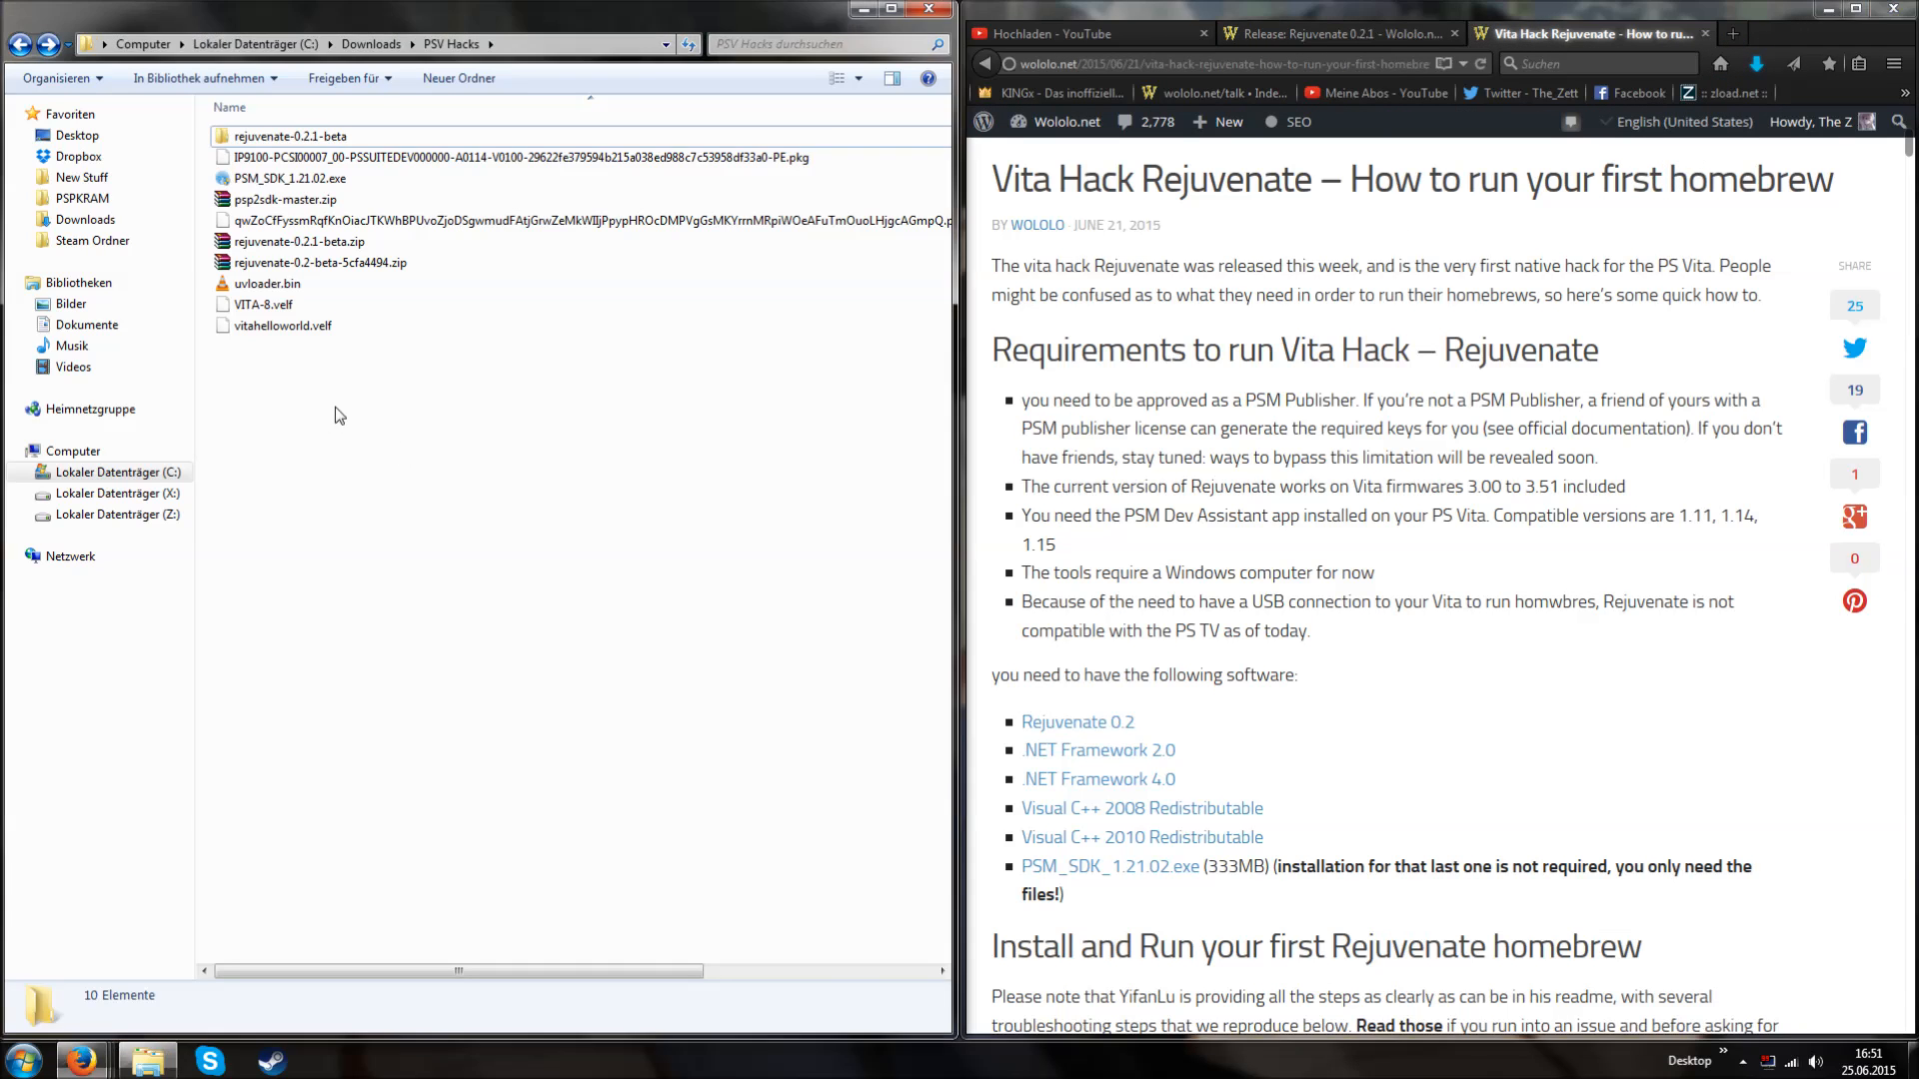
# - Move rejuvenate-0.2.1-beta.zip and PSM_SDK_1.21.02.exe into NewFolder and open the zip
pyautogui.click(300, 241)
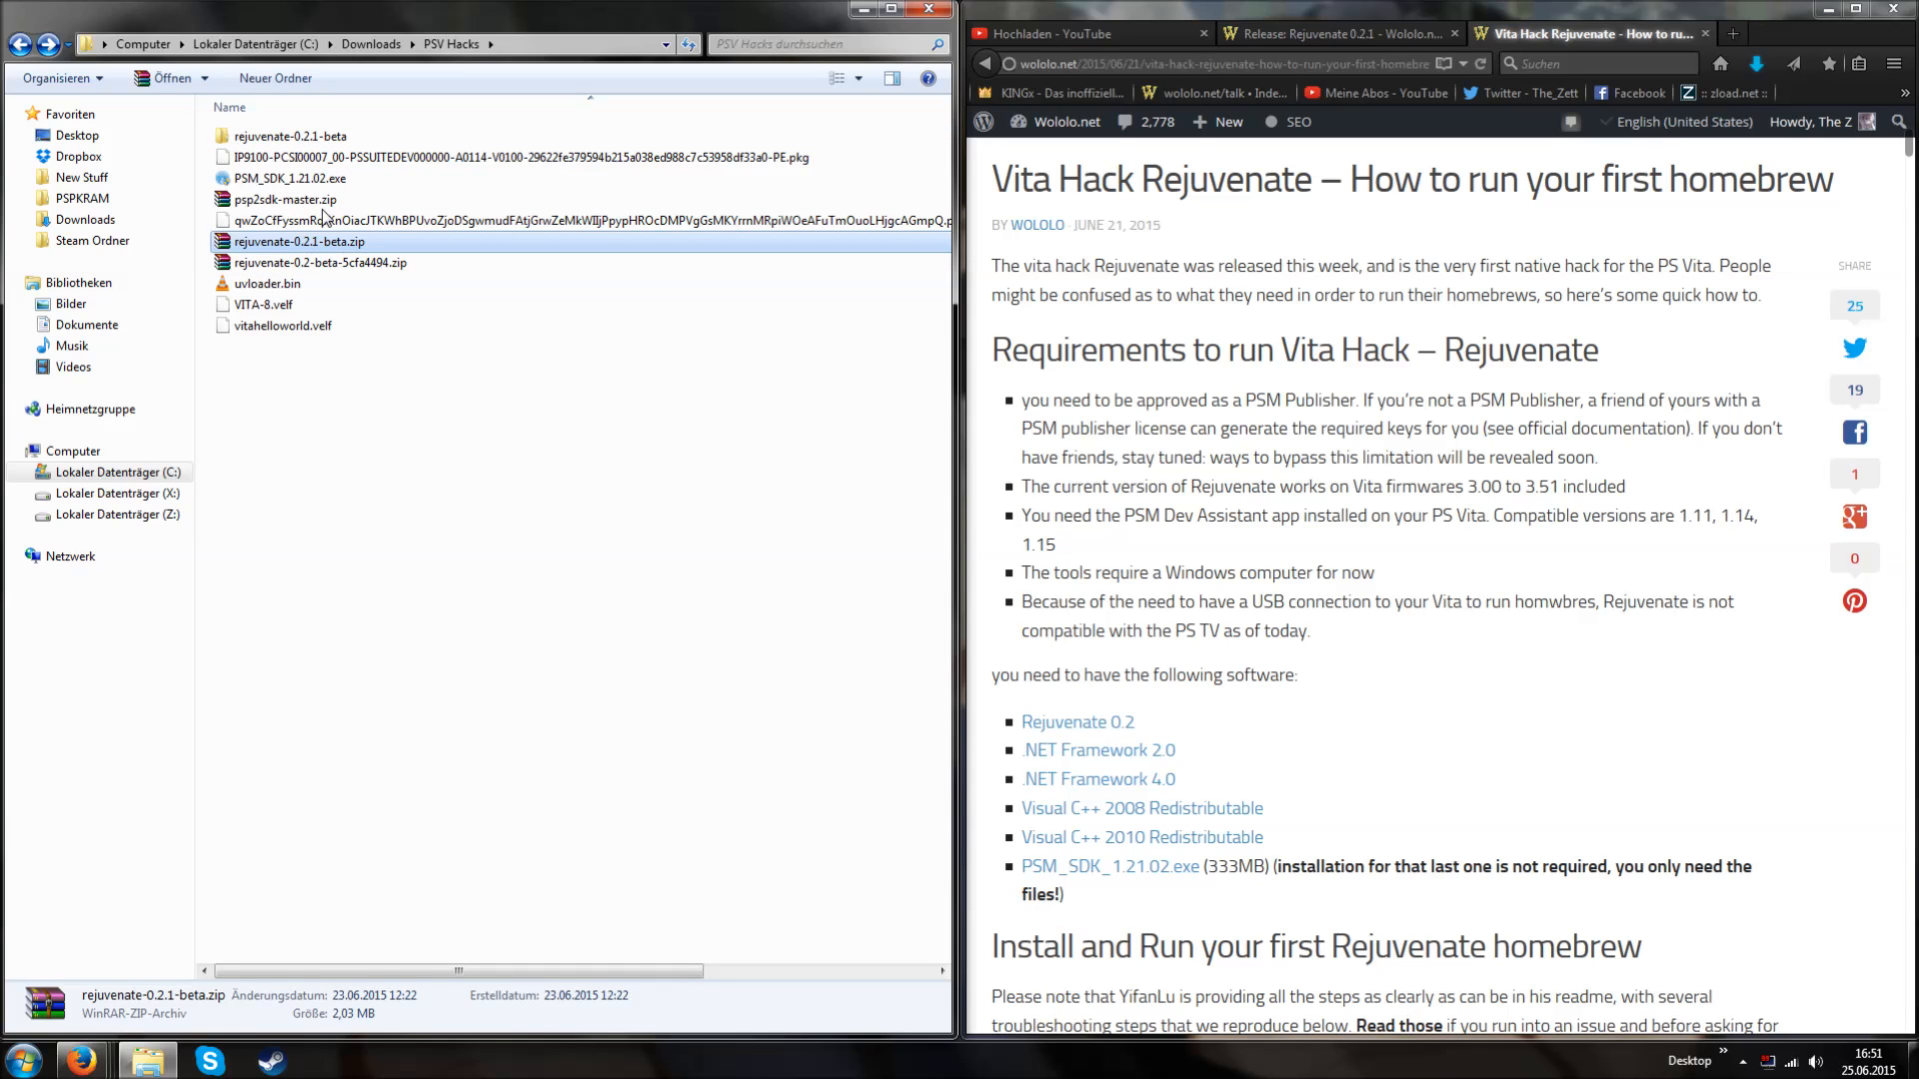
pyautogui.click(294, 178)
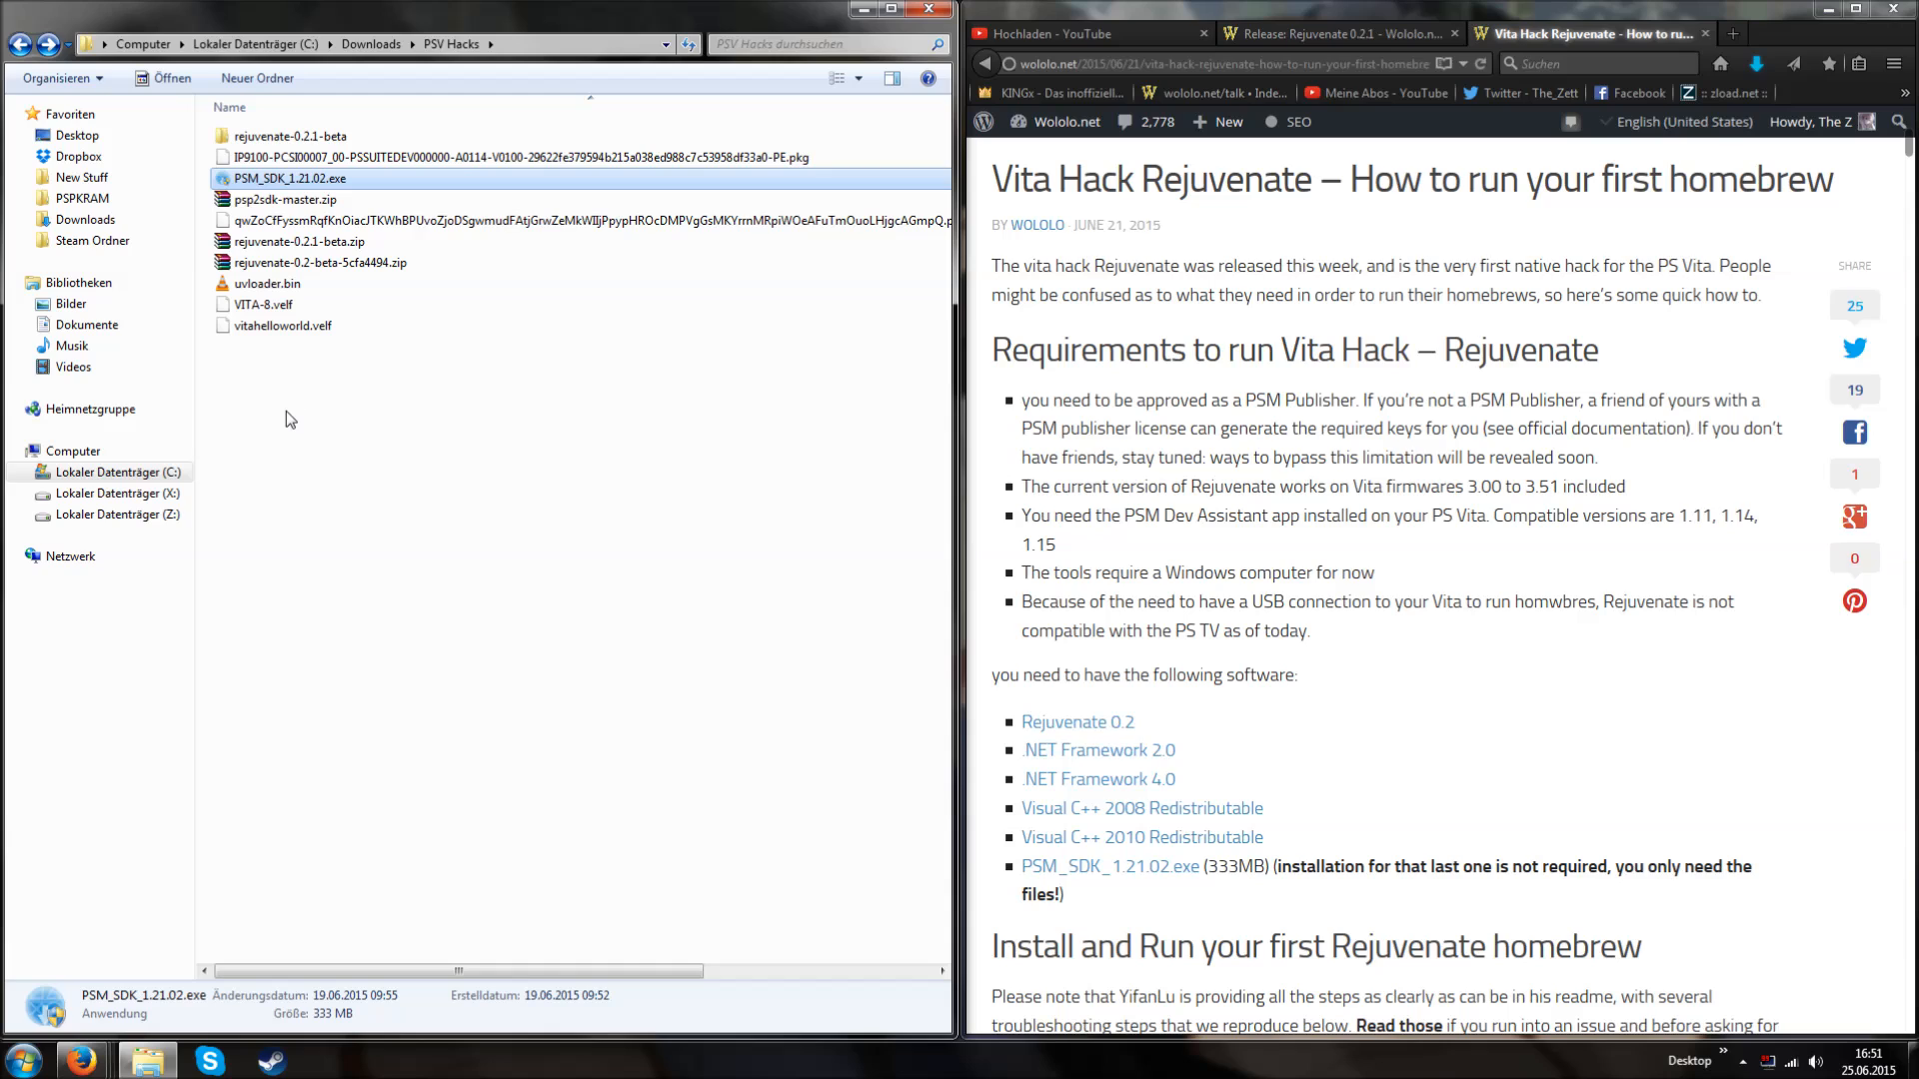
pyautogui.moveTo(286, 426)
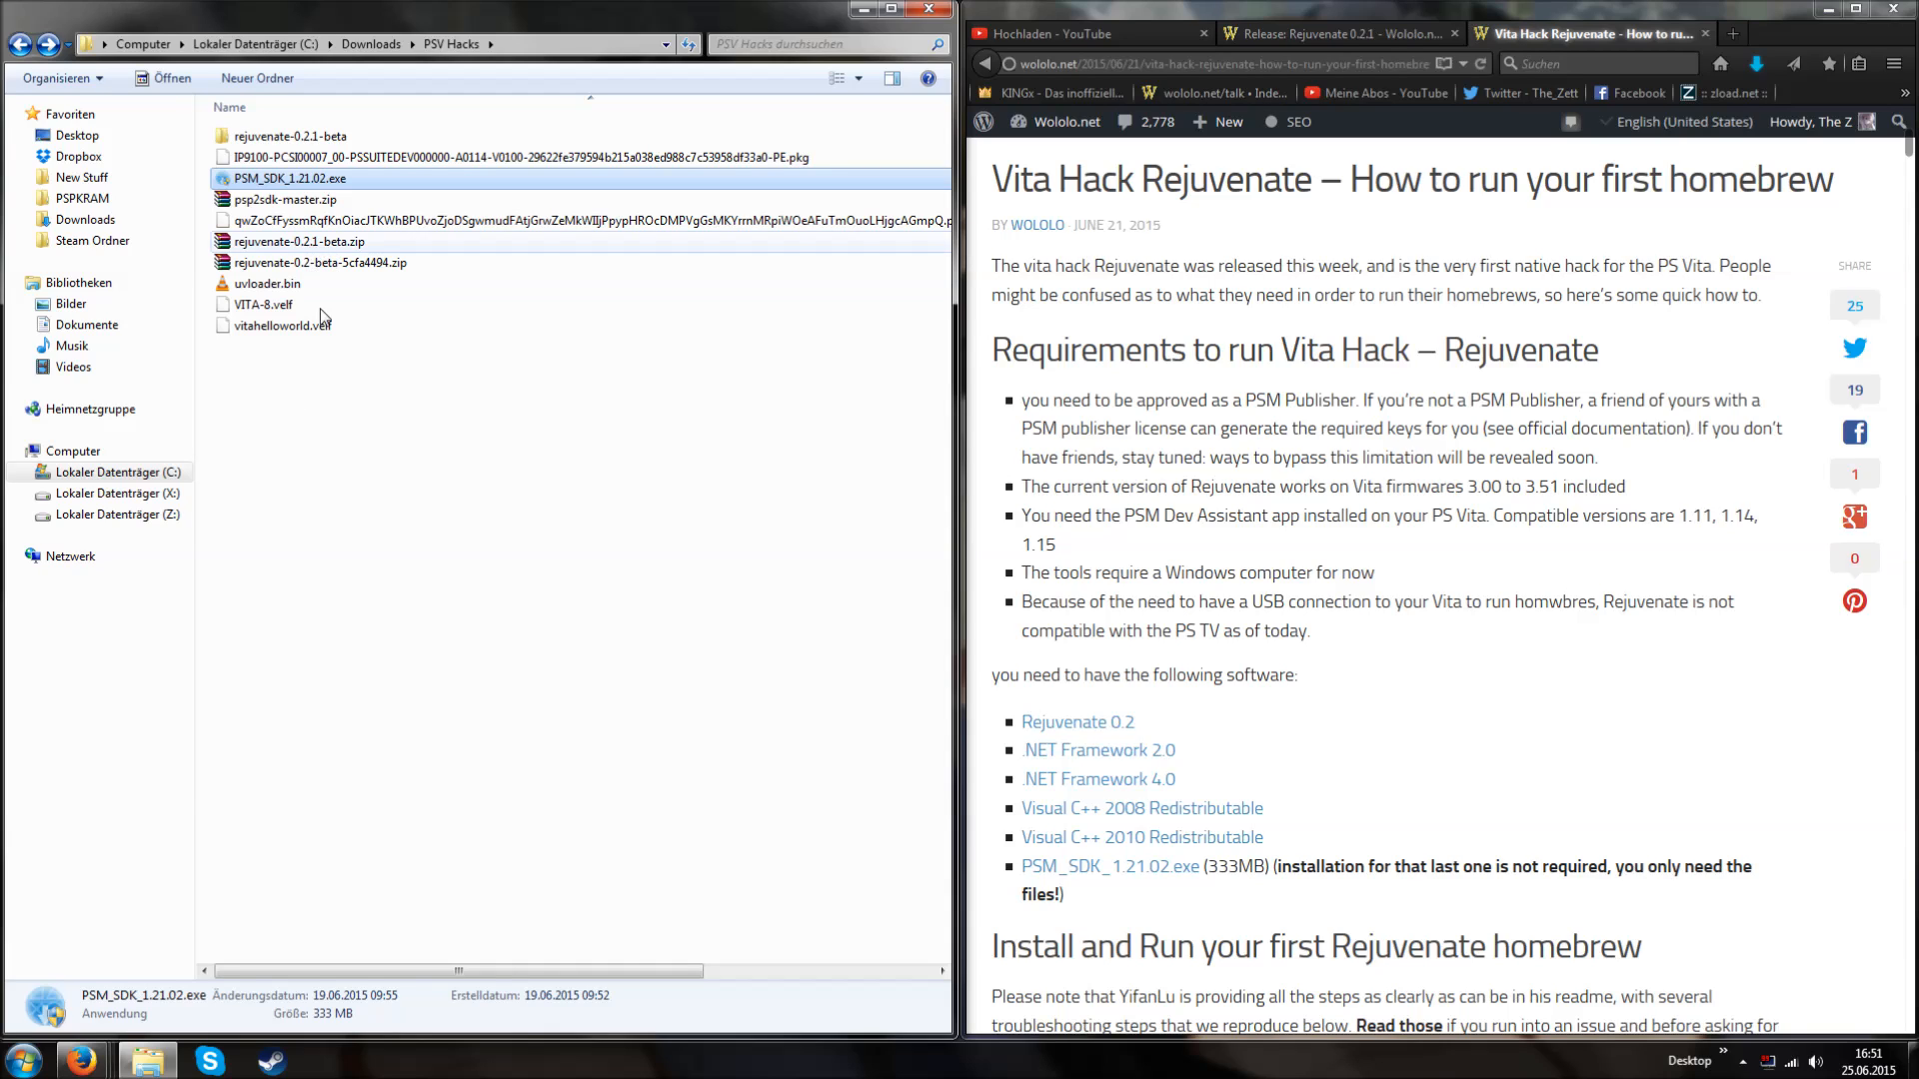
pyautogui.click(300, 241)
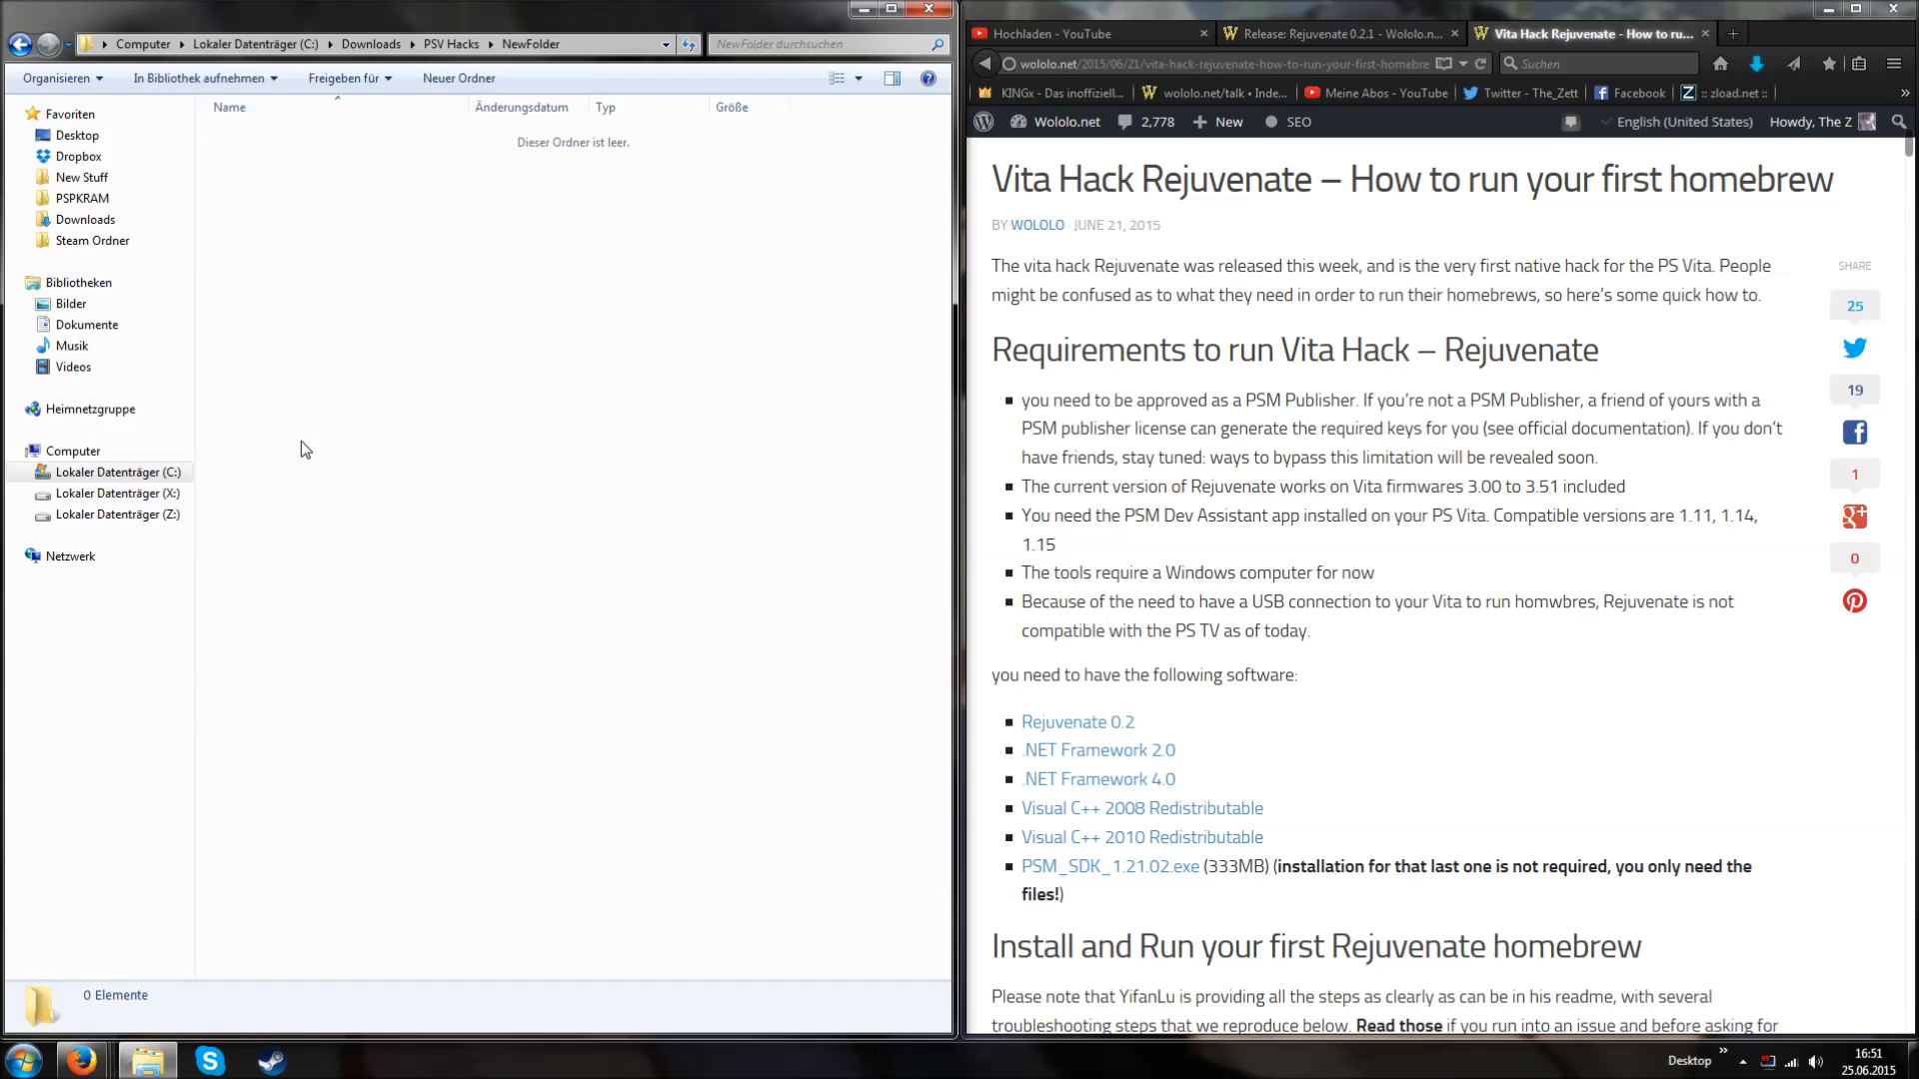
pyautogui.click(305, 136)
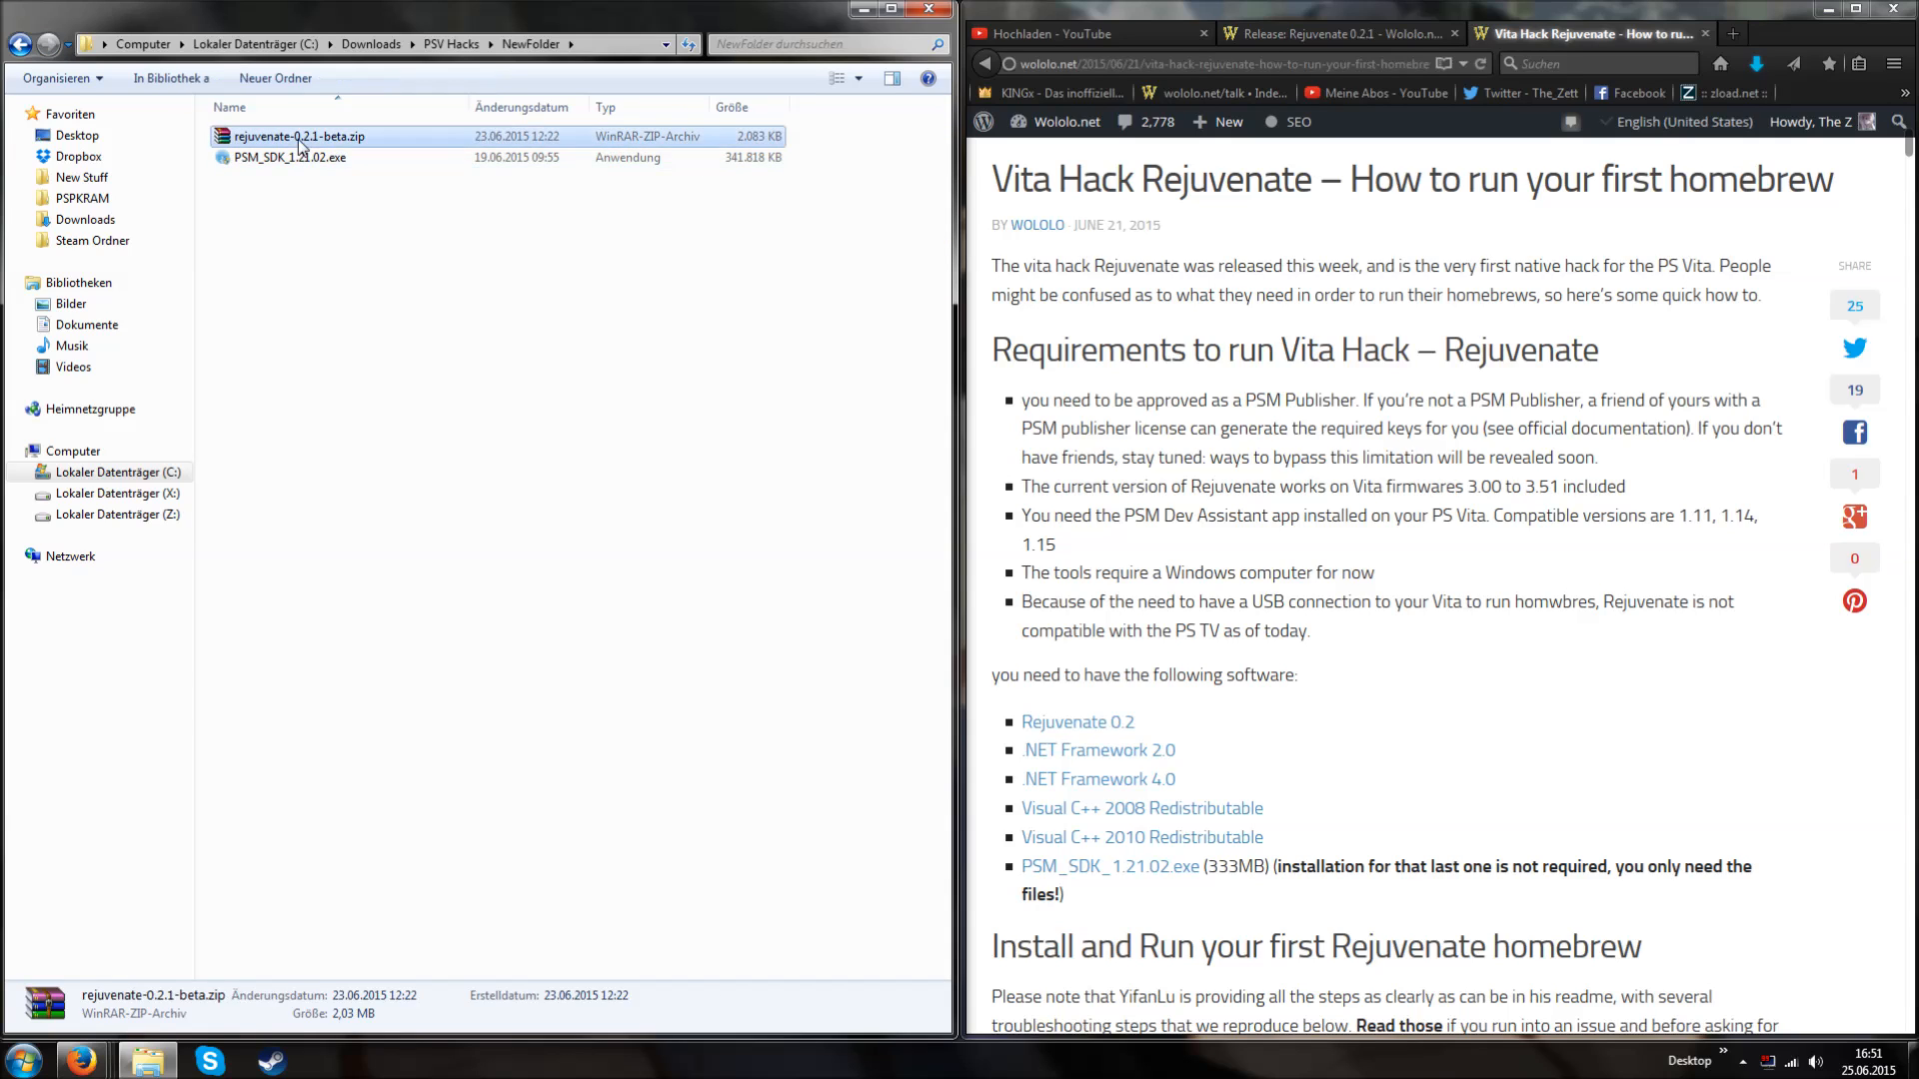
pyautogui.doubleClick(311, 136)
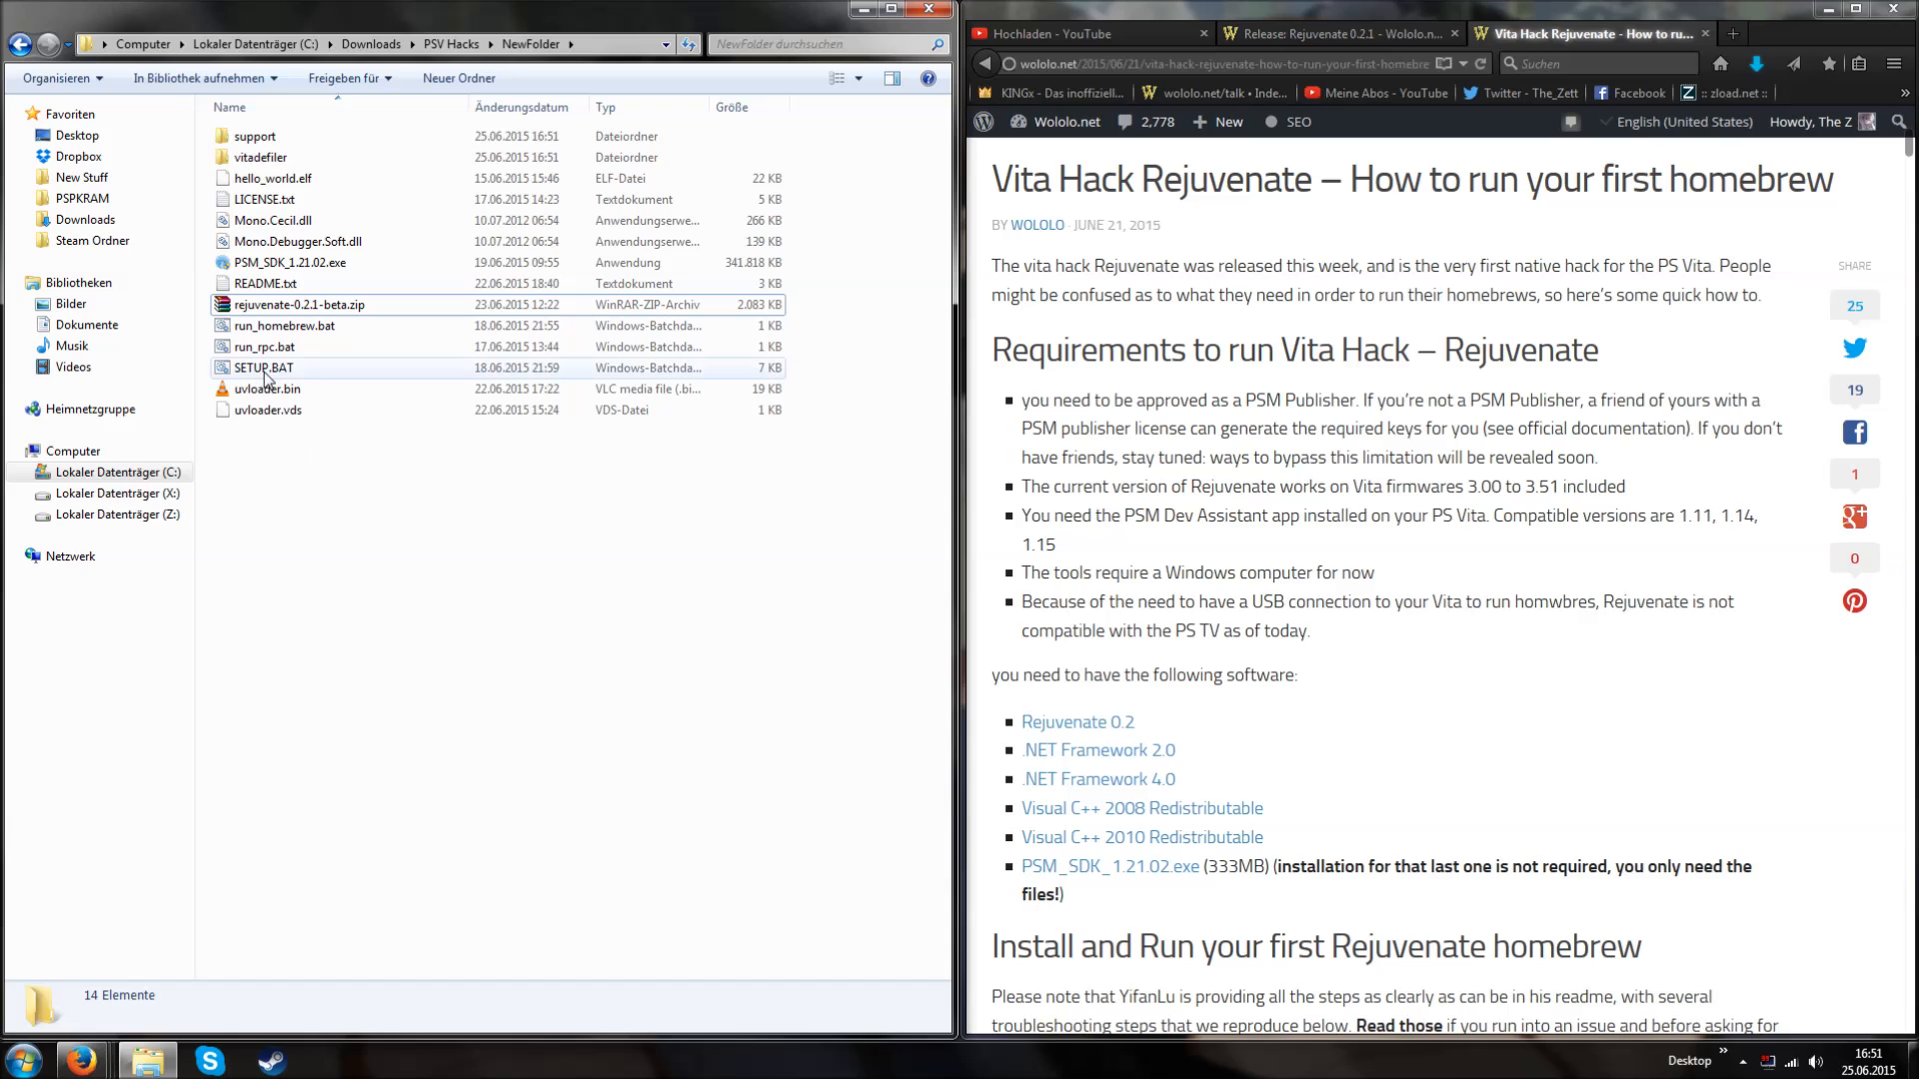
# - Select SETUP.BAT among the extracted Rejuvenate files in NewFolder
pyautogui.click(263, 367)
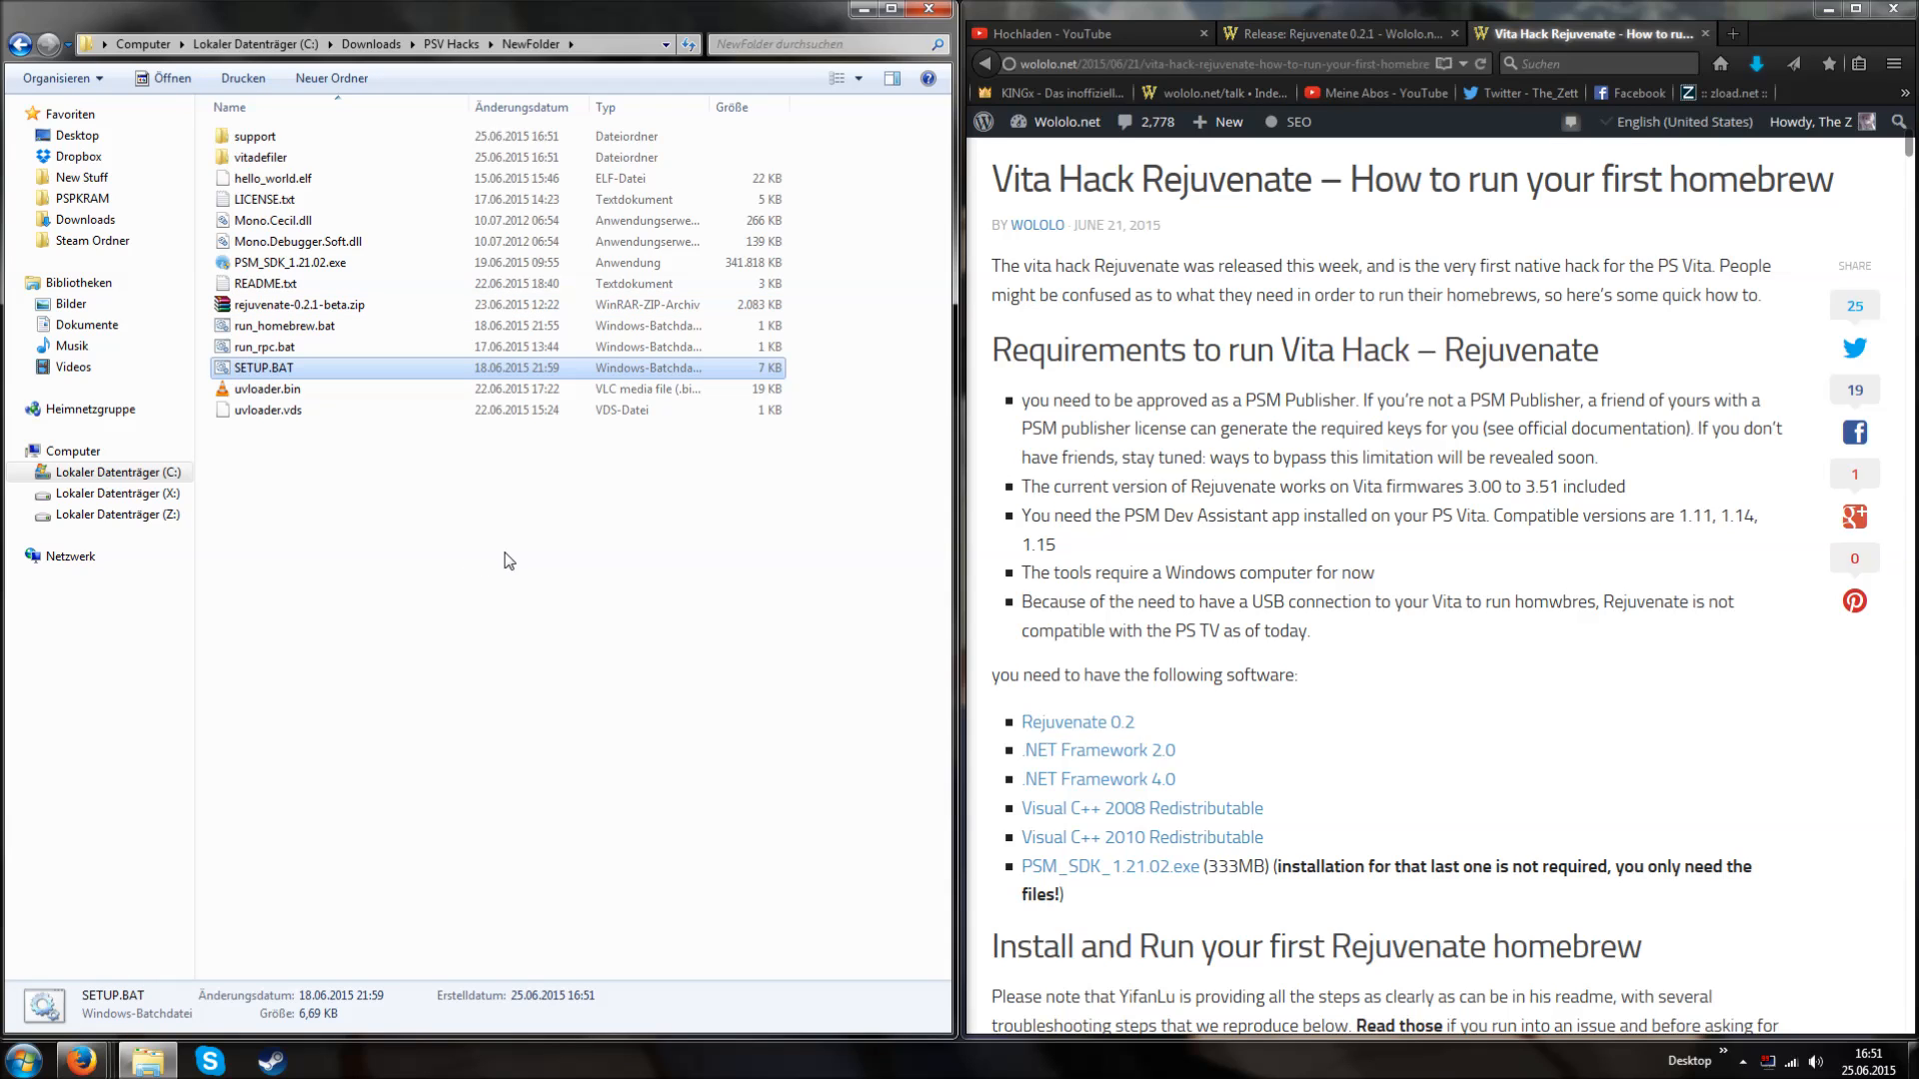
pyautogui.moveTo(486, 545)
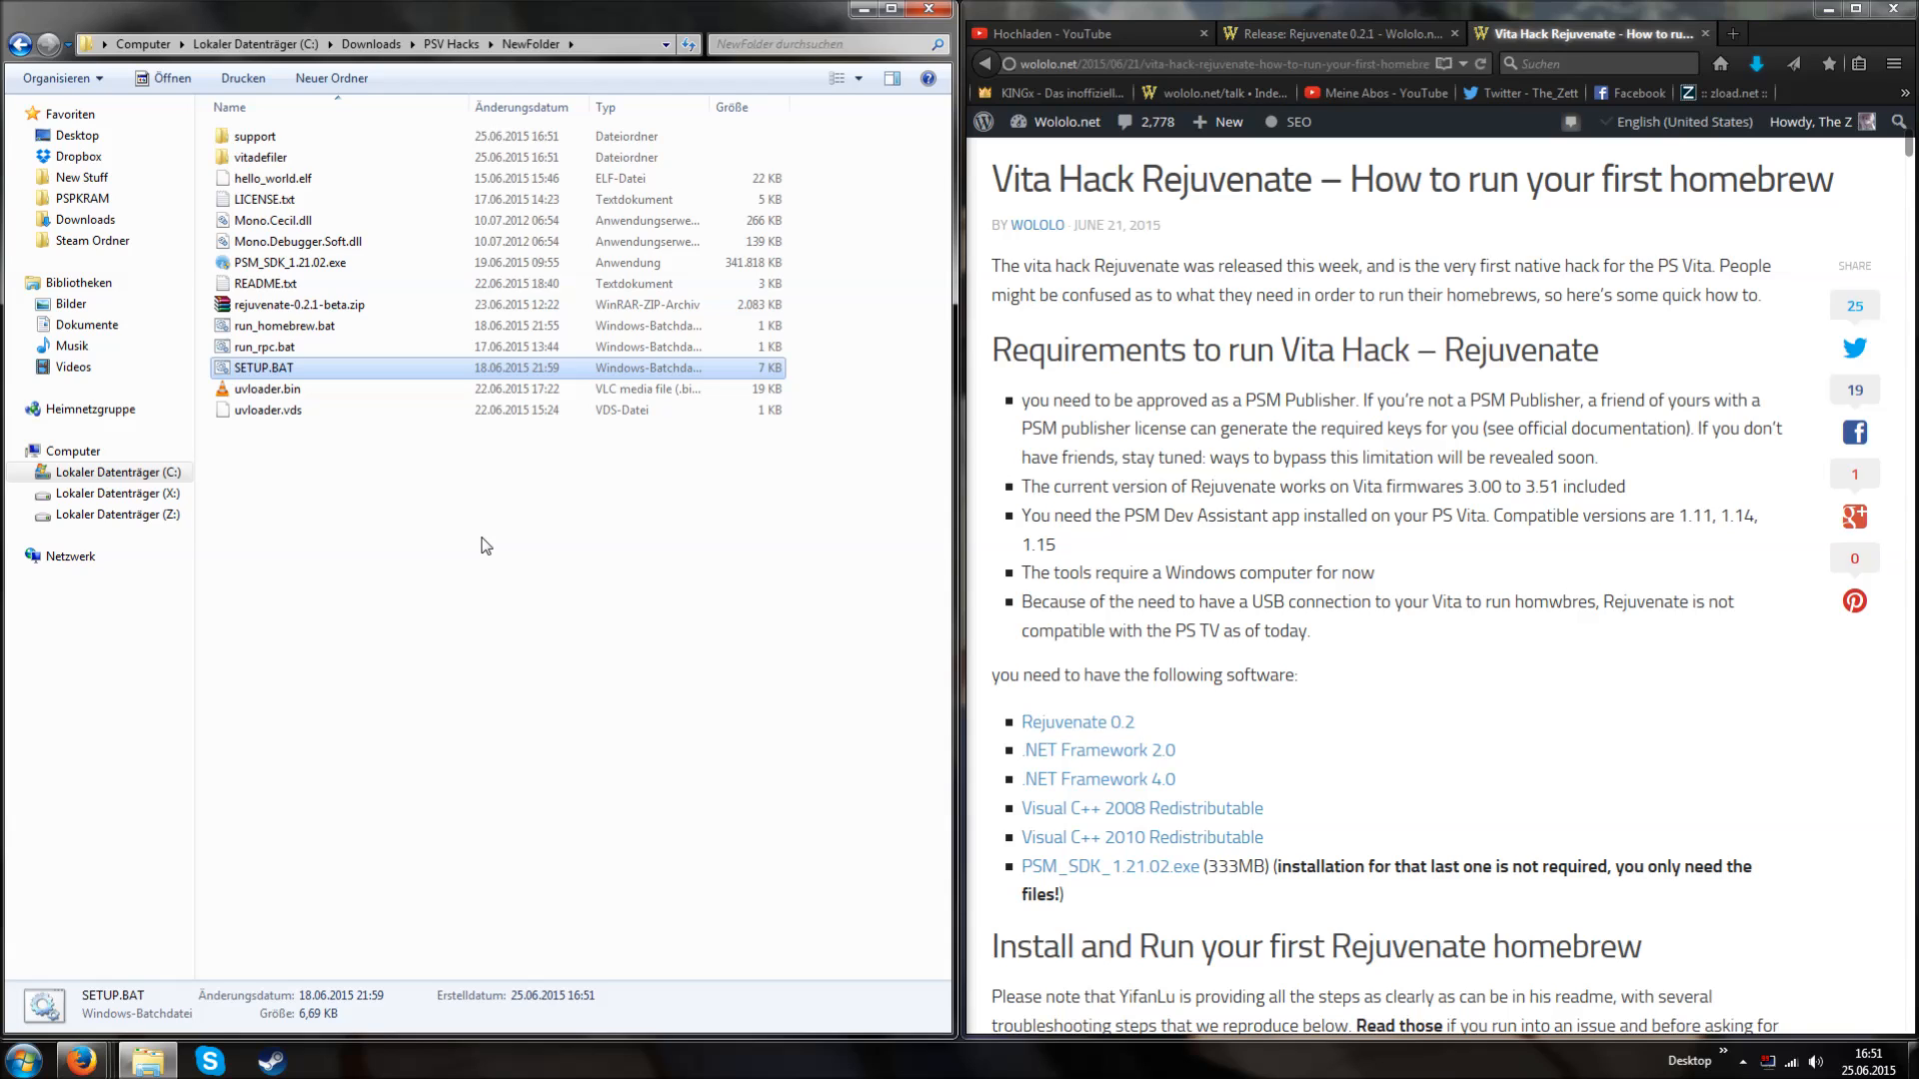
pyautogui.moveTo(282, 262)
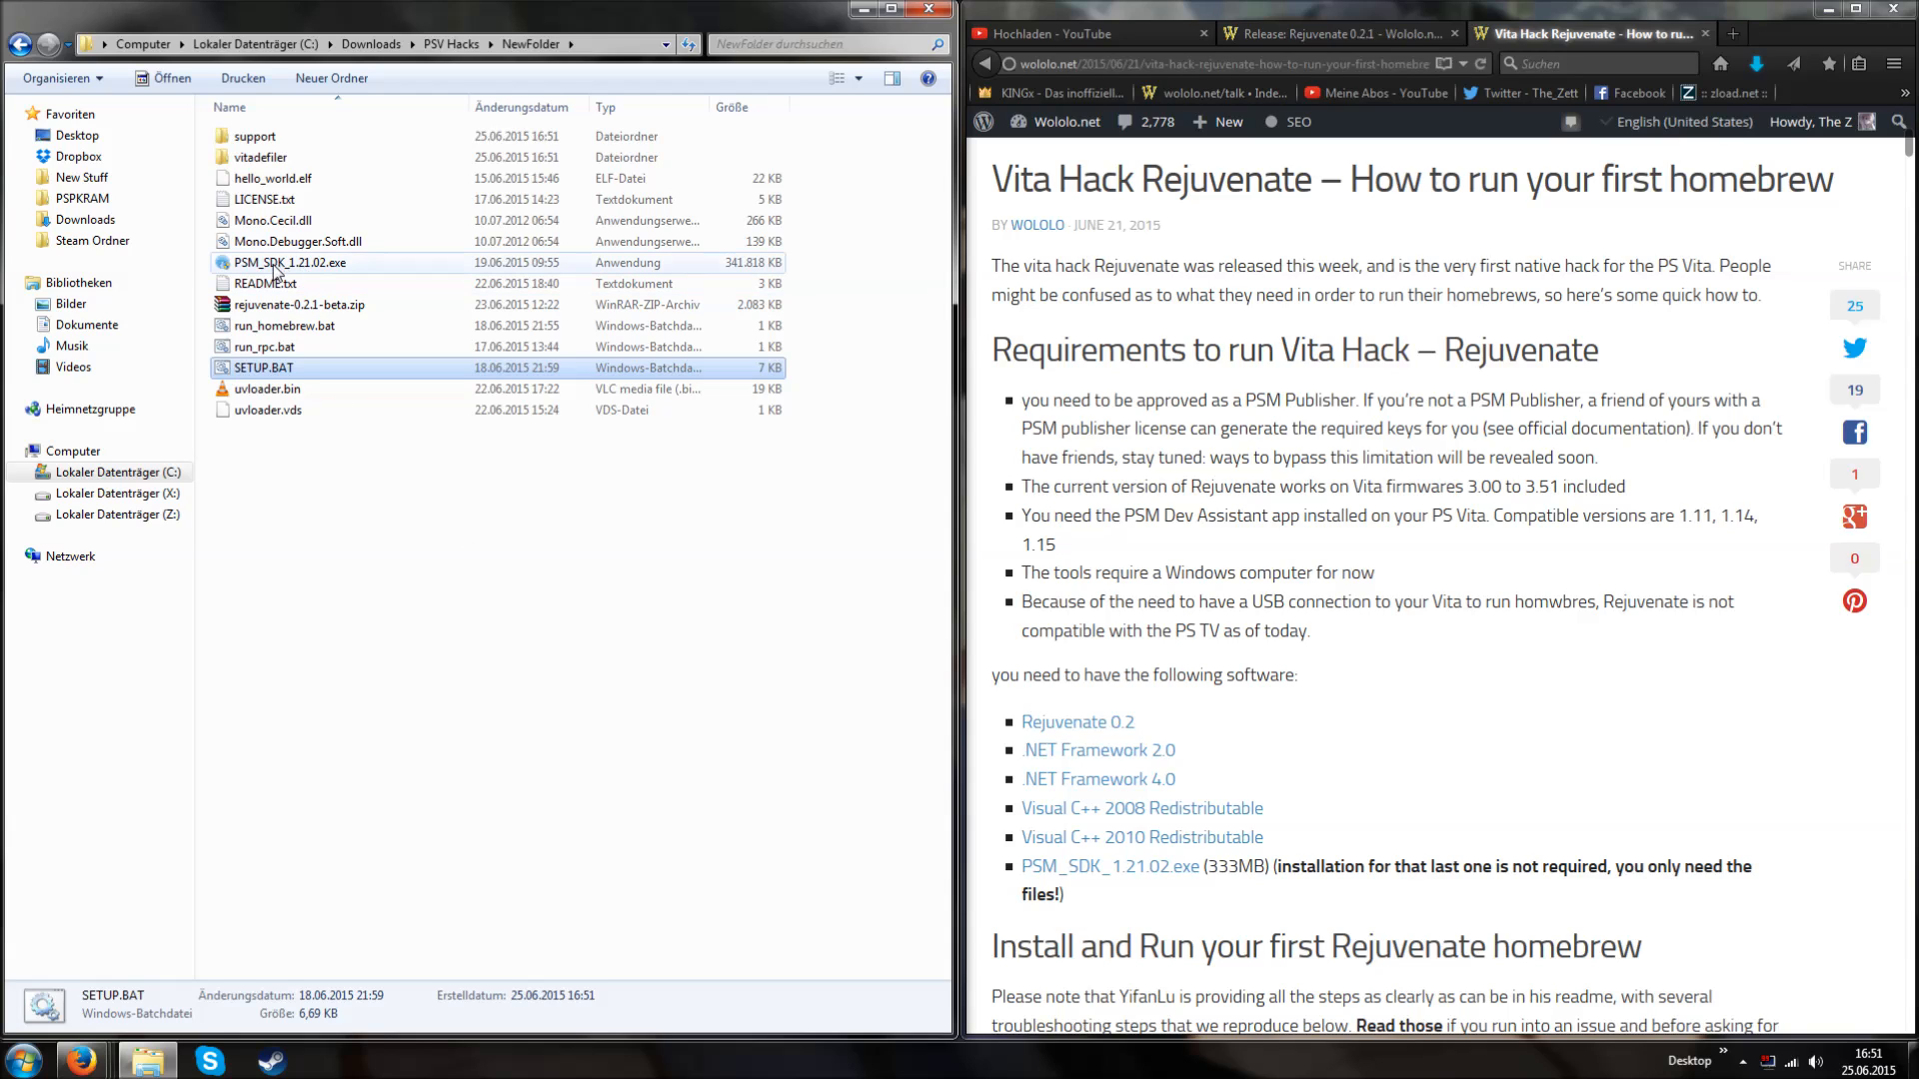
pyautogui.moveTo(264, 367)
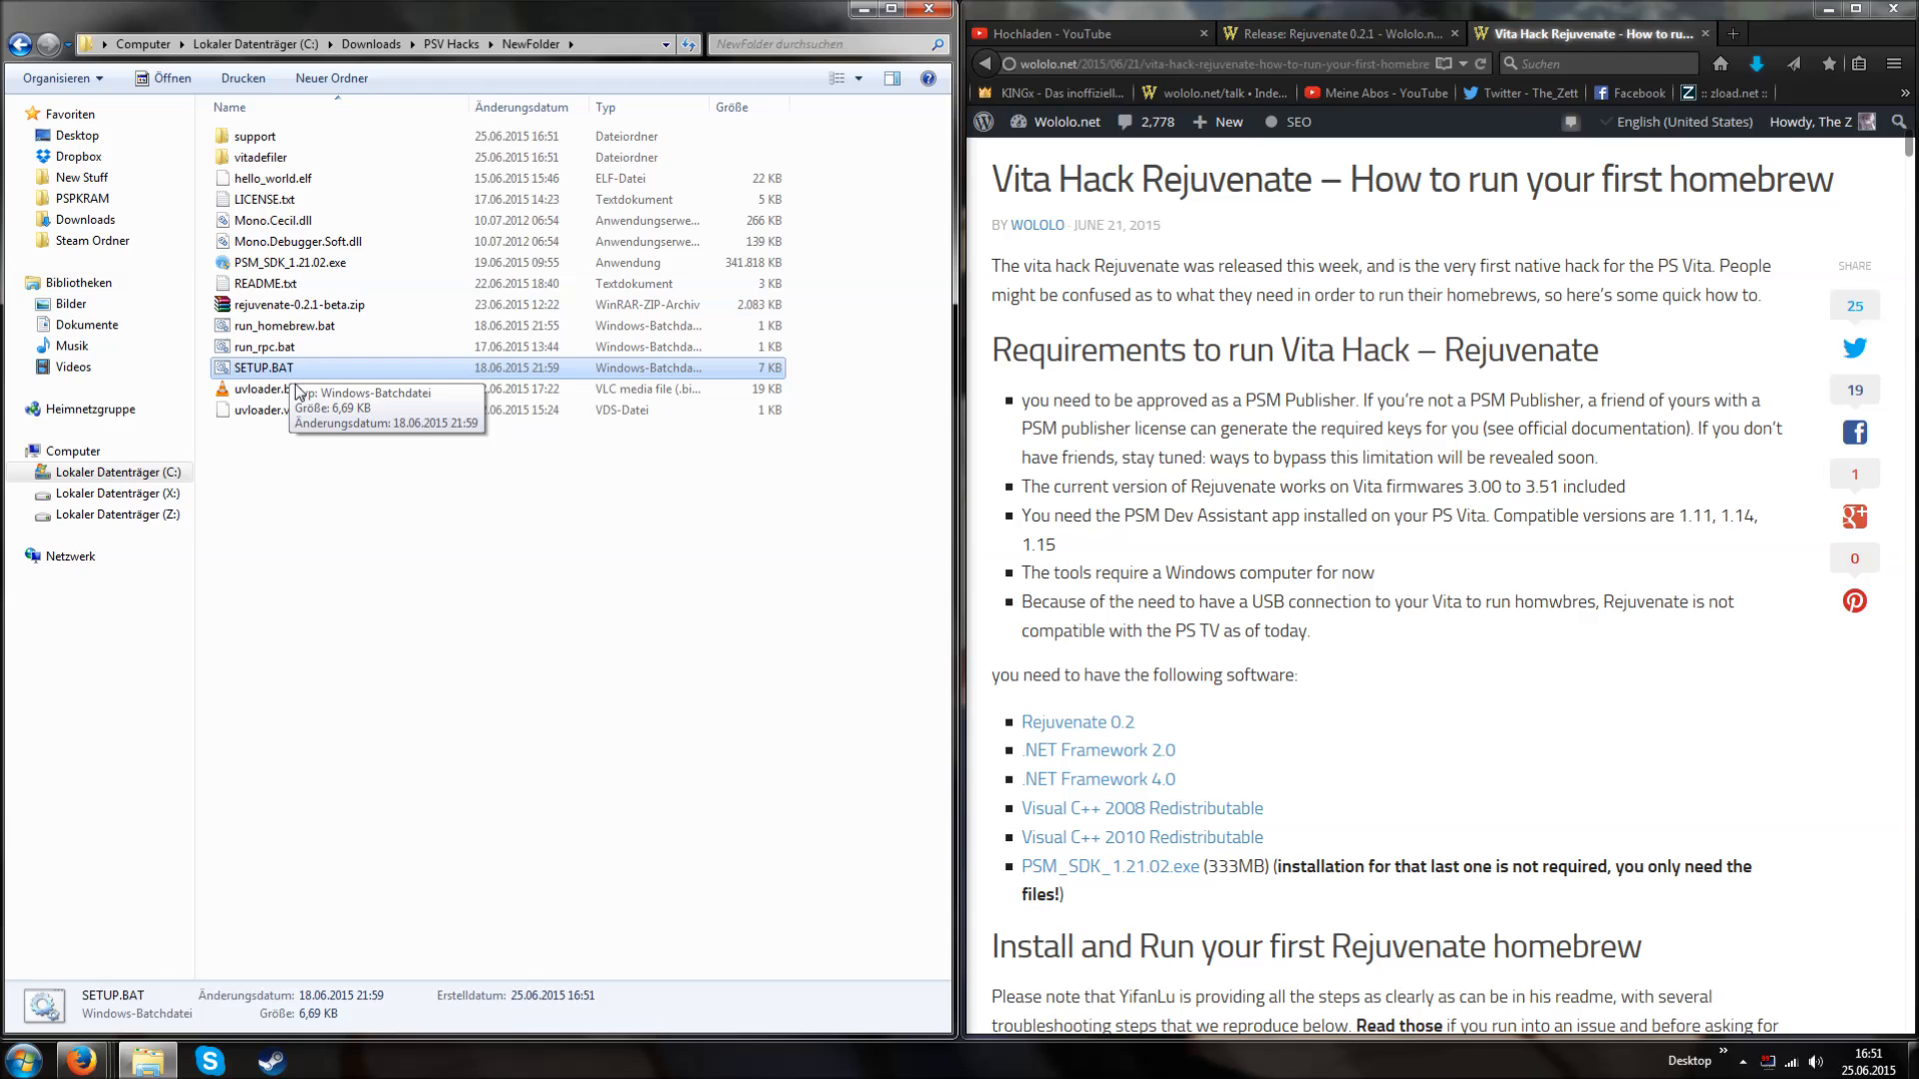
pyautogui.moveTo(353, 556)
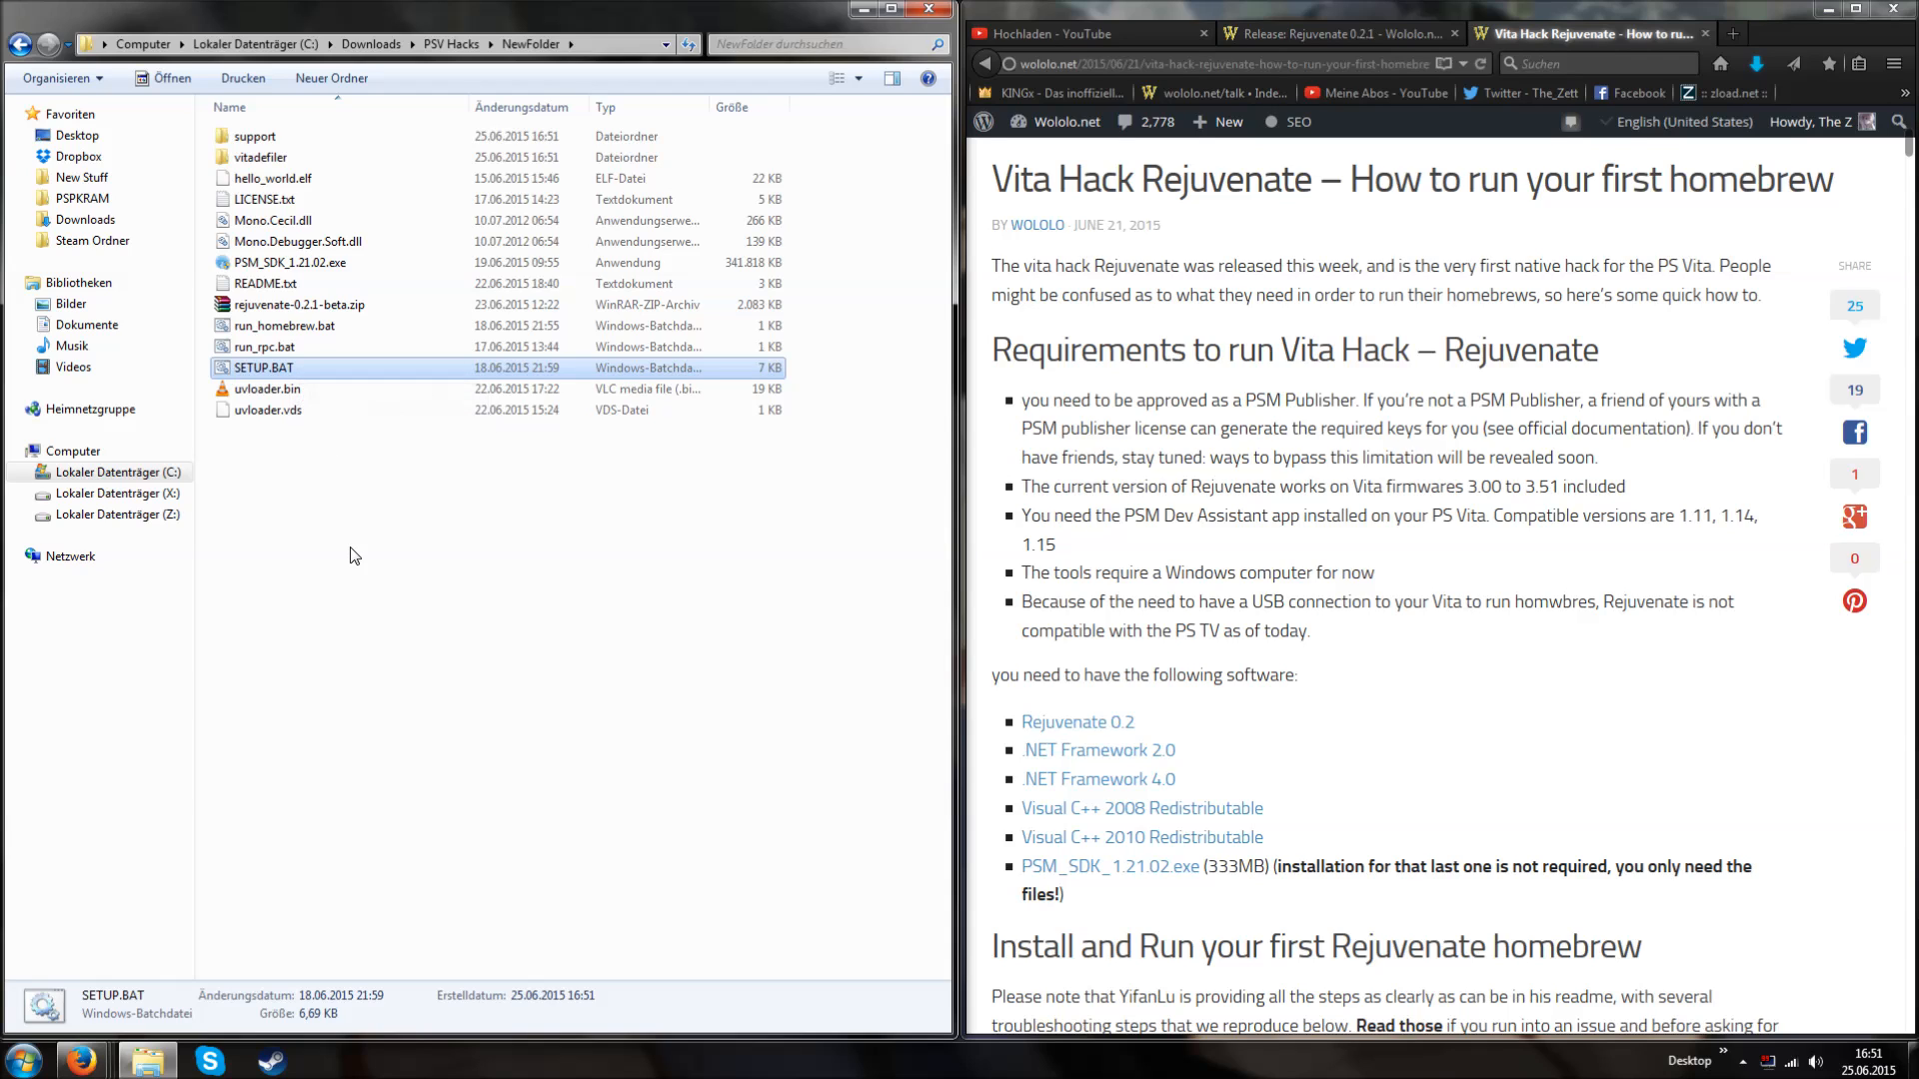
# - Launch SETUP.BAT so 7-Zip extracts PSM_SDK_1.21.02.exe in the command window
pyautogui.doubleClick(262, 367)
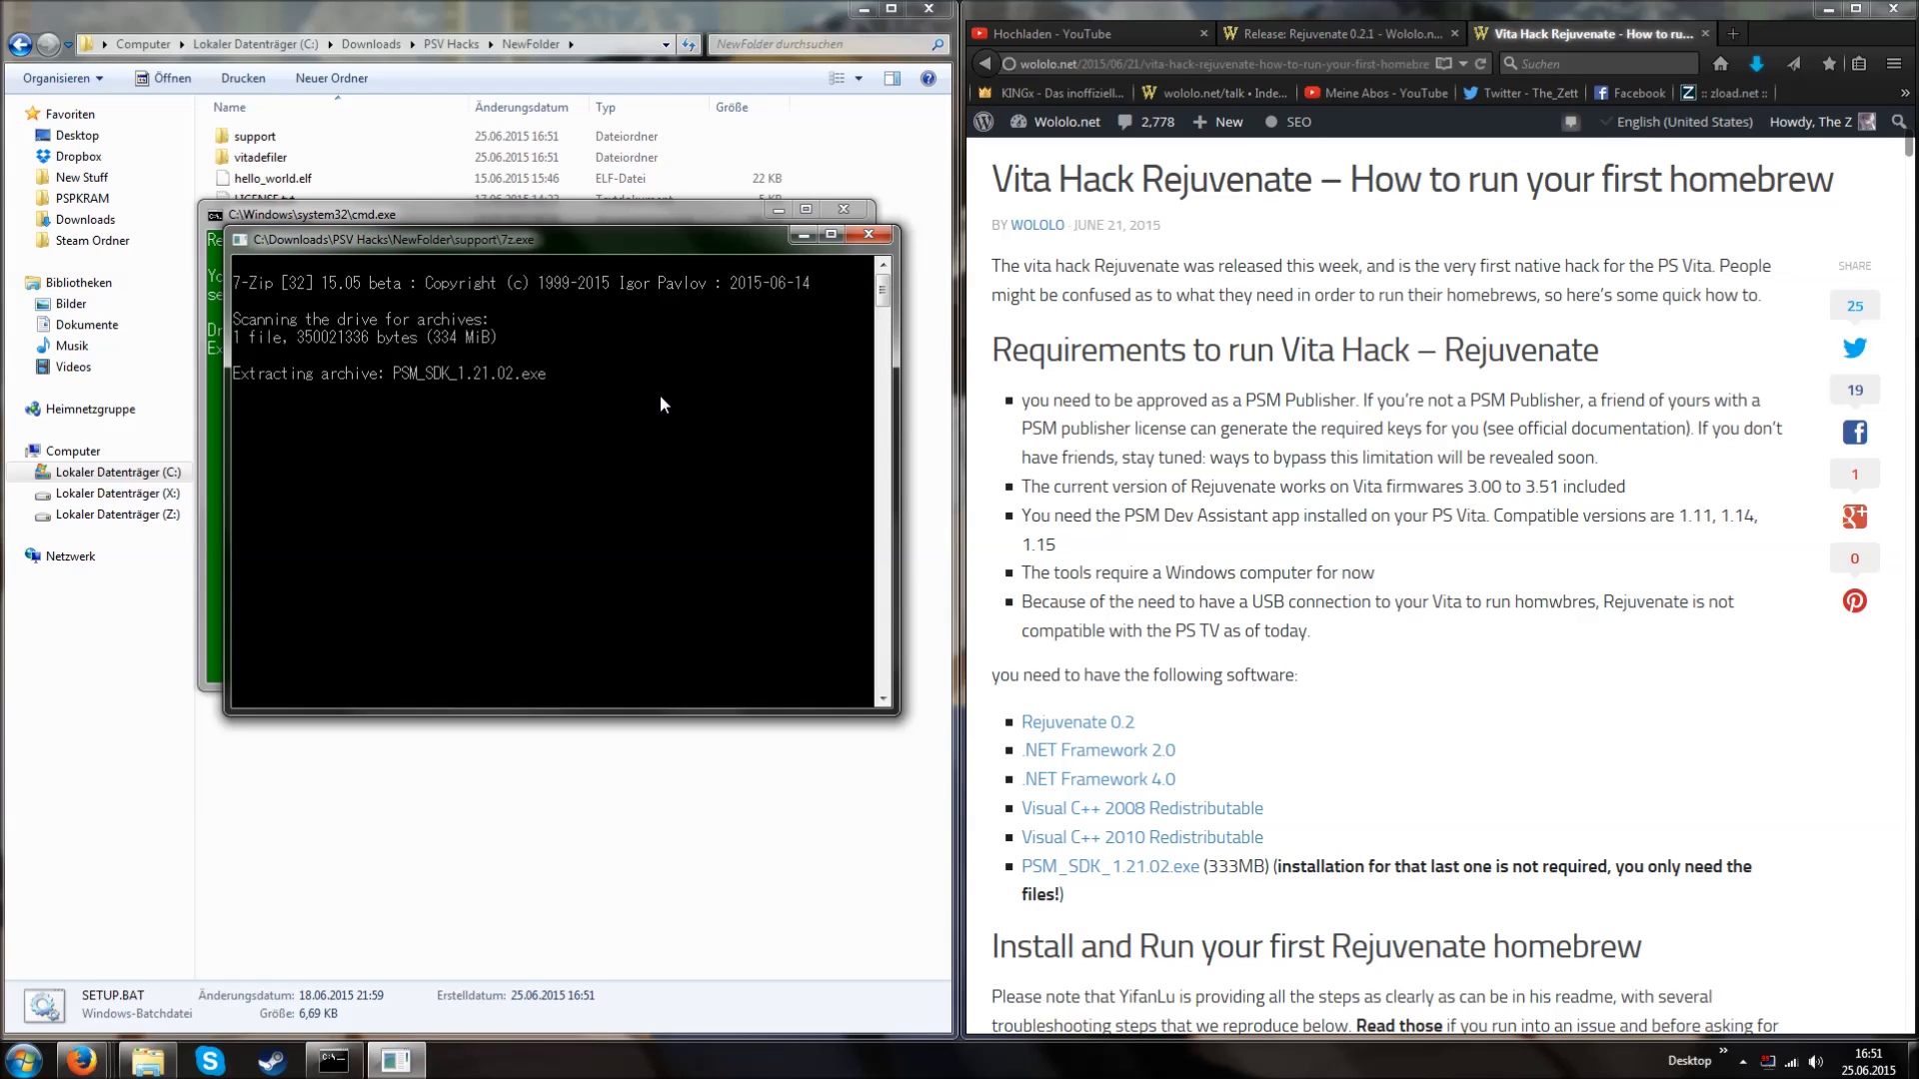
pyautogui.moveTo(687, 416)
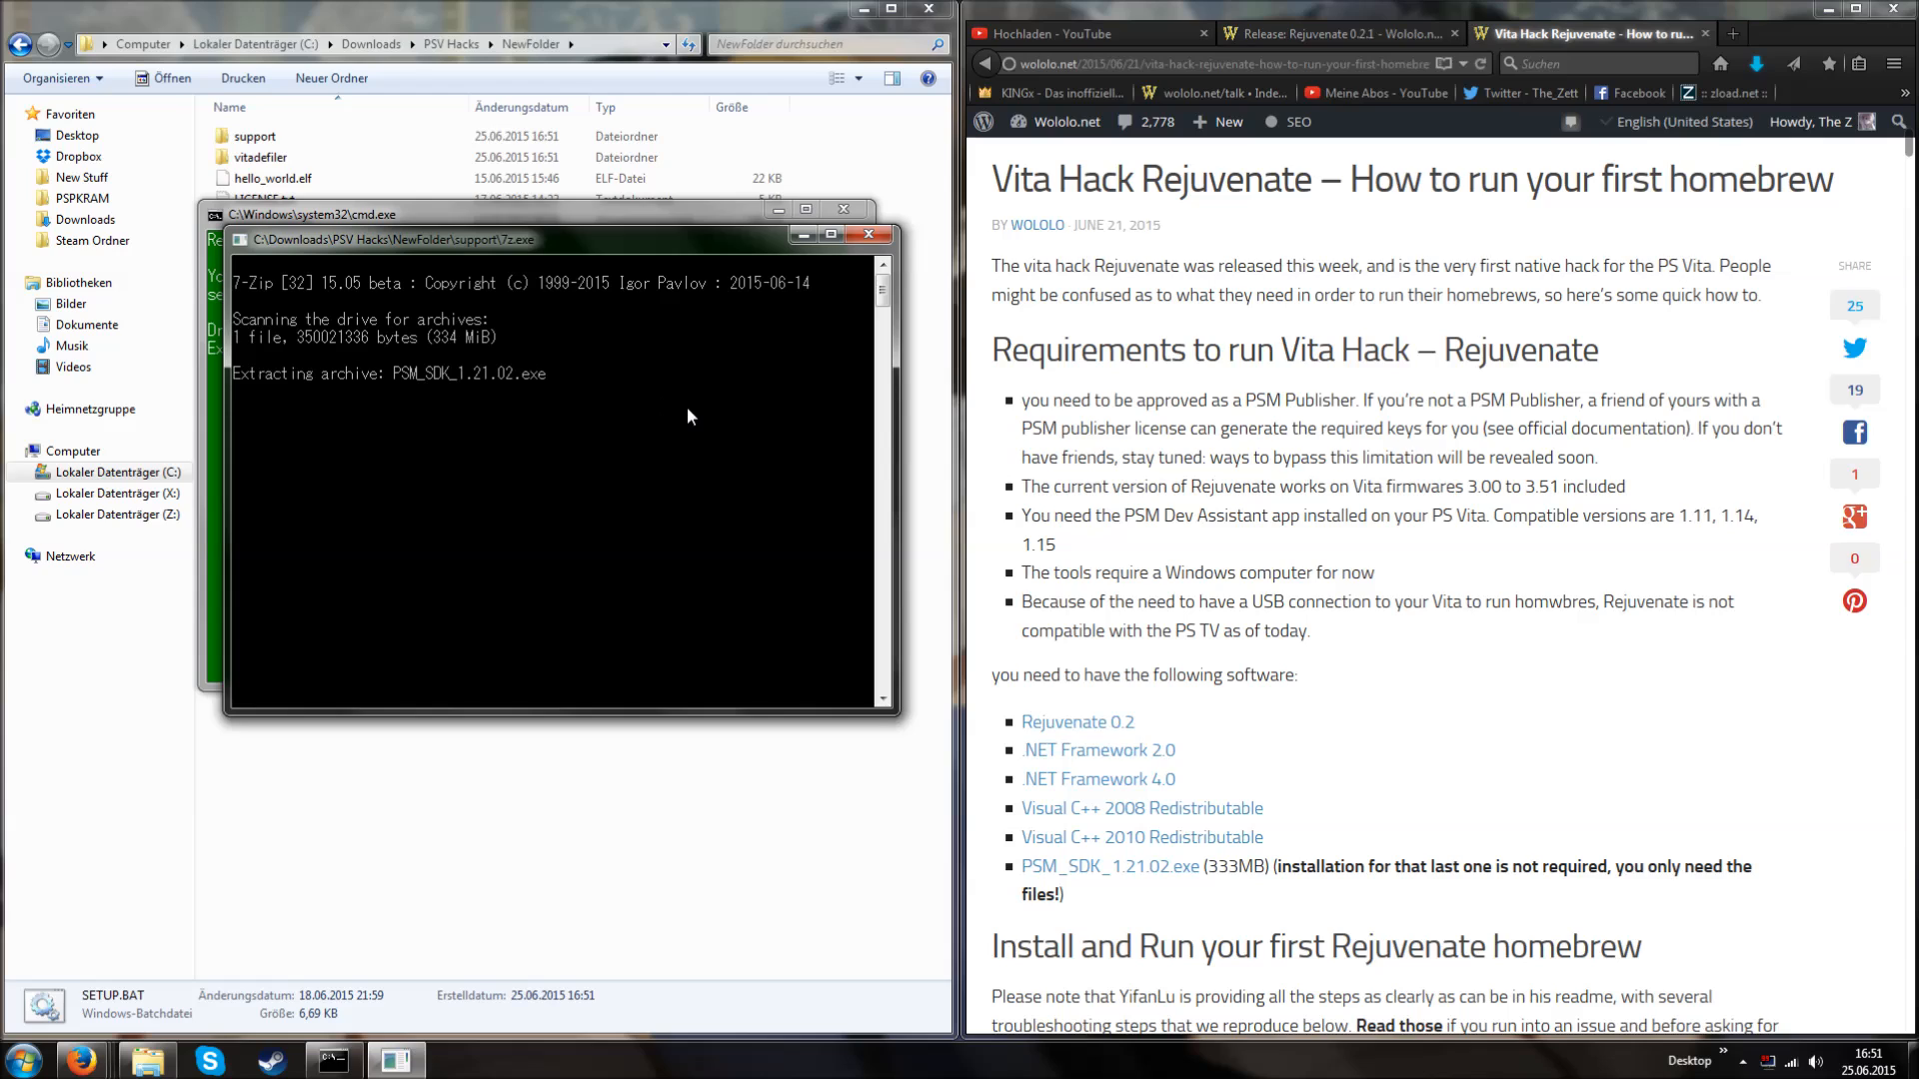
pyautogui.moveTo(650, 378)
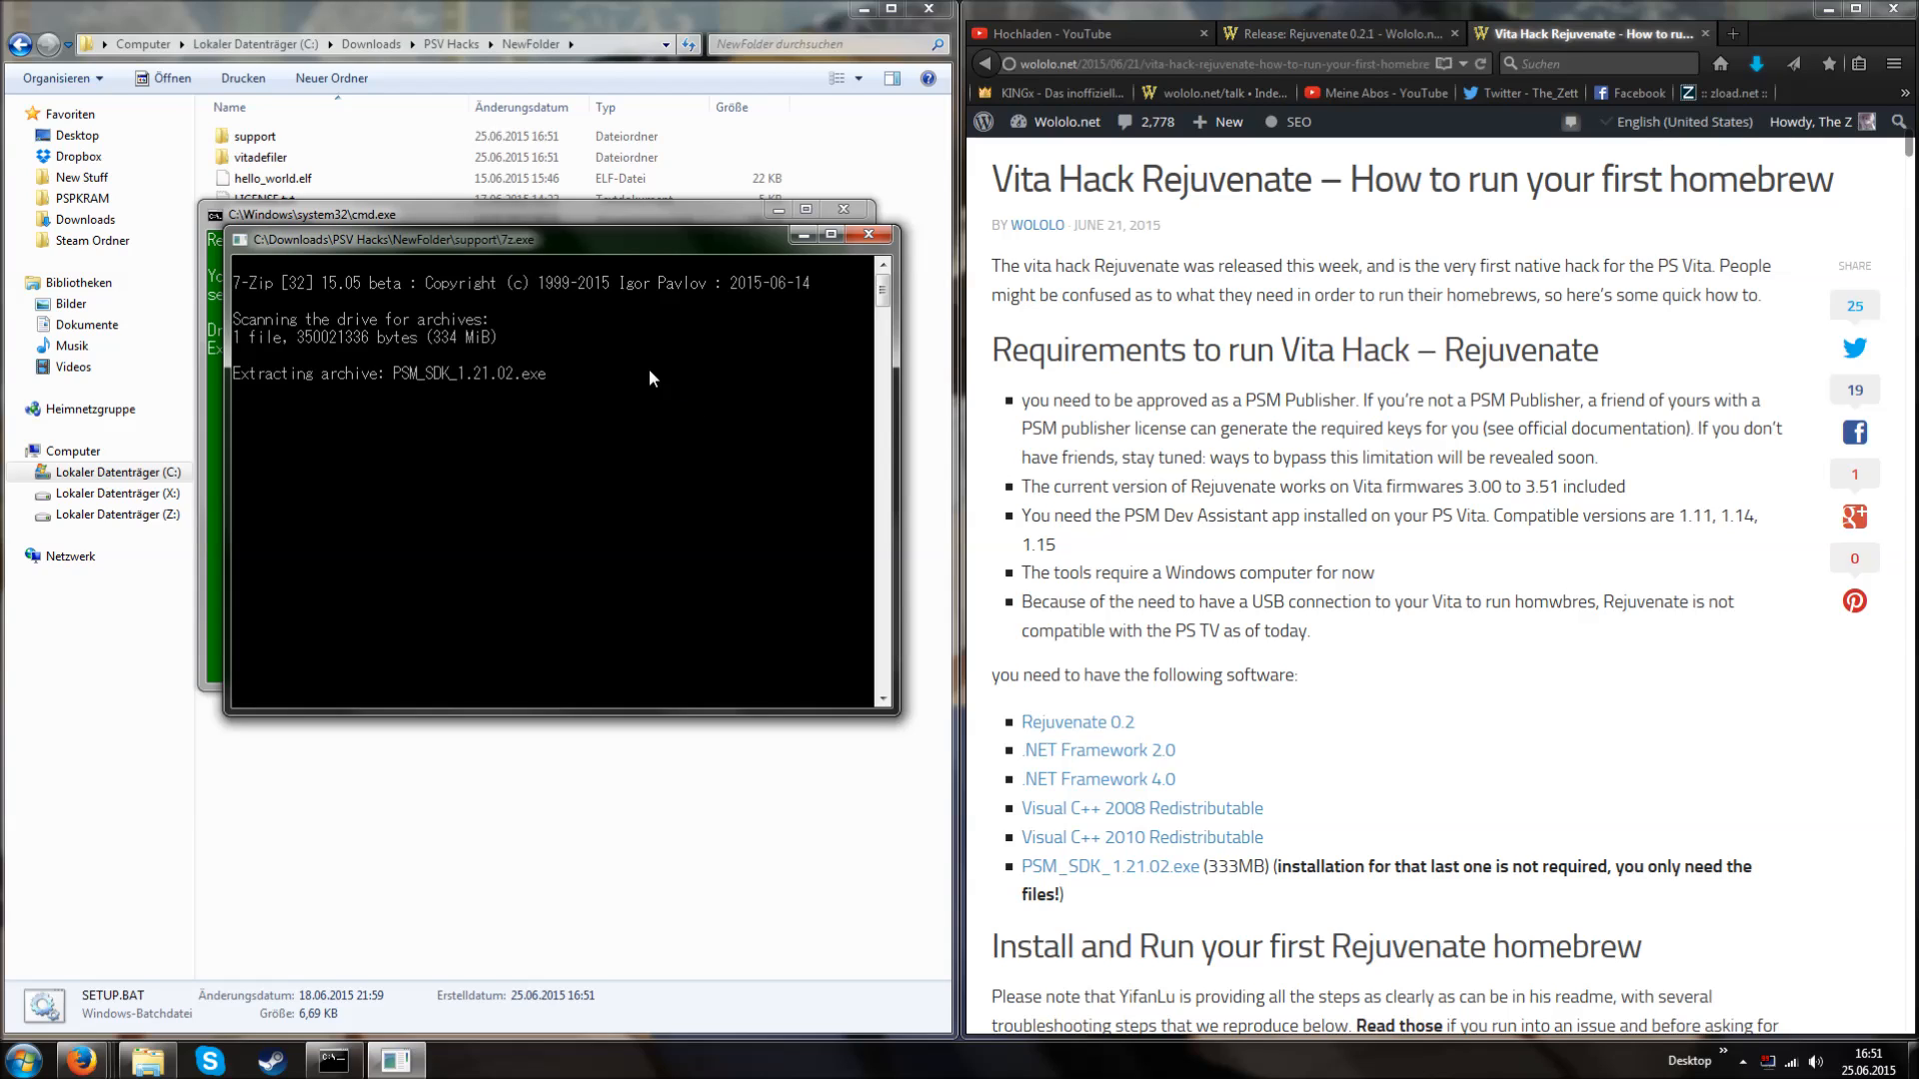
pyautogui.moveTo(667, 370)
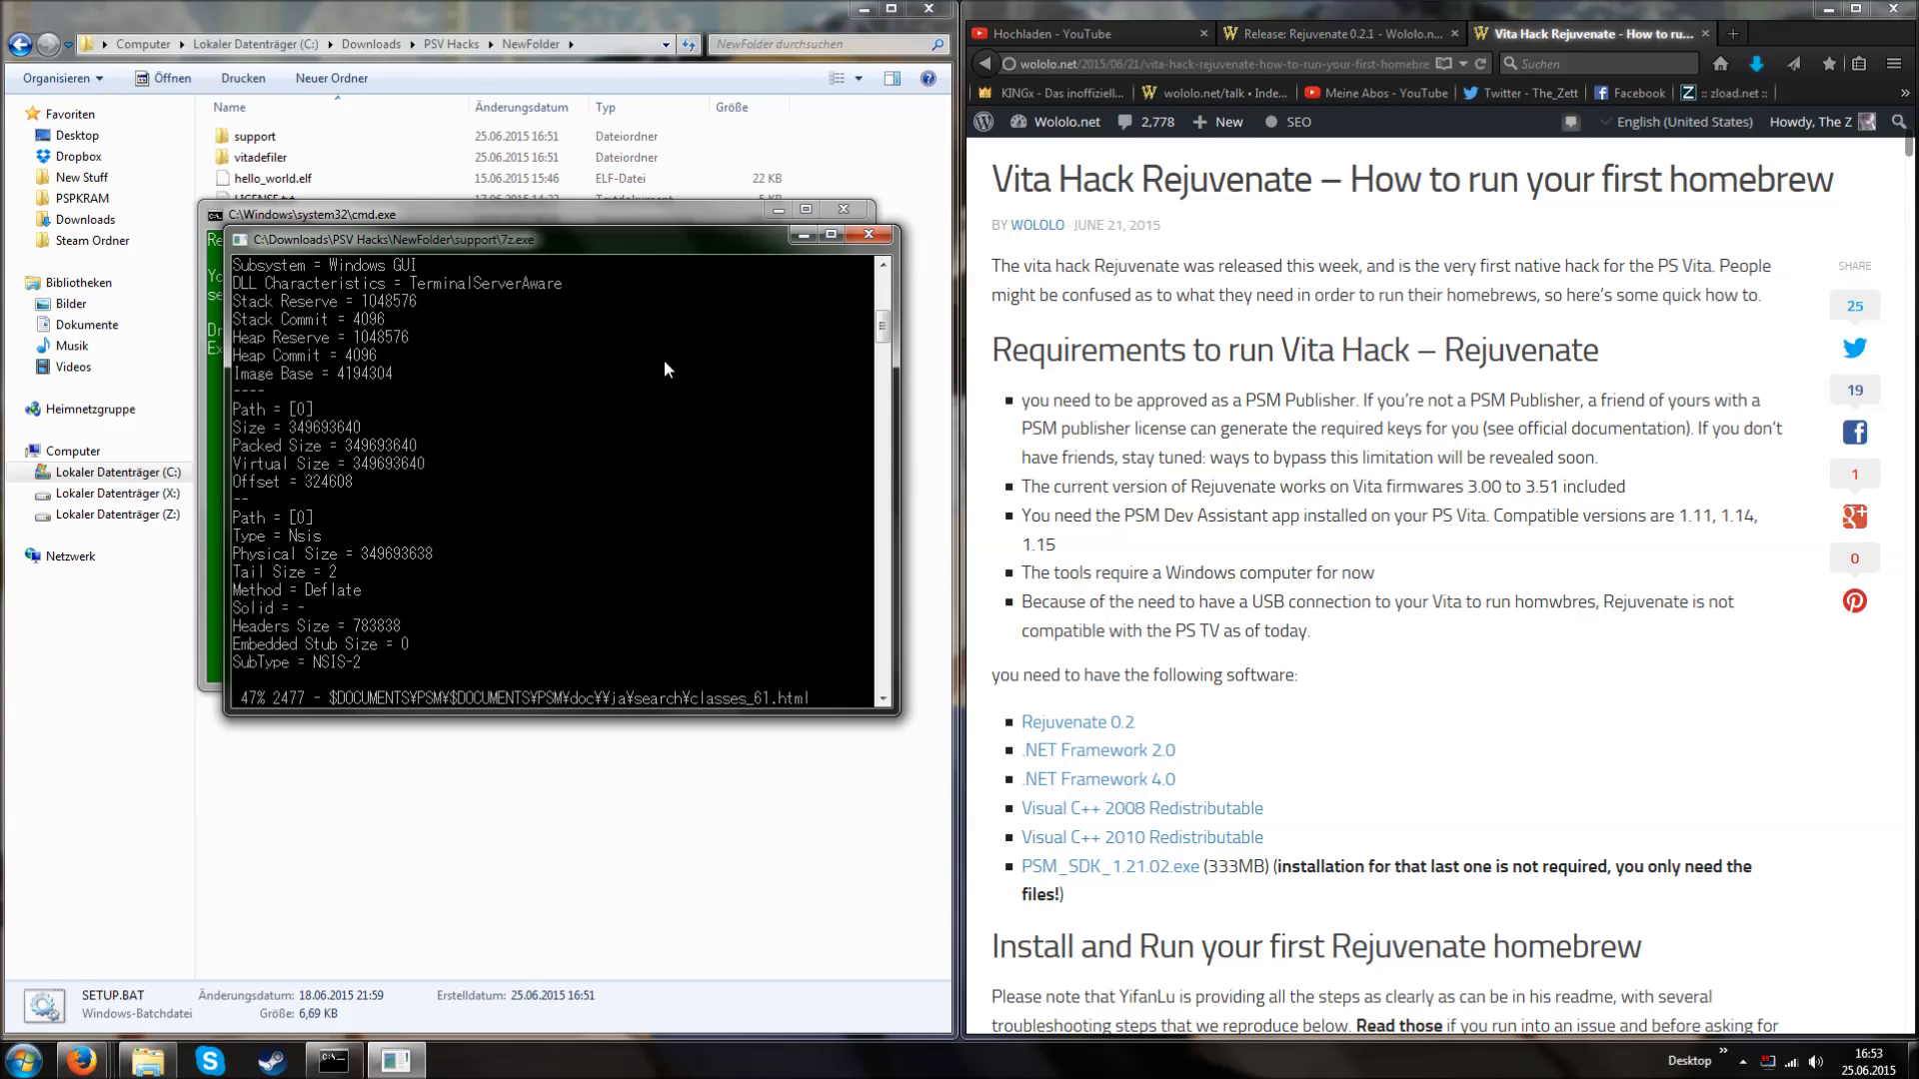
pyautogui.moveTo(654, 391)
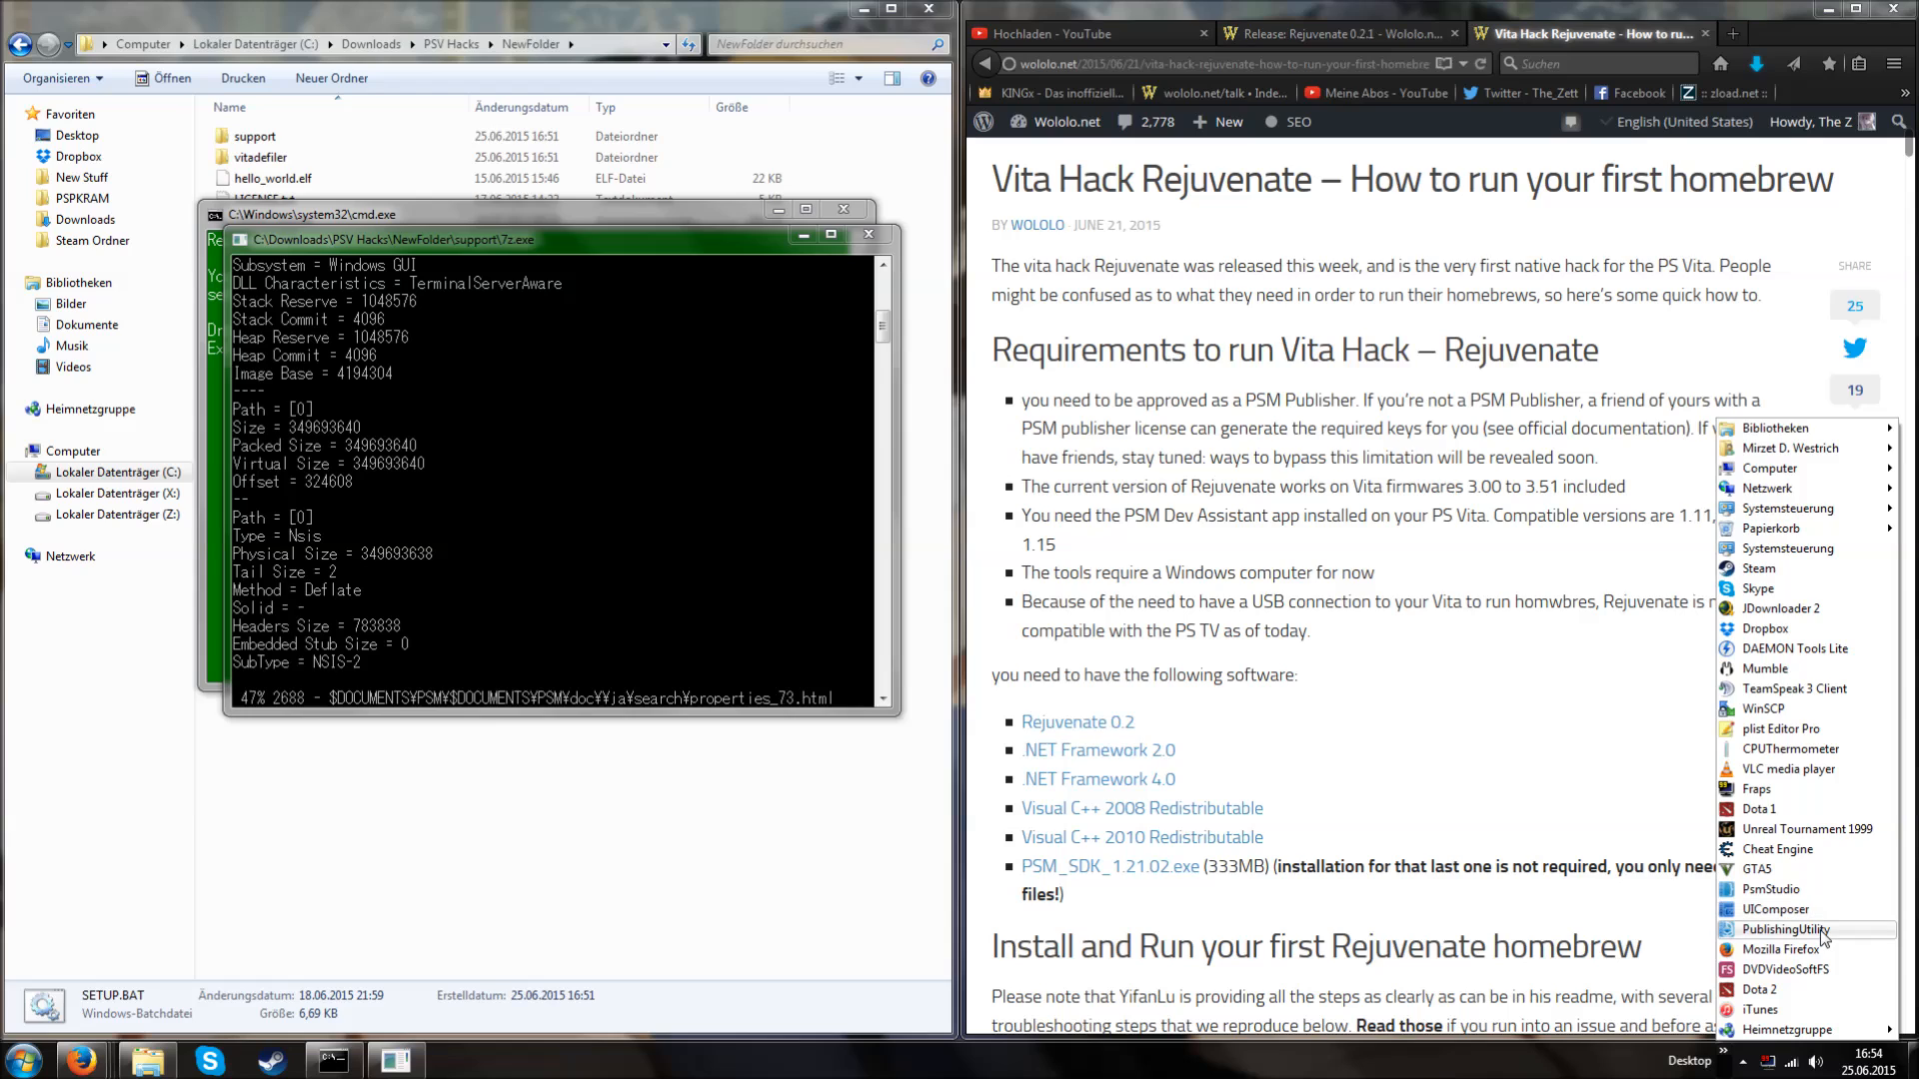
pyautogui.moveTo(1782, 928)
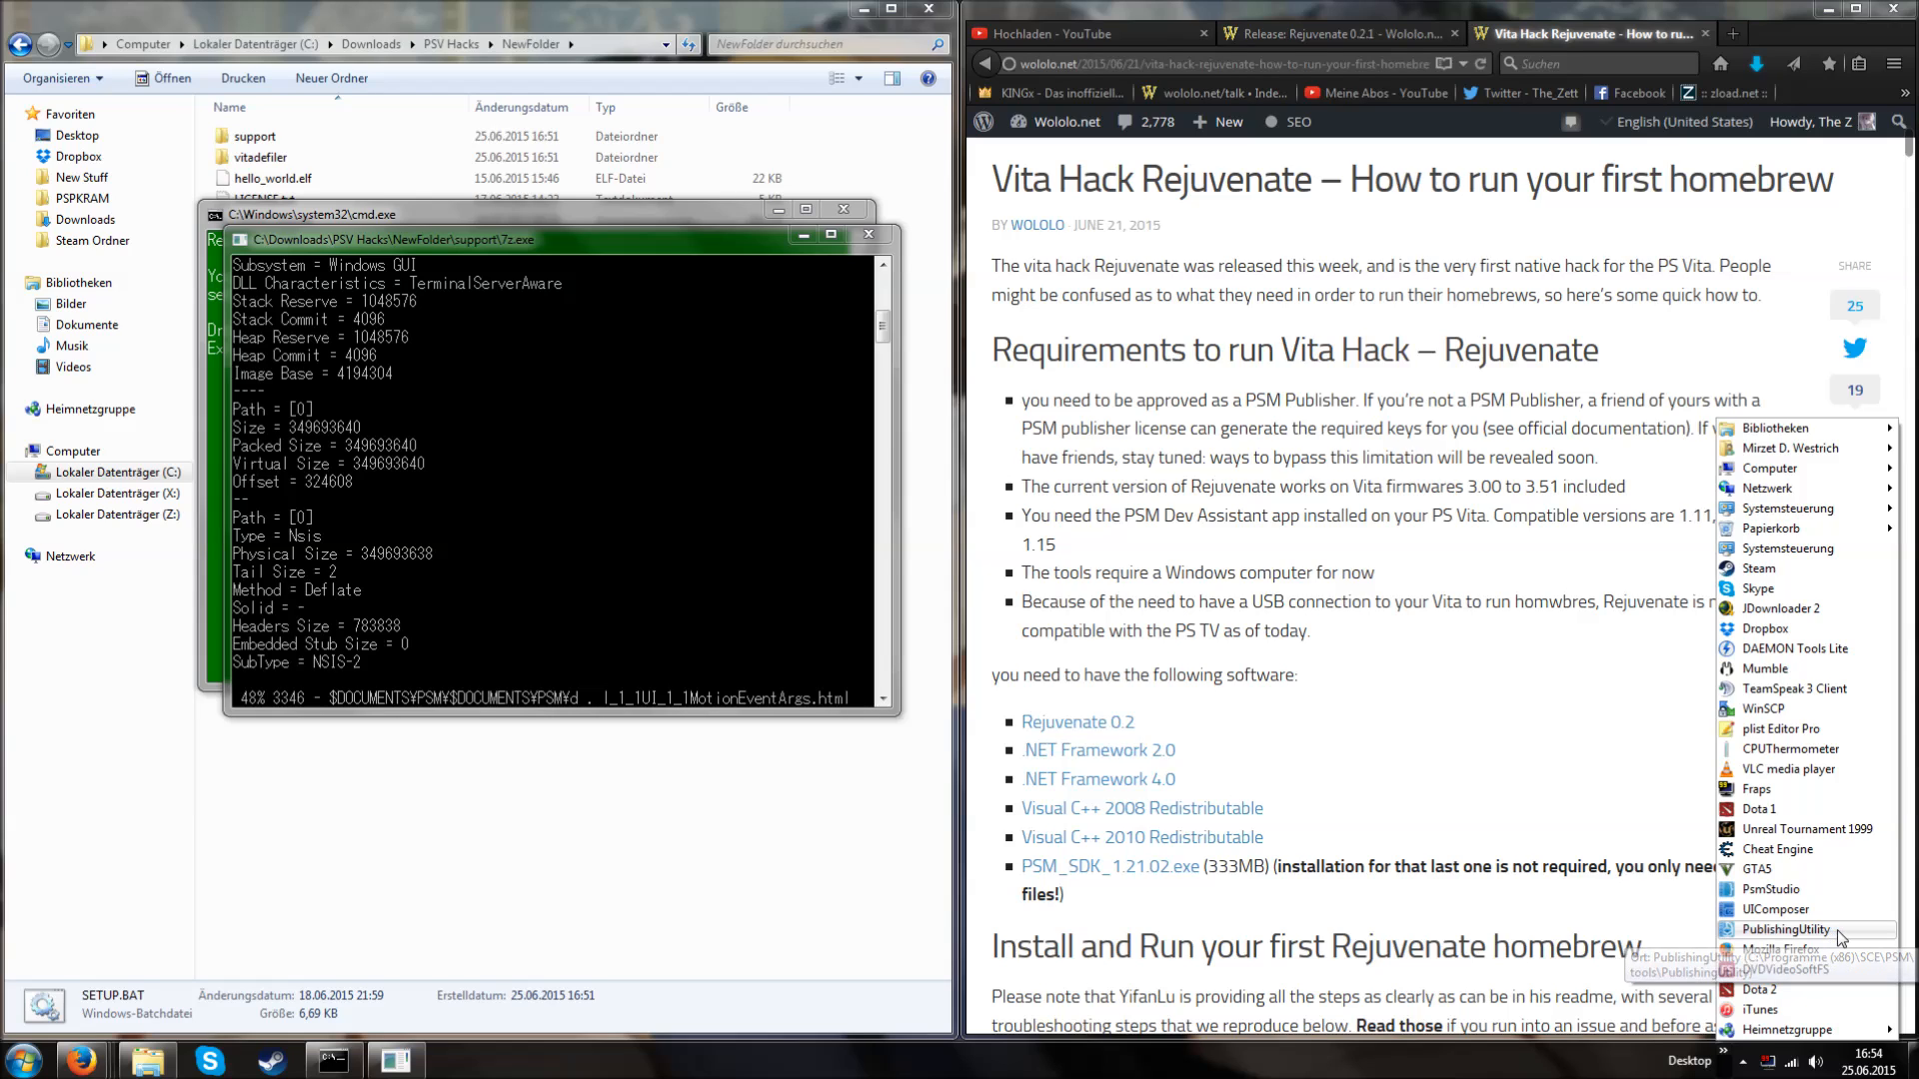
pyautogui.moveTo(1825, 901)
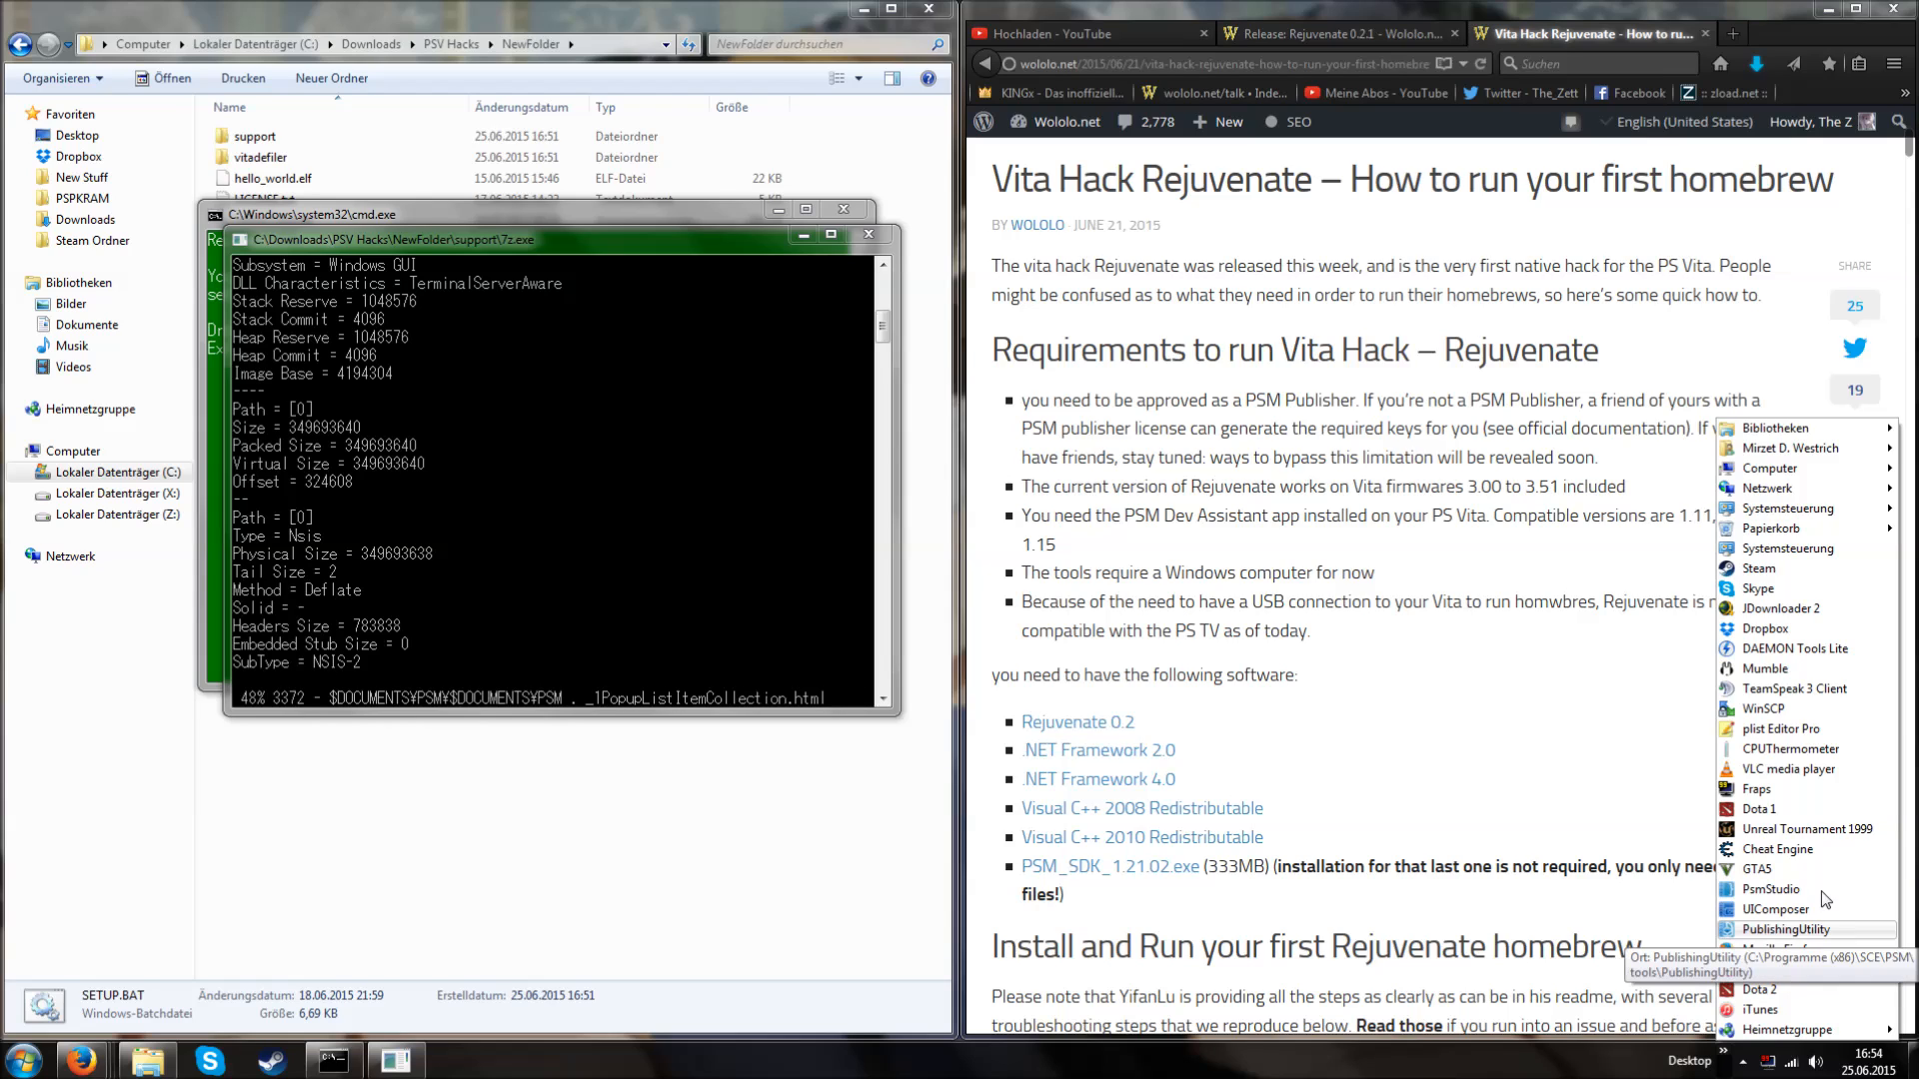
pyautogui.moveTo(1832, 942)
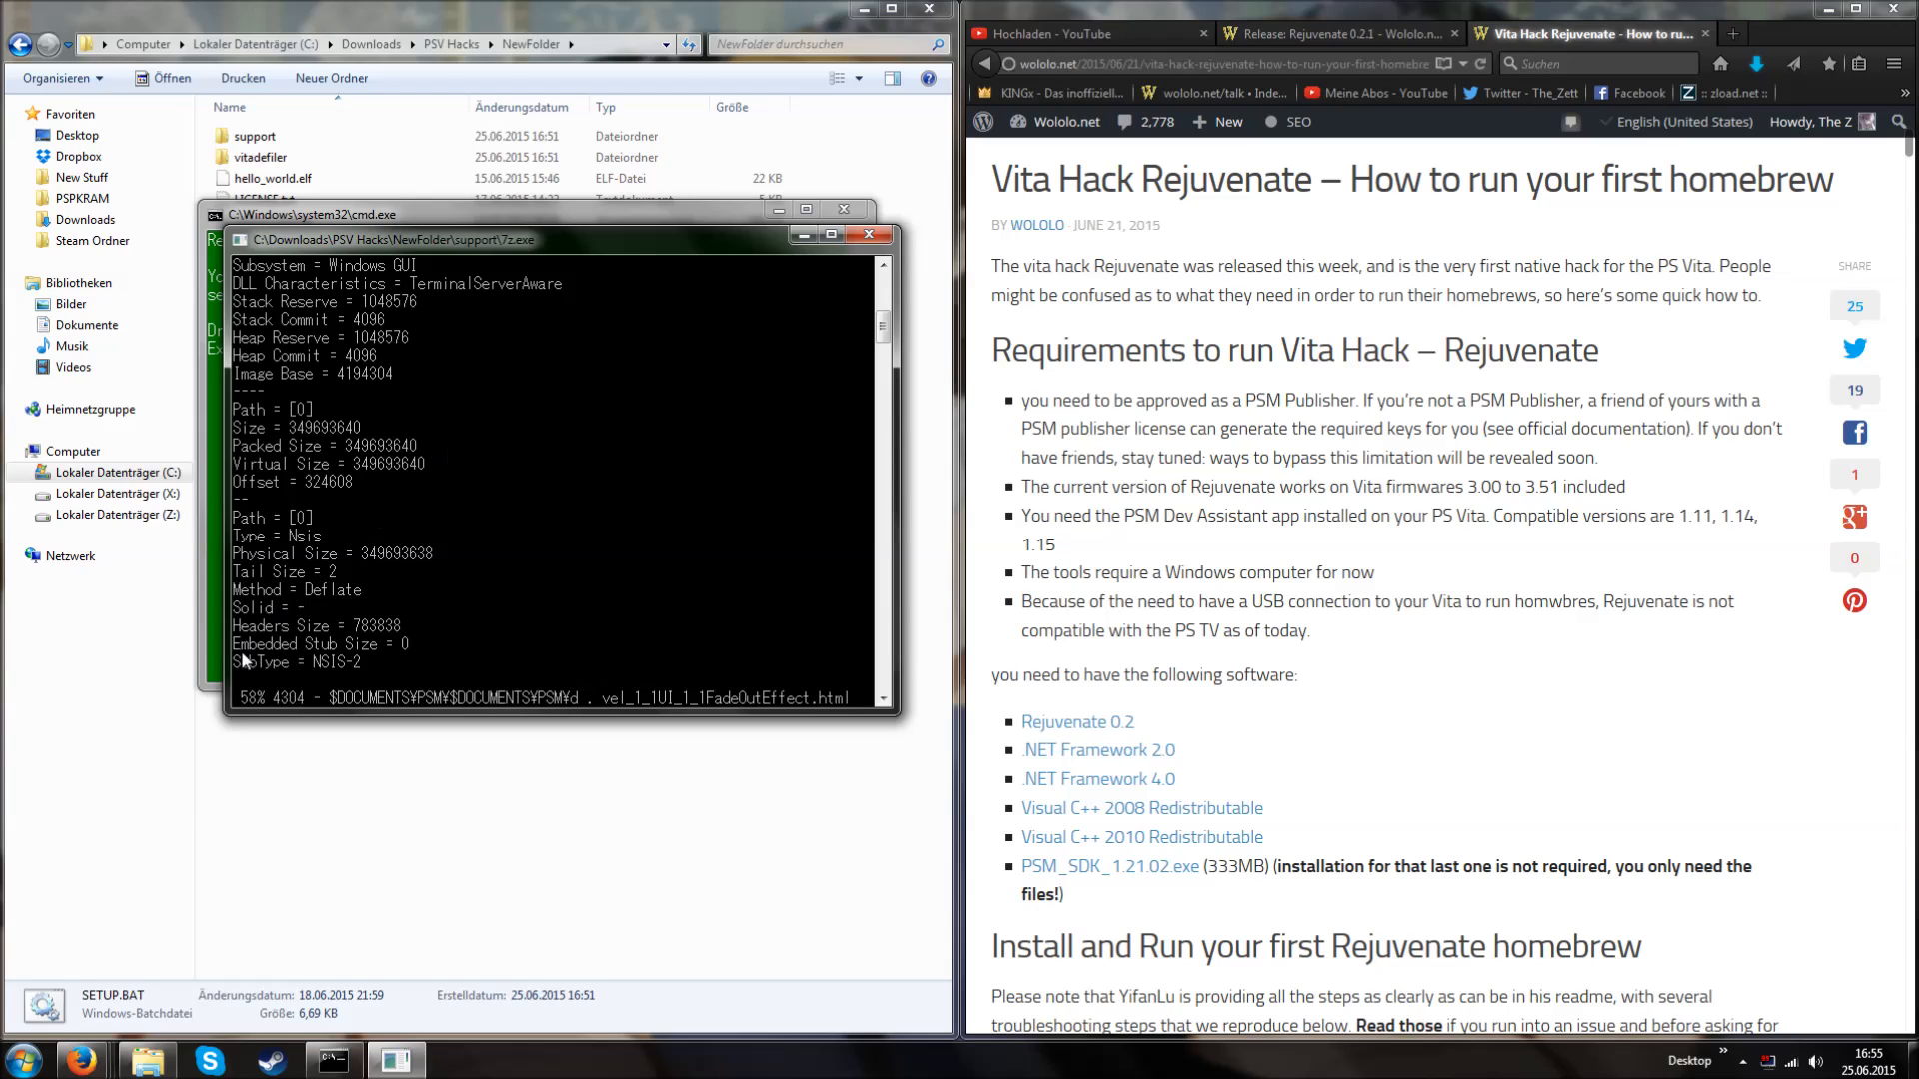
pyautogui.moveTo(452, 447)
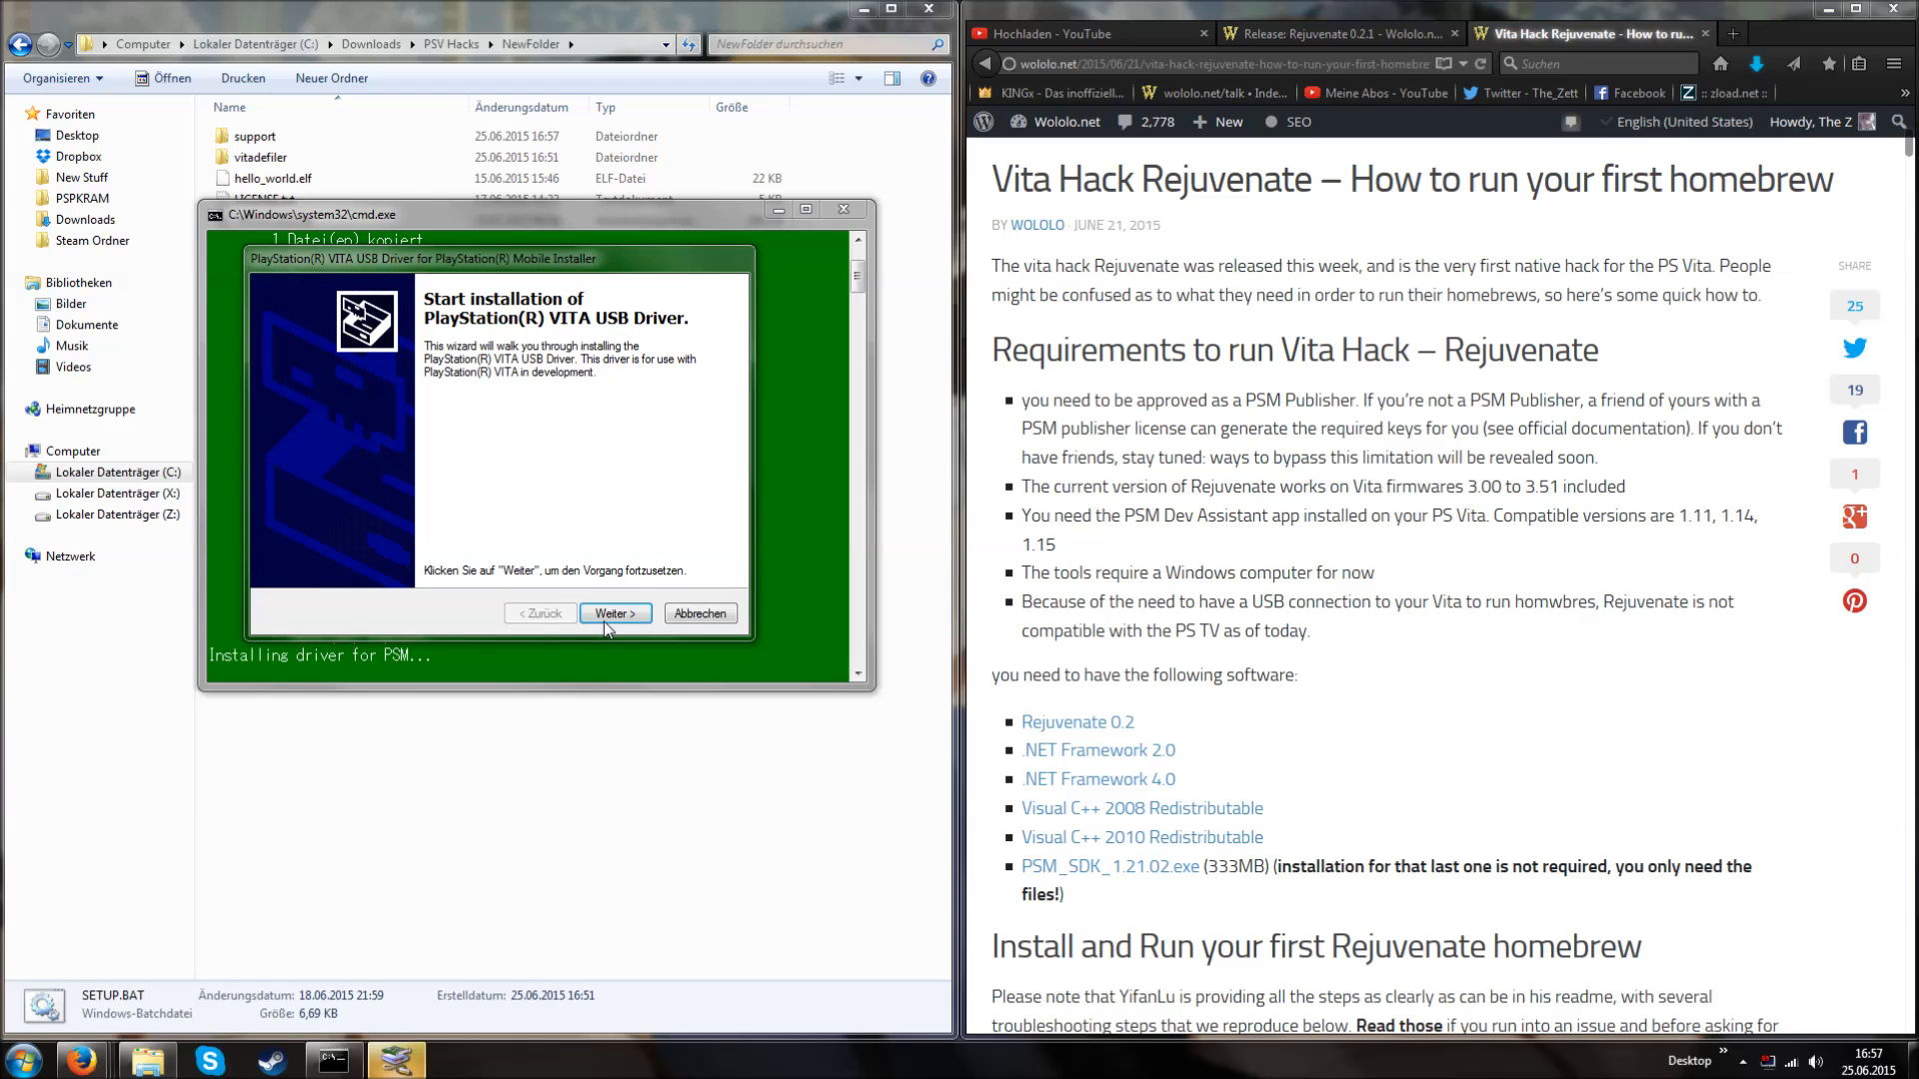
# - Install the PlayStation Vita USB driver and close the completed wizard
pyautogui.click(616, 613)
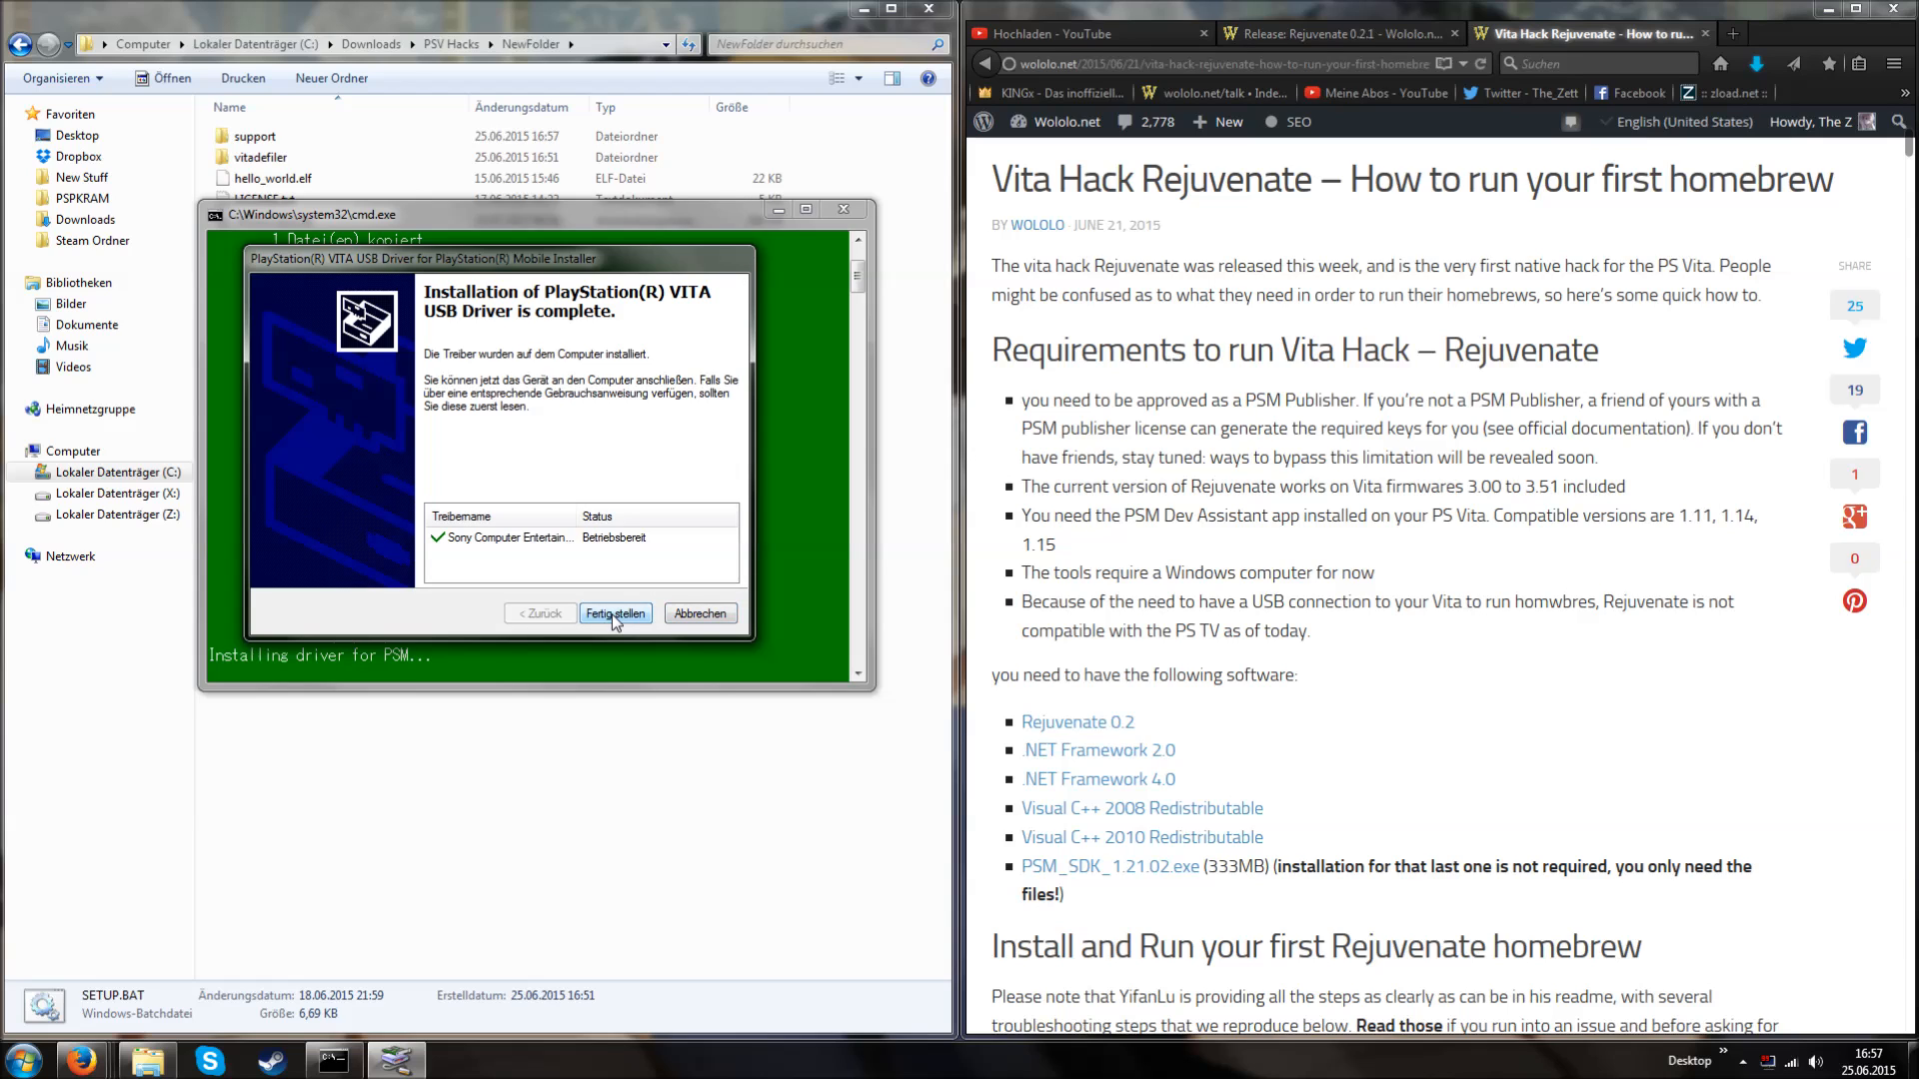
pyautogui.click(617, 613)
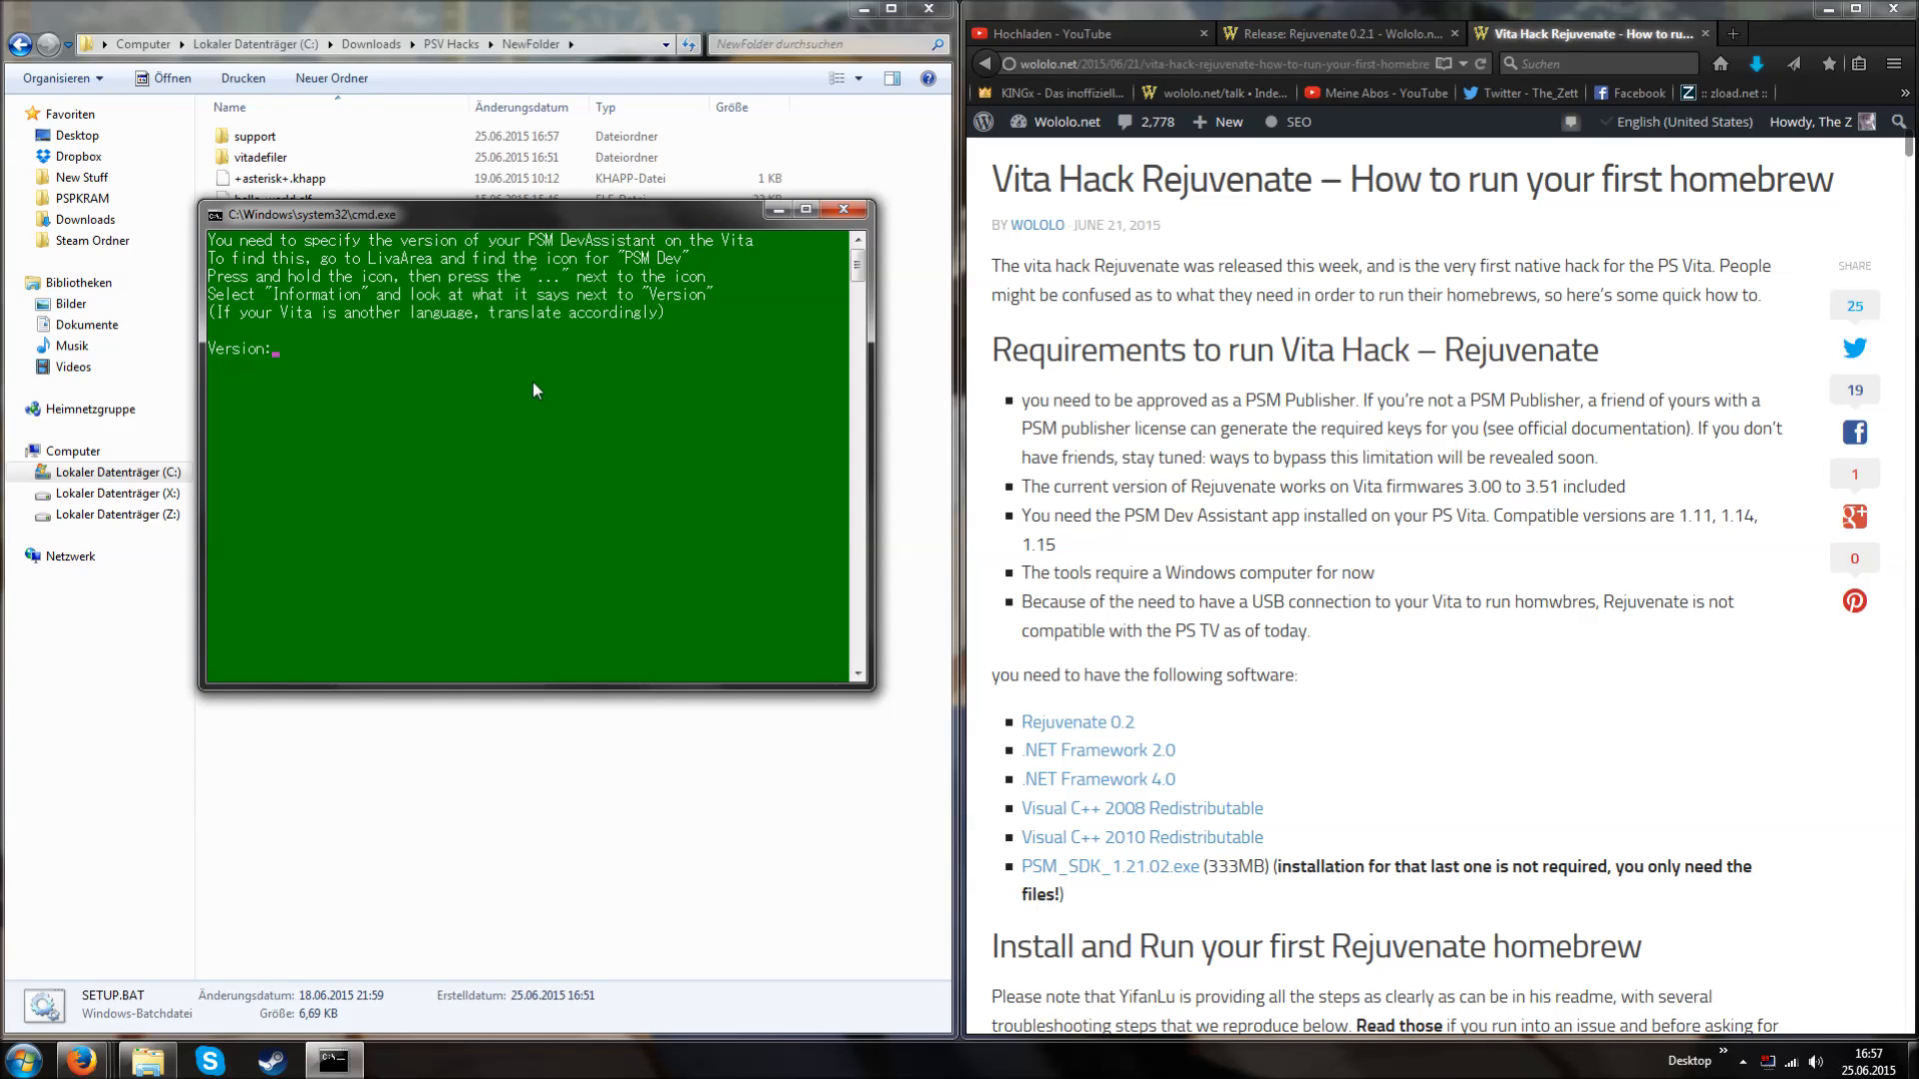
pyautogui.moveTo(519, 387)
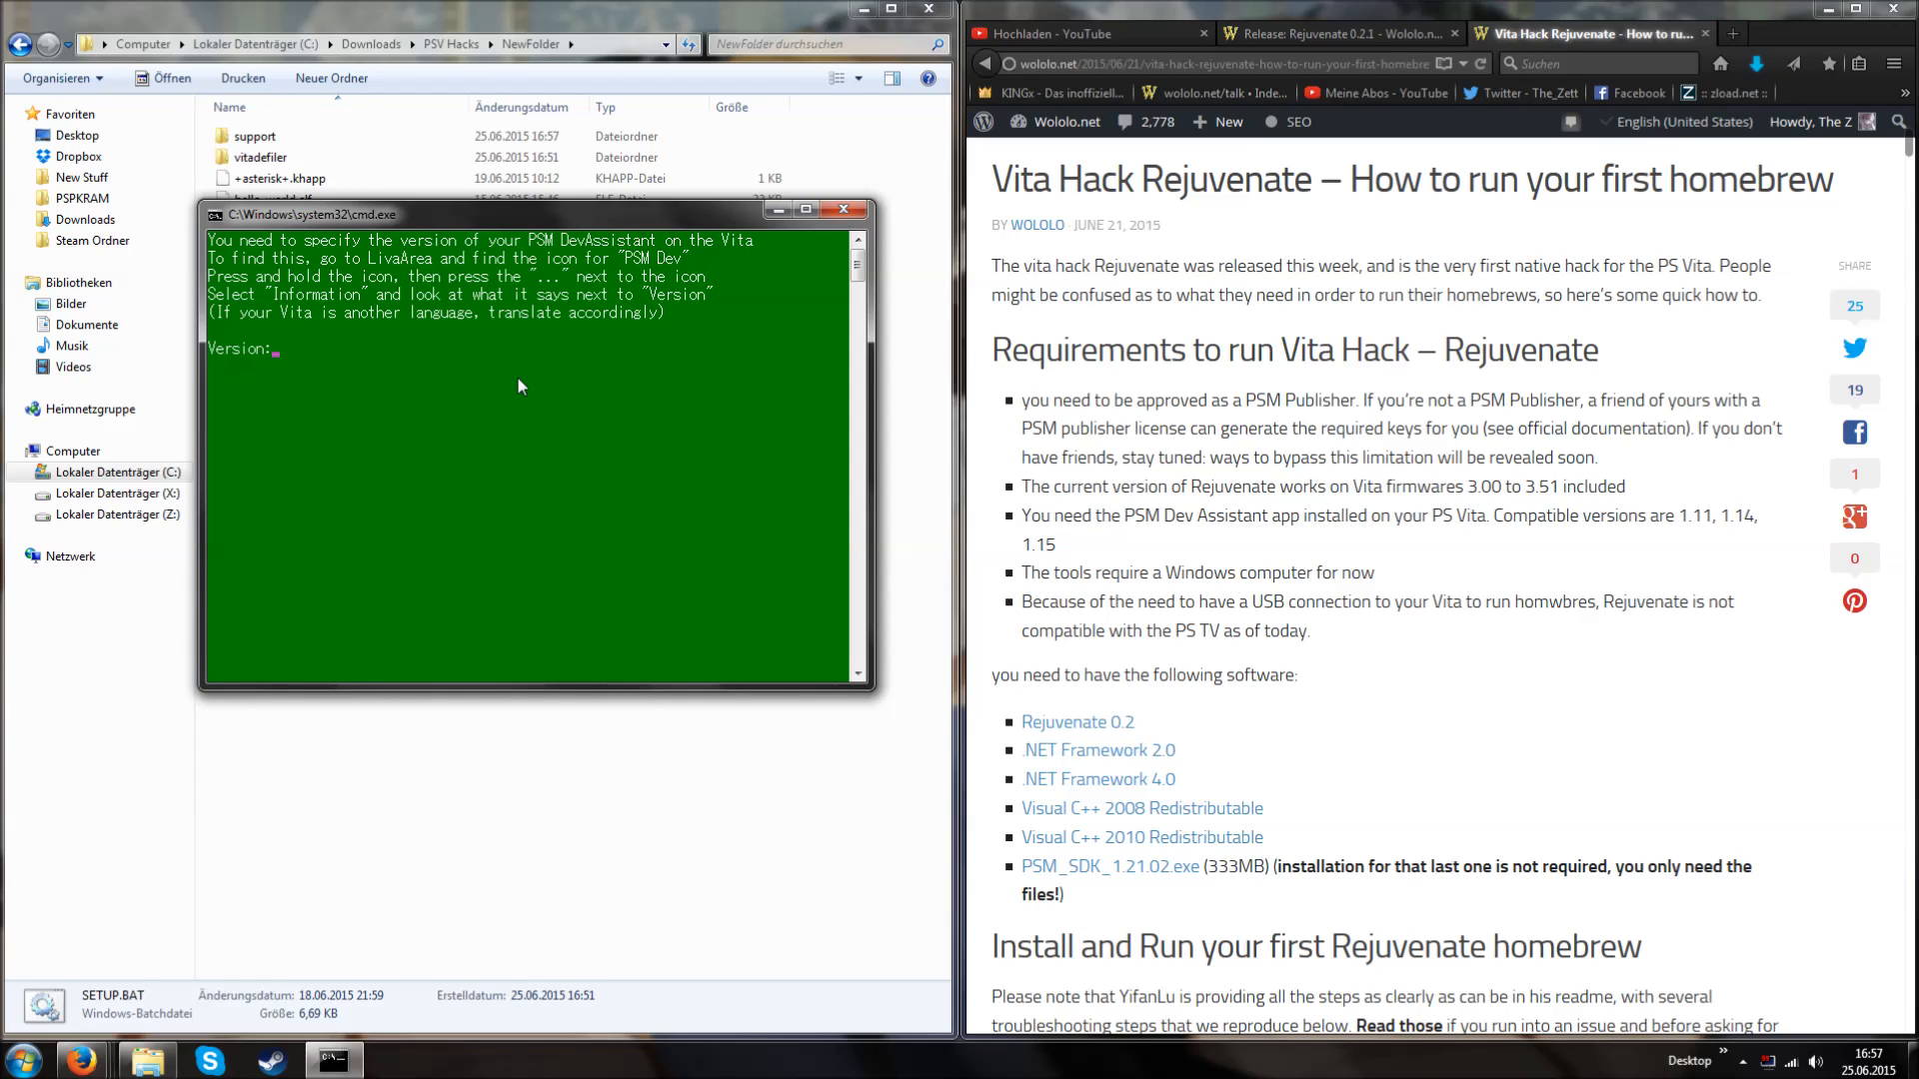
# - Enter 1.15 as the PSM DevAssistant version at the Version prompt
pyautogui.write('1,')
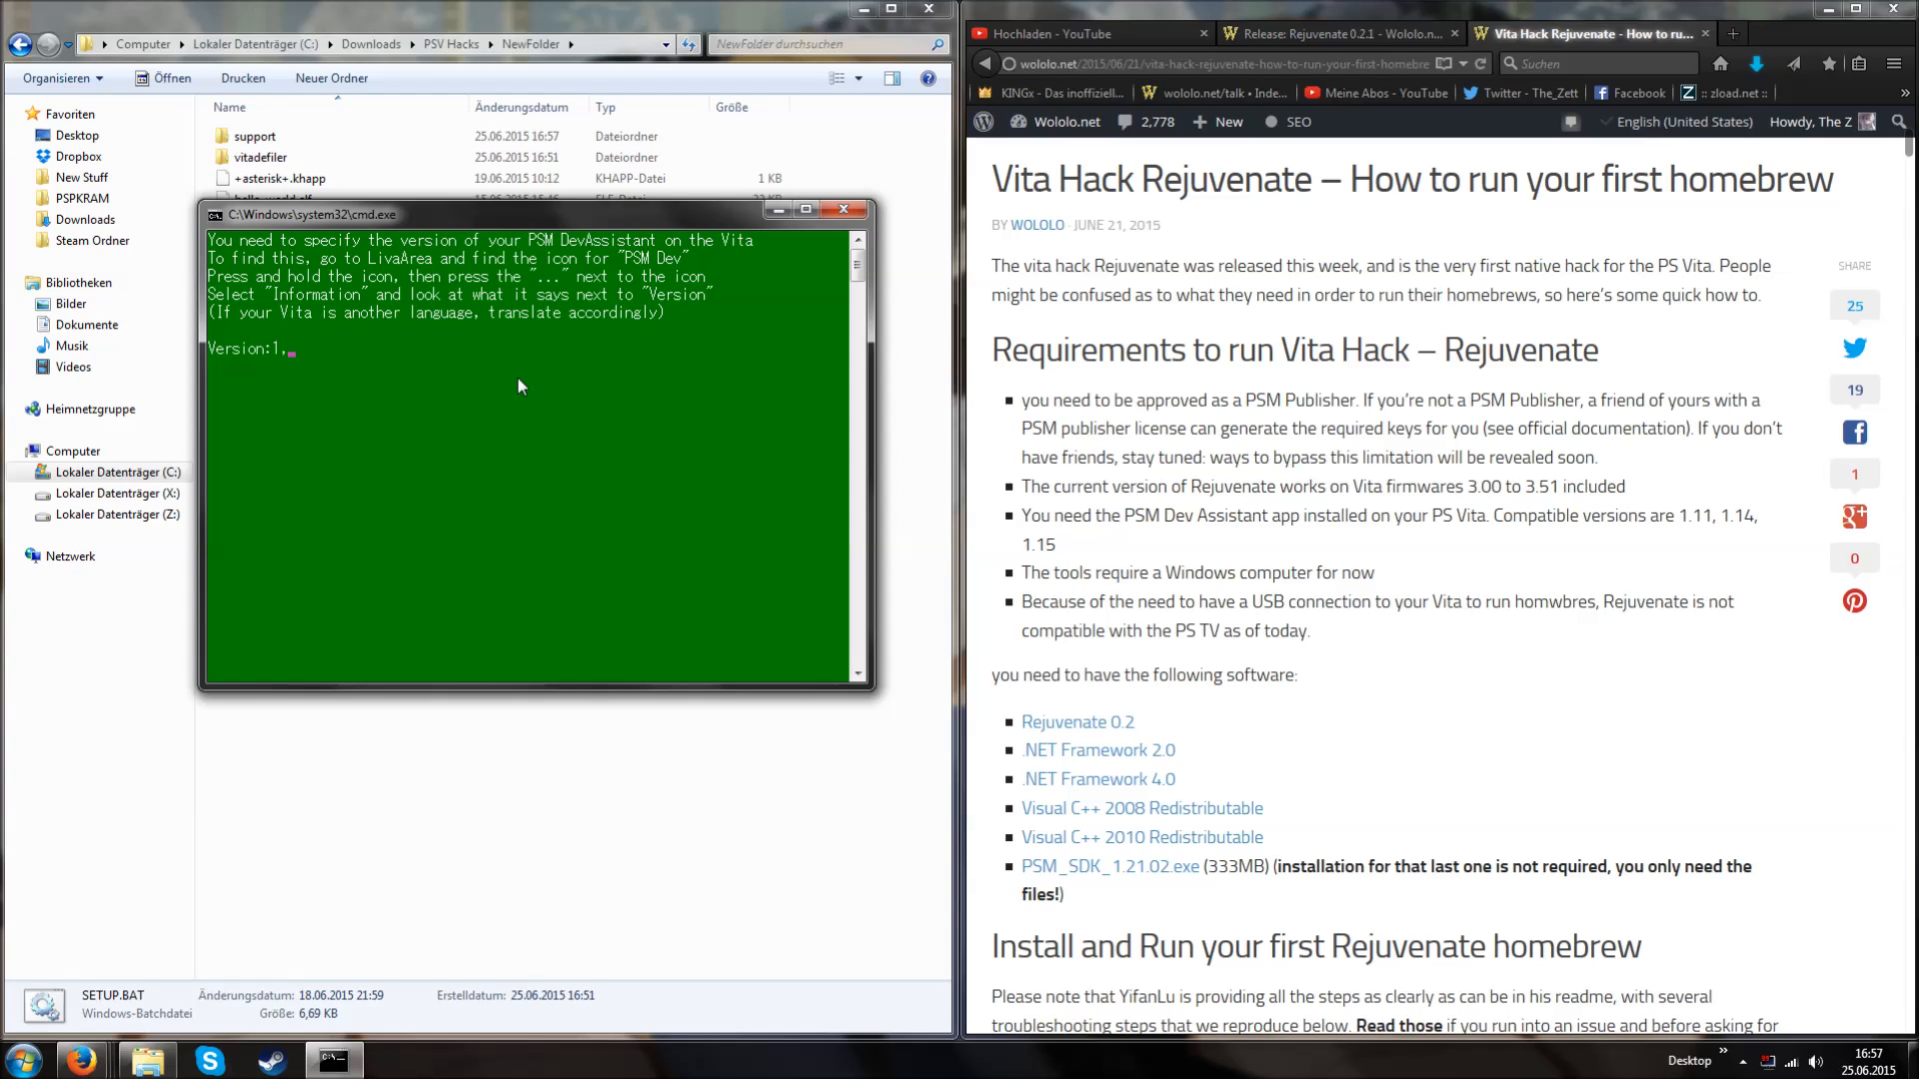
pyautogui.write('.15')
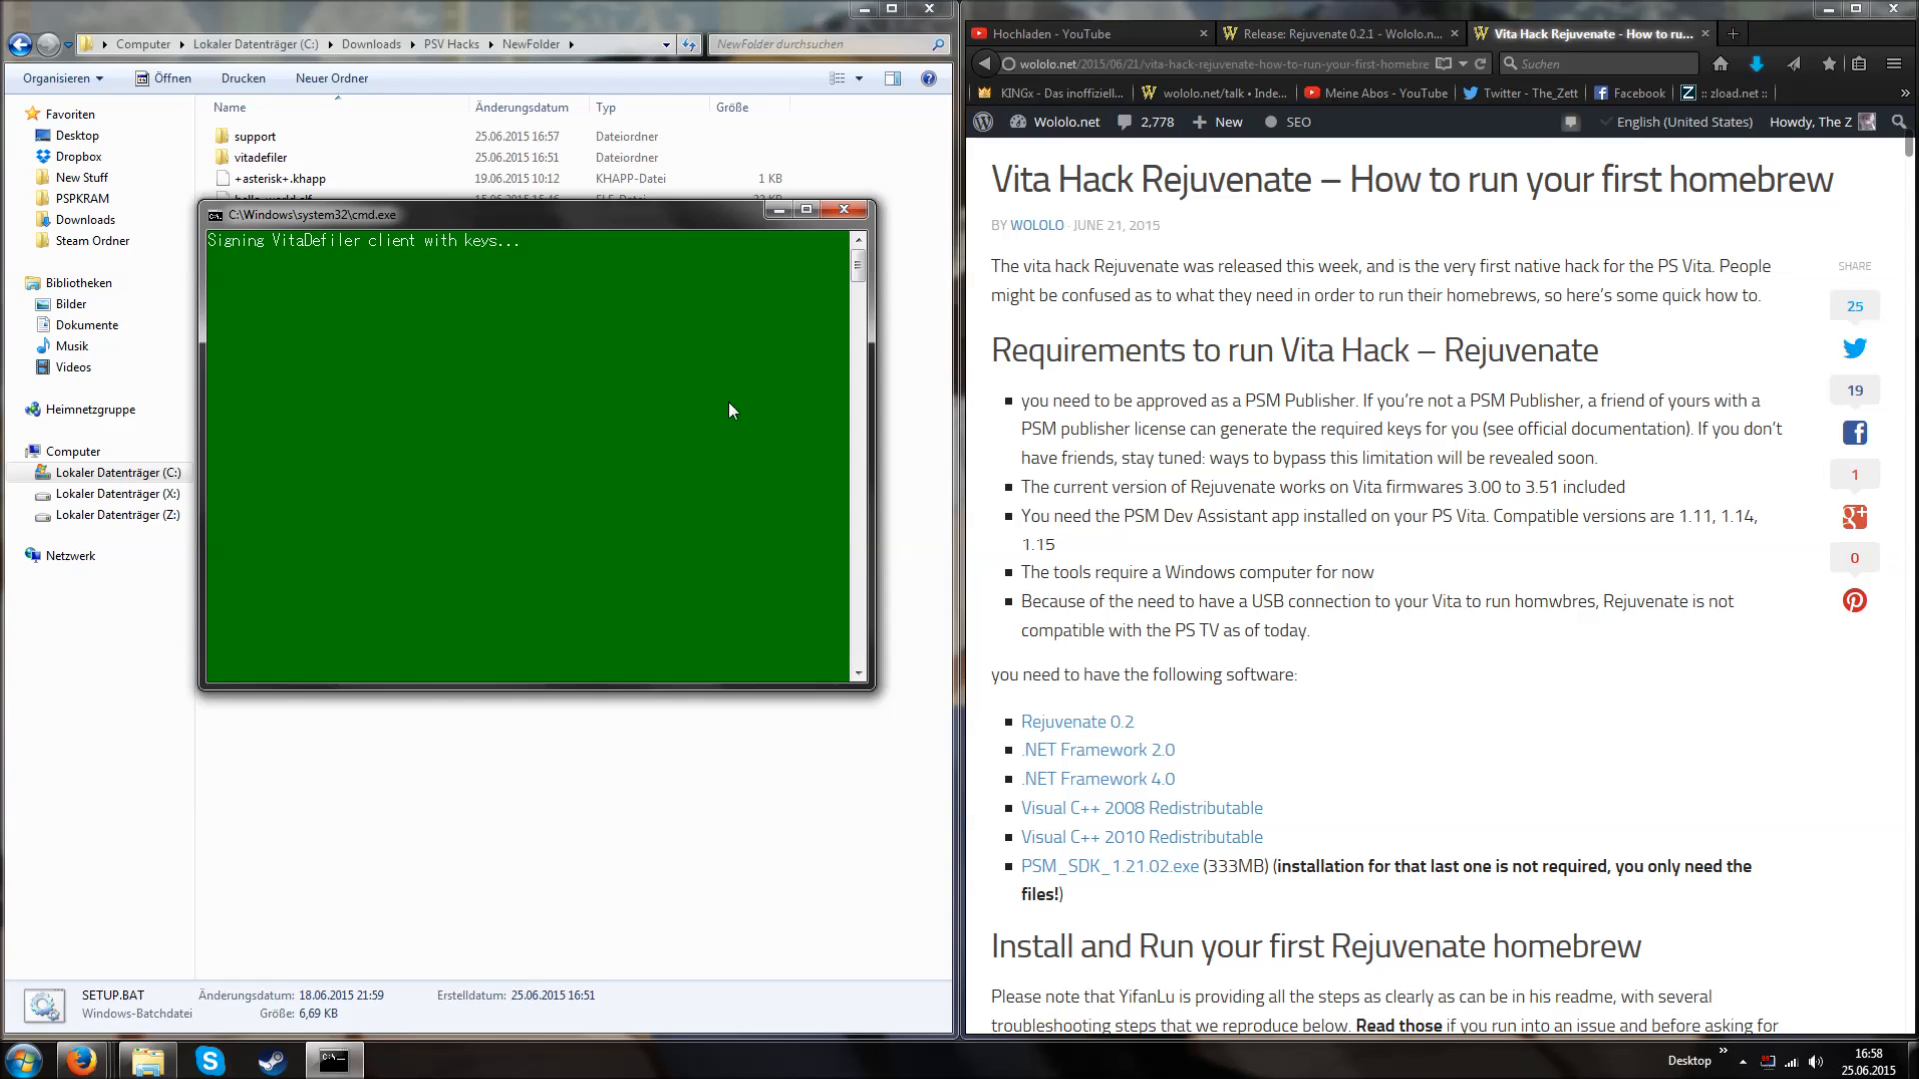
pyautogui.moveTo(660, 349)
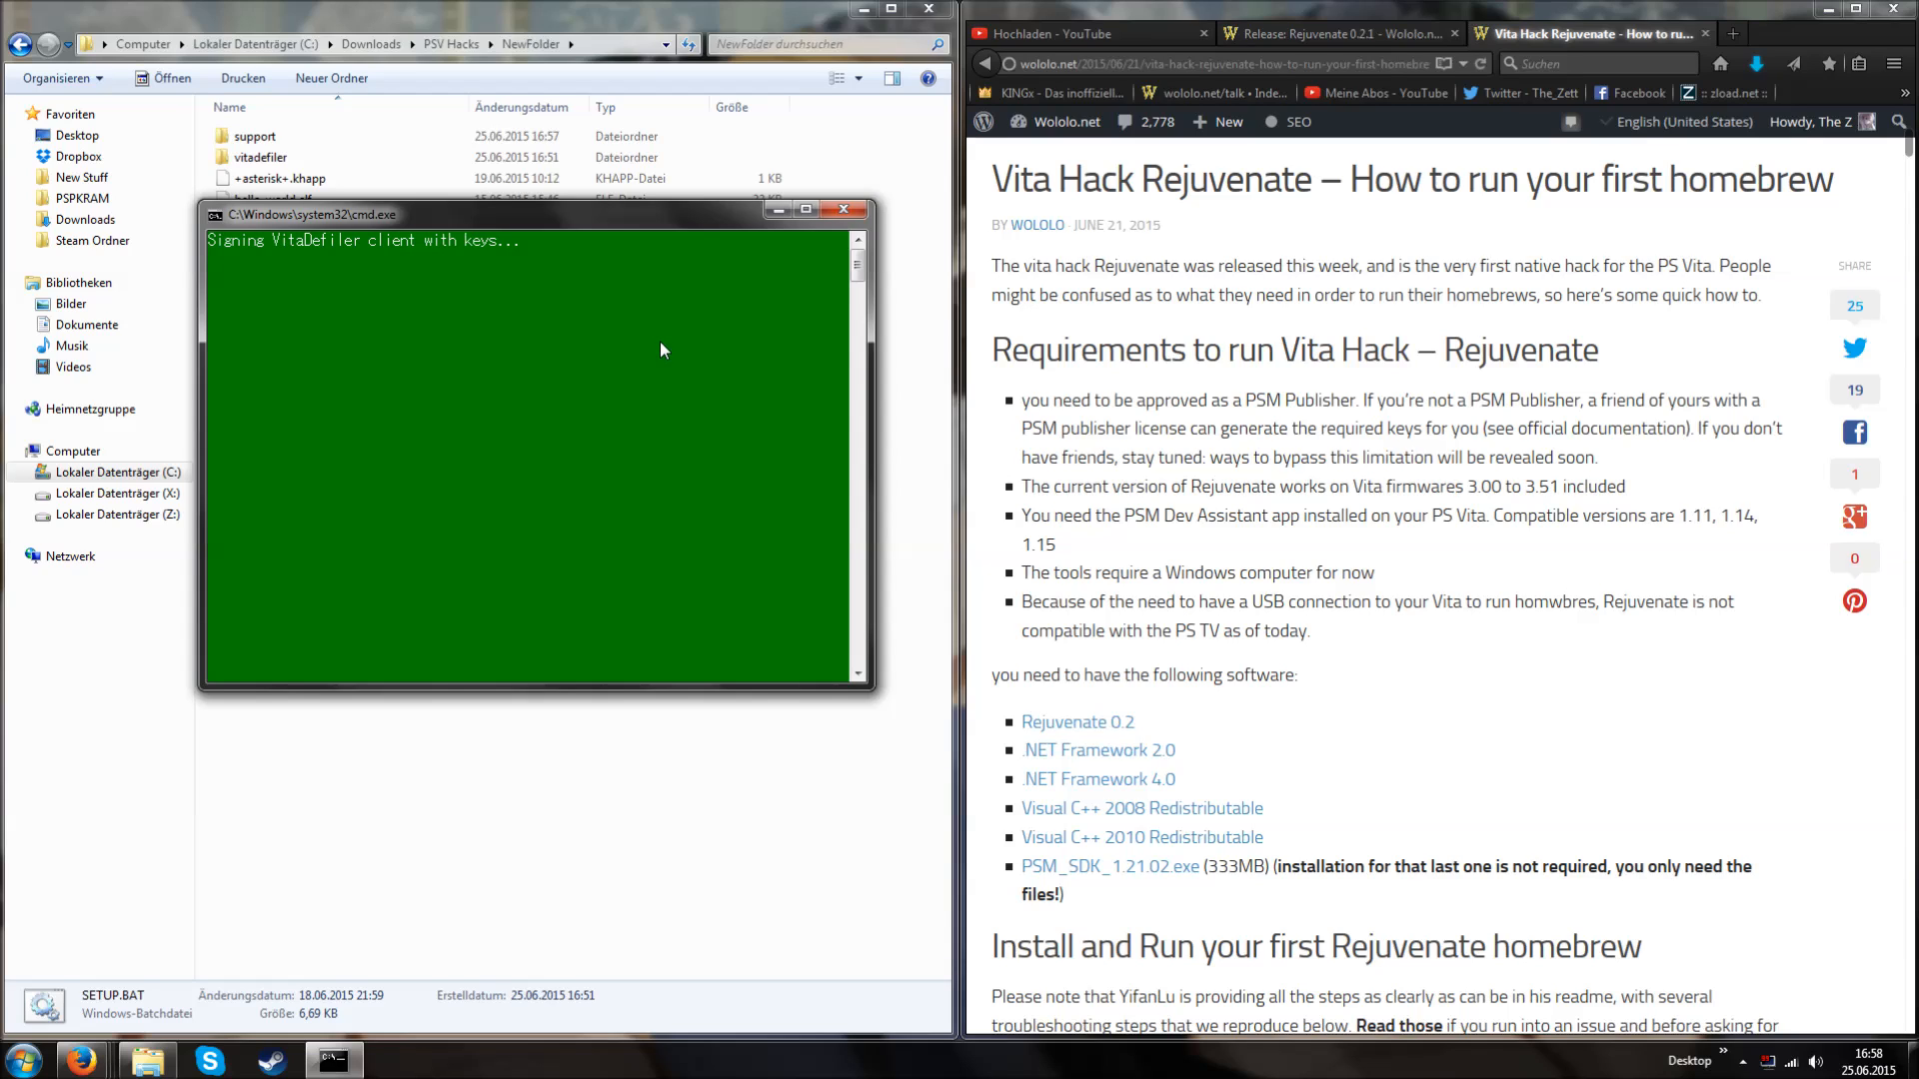
pyautogui.moveTo(616, 320)
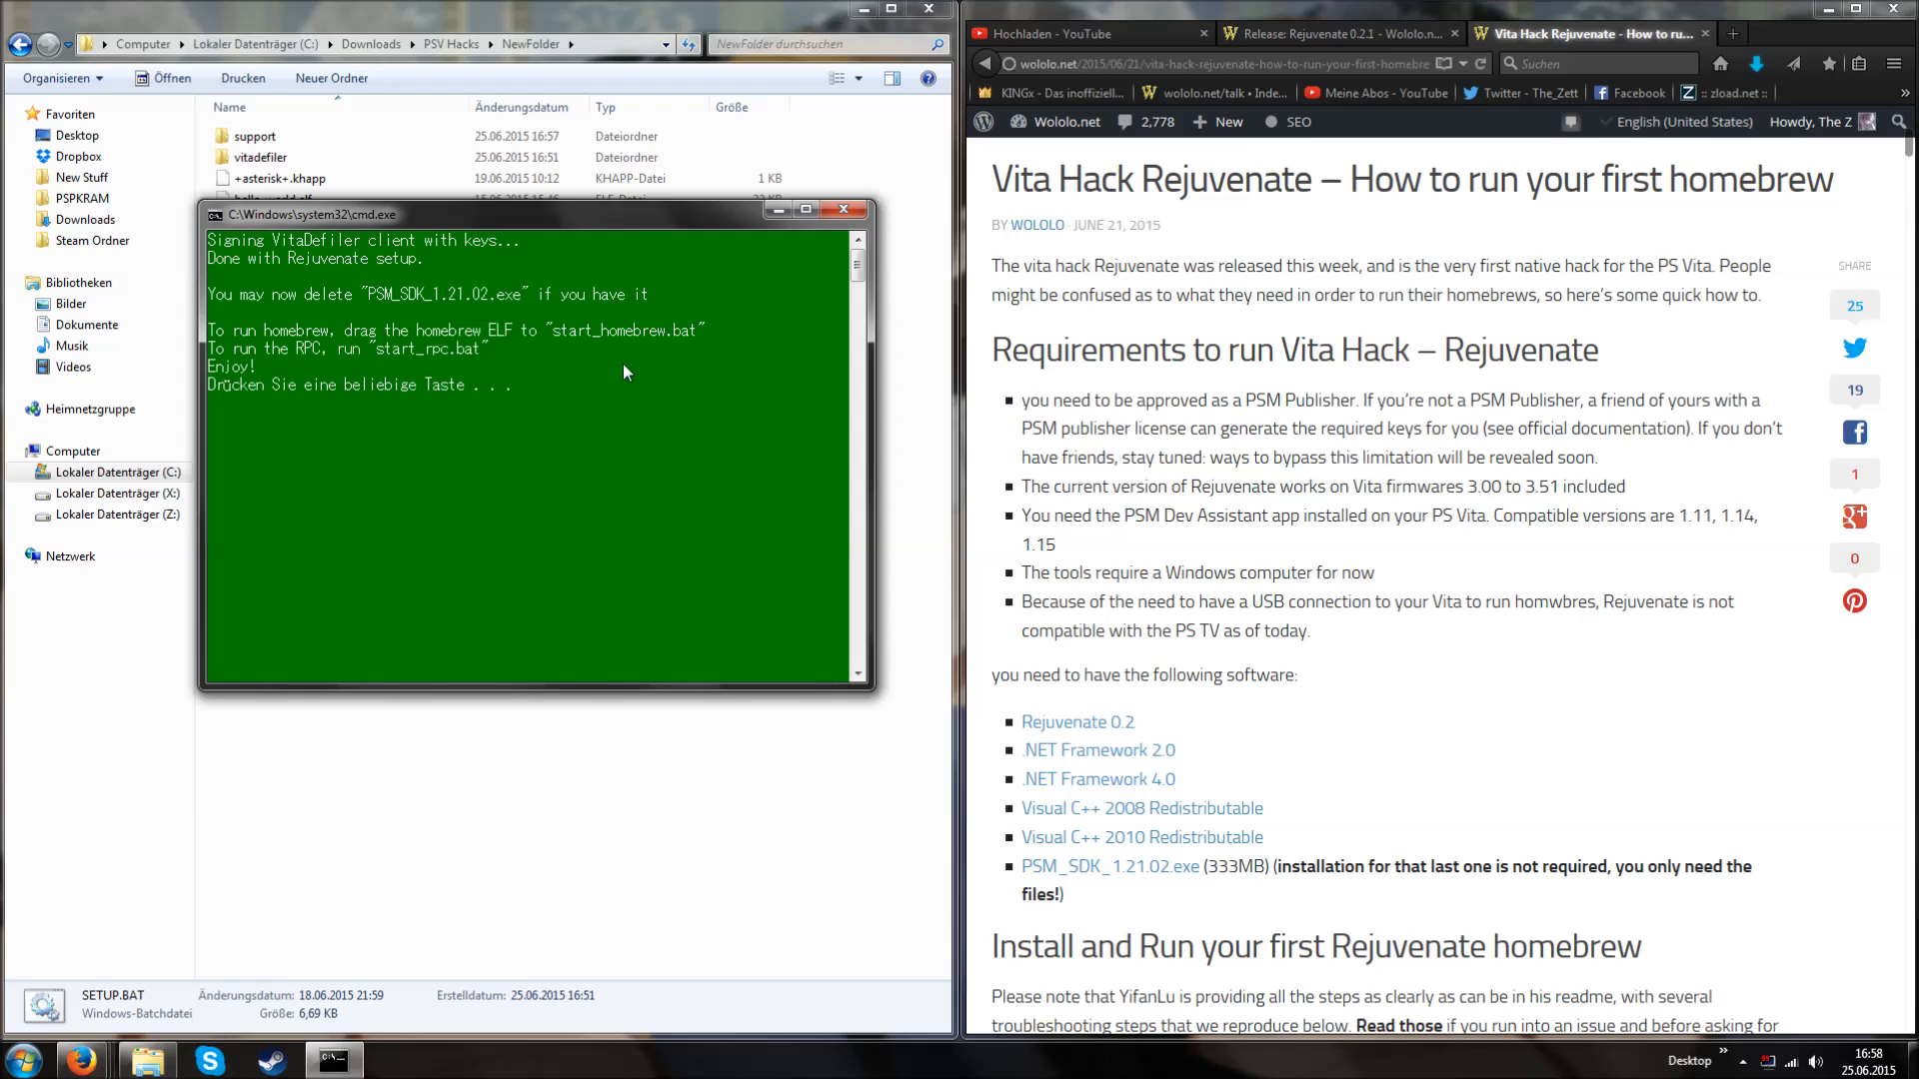
pyautogui.moveTo(639, 437)
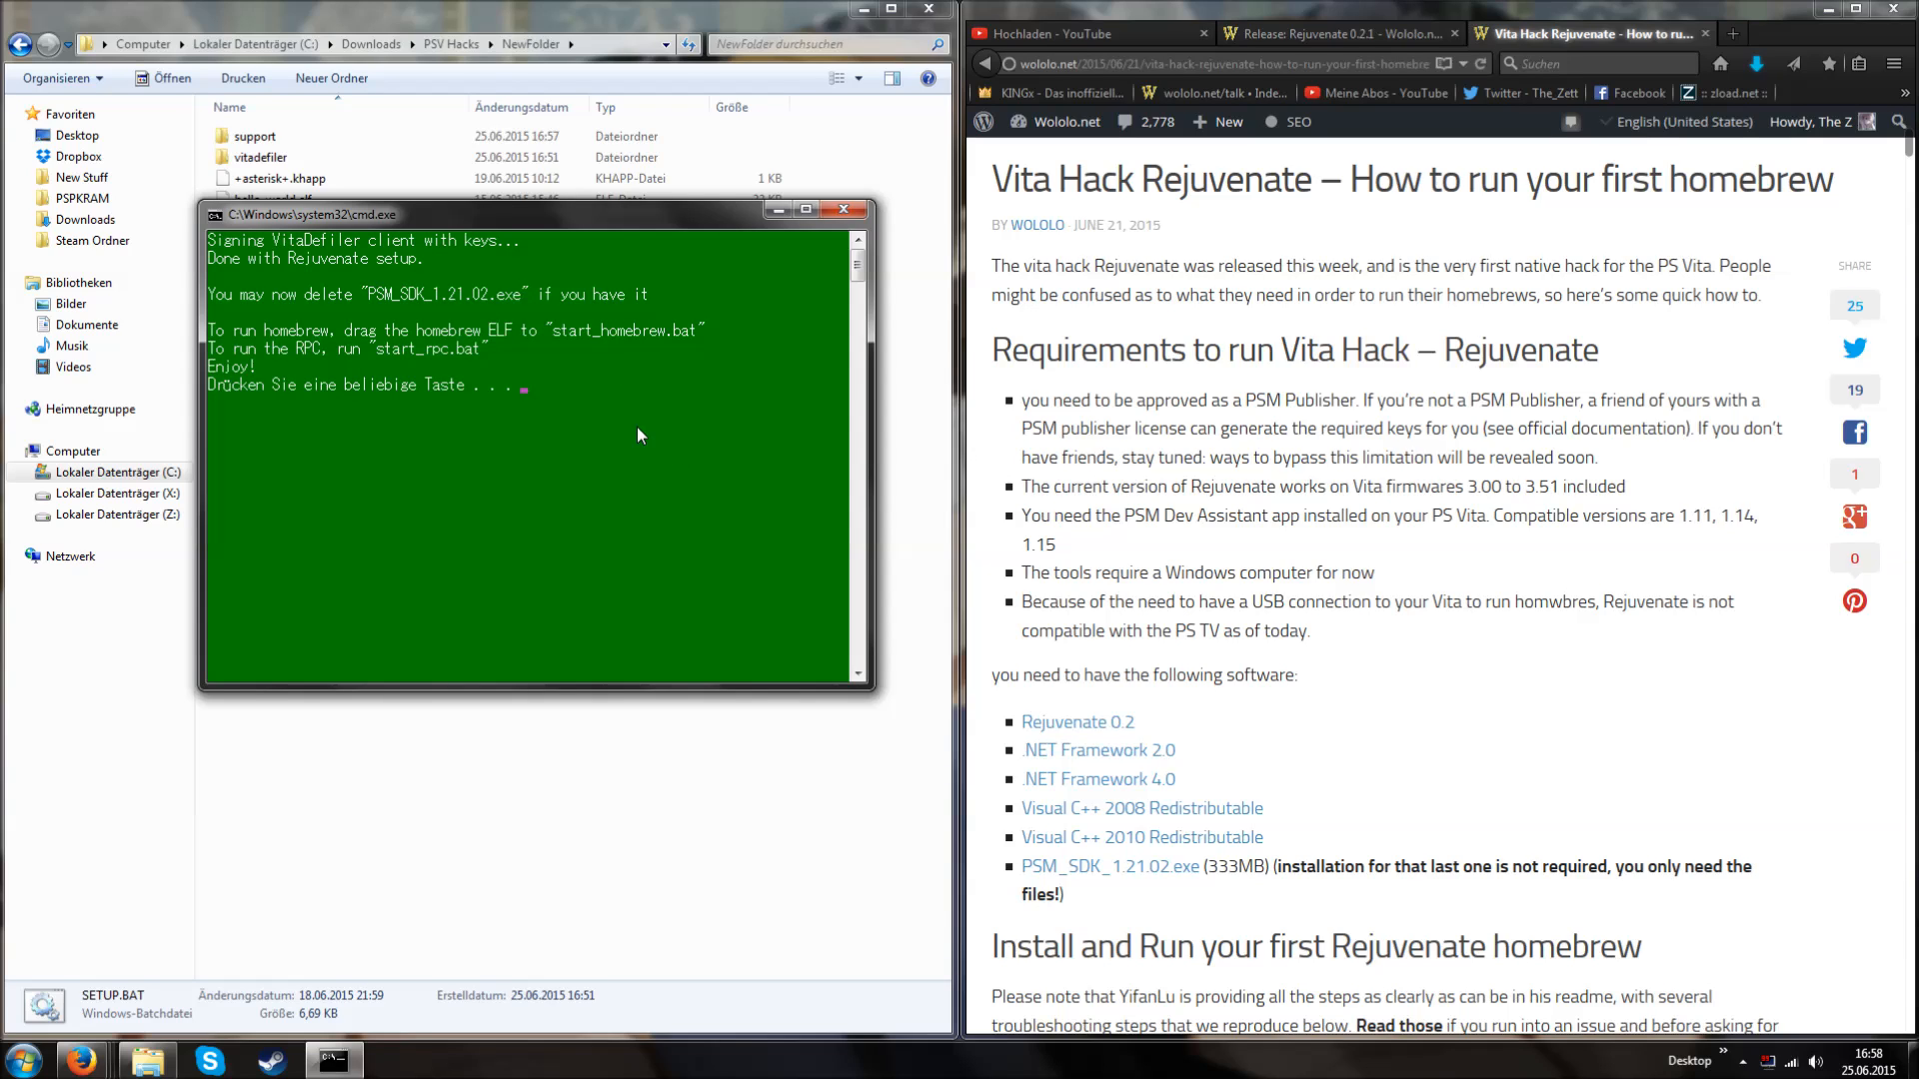
pyautogui.moveTo(649, 438)
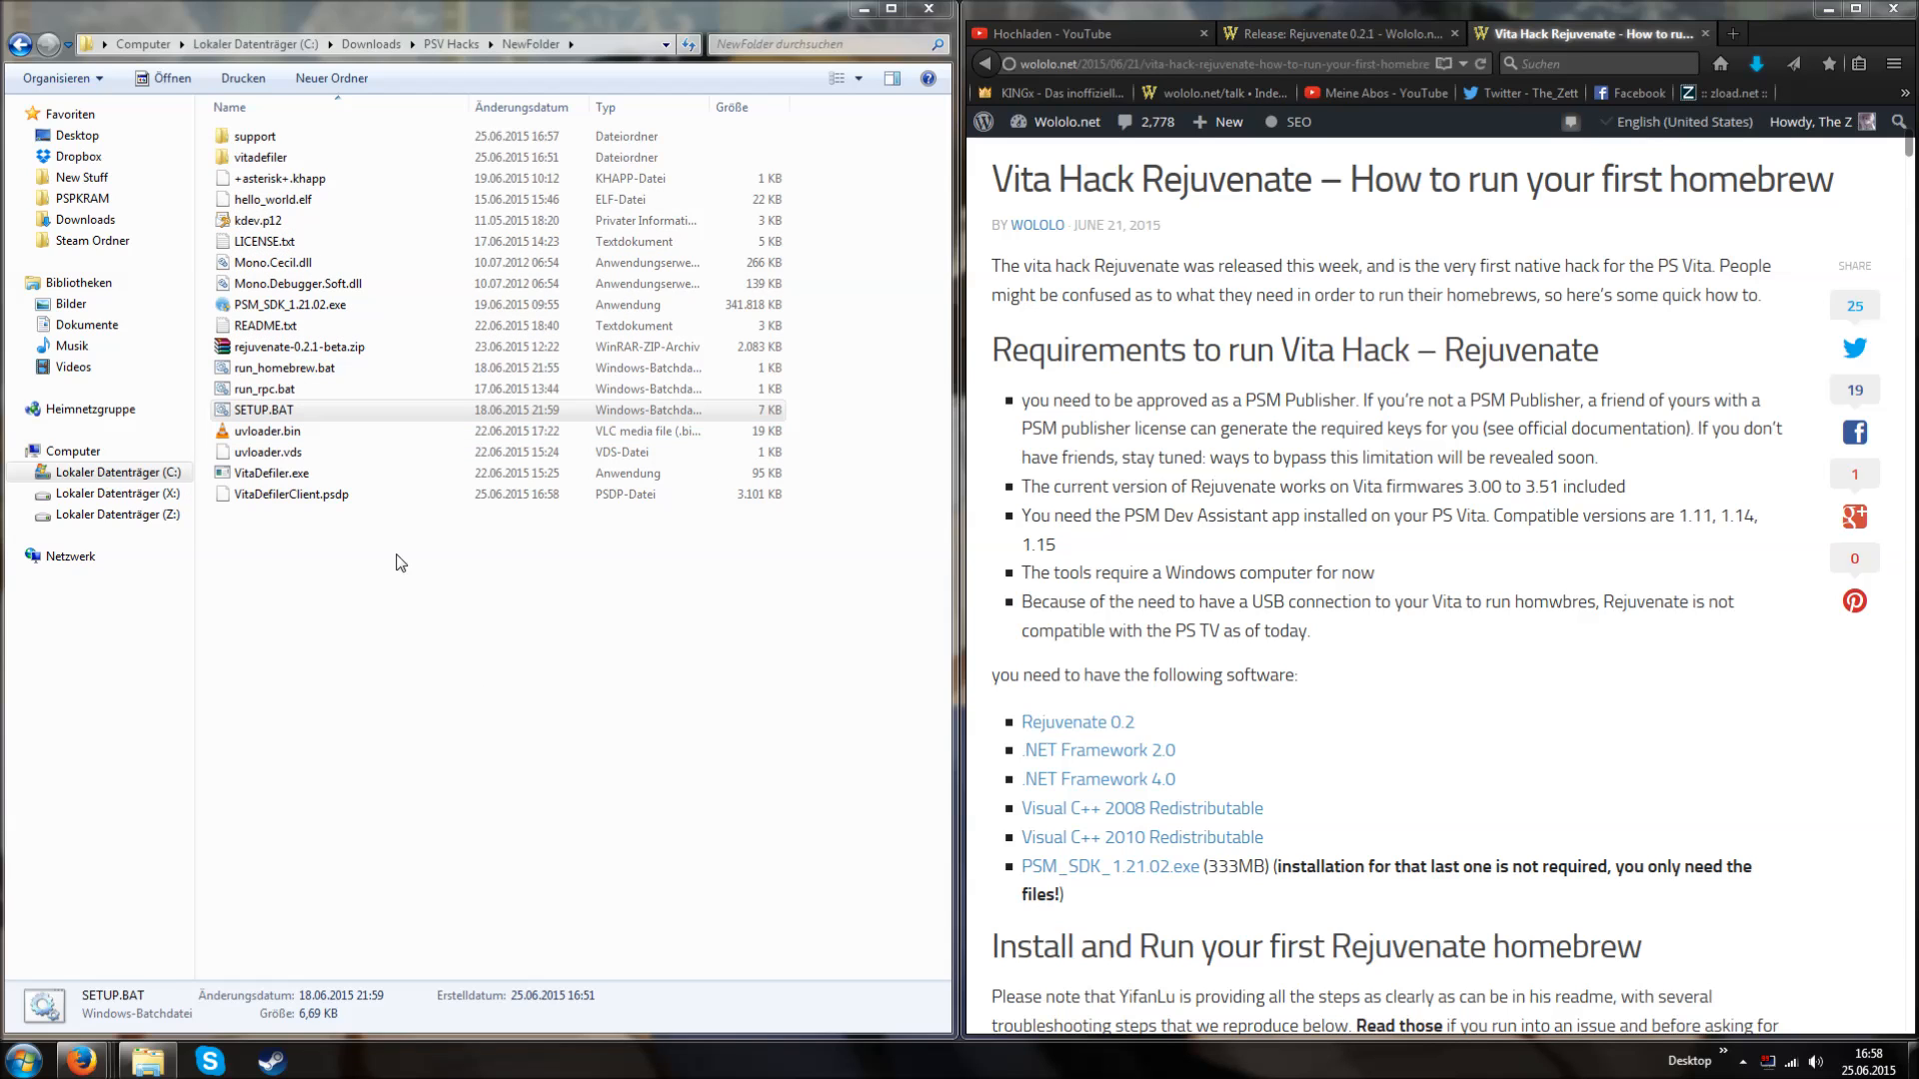
# - Select hello_world.elf in the NewFolder file list
pyautogui.click(271, 200)
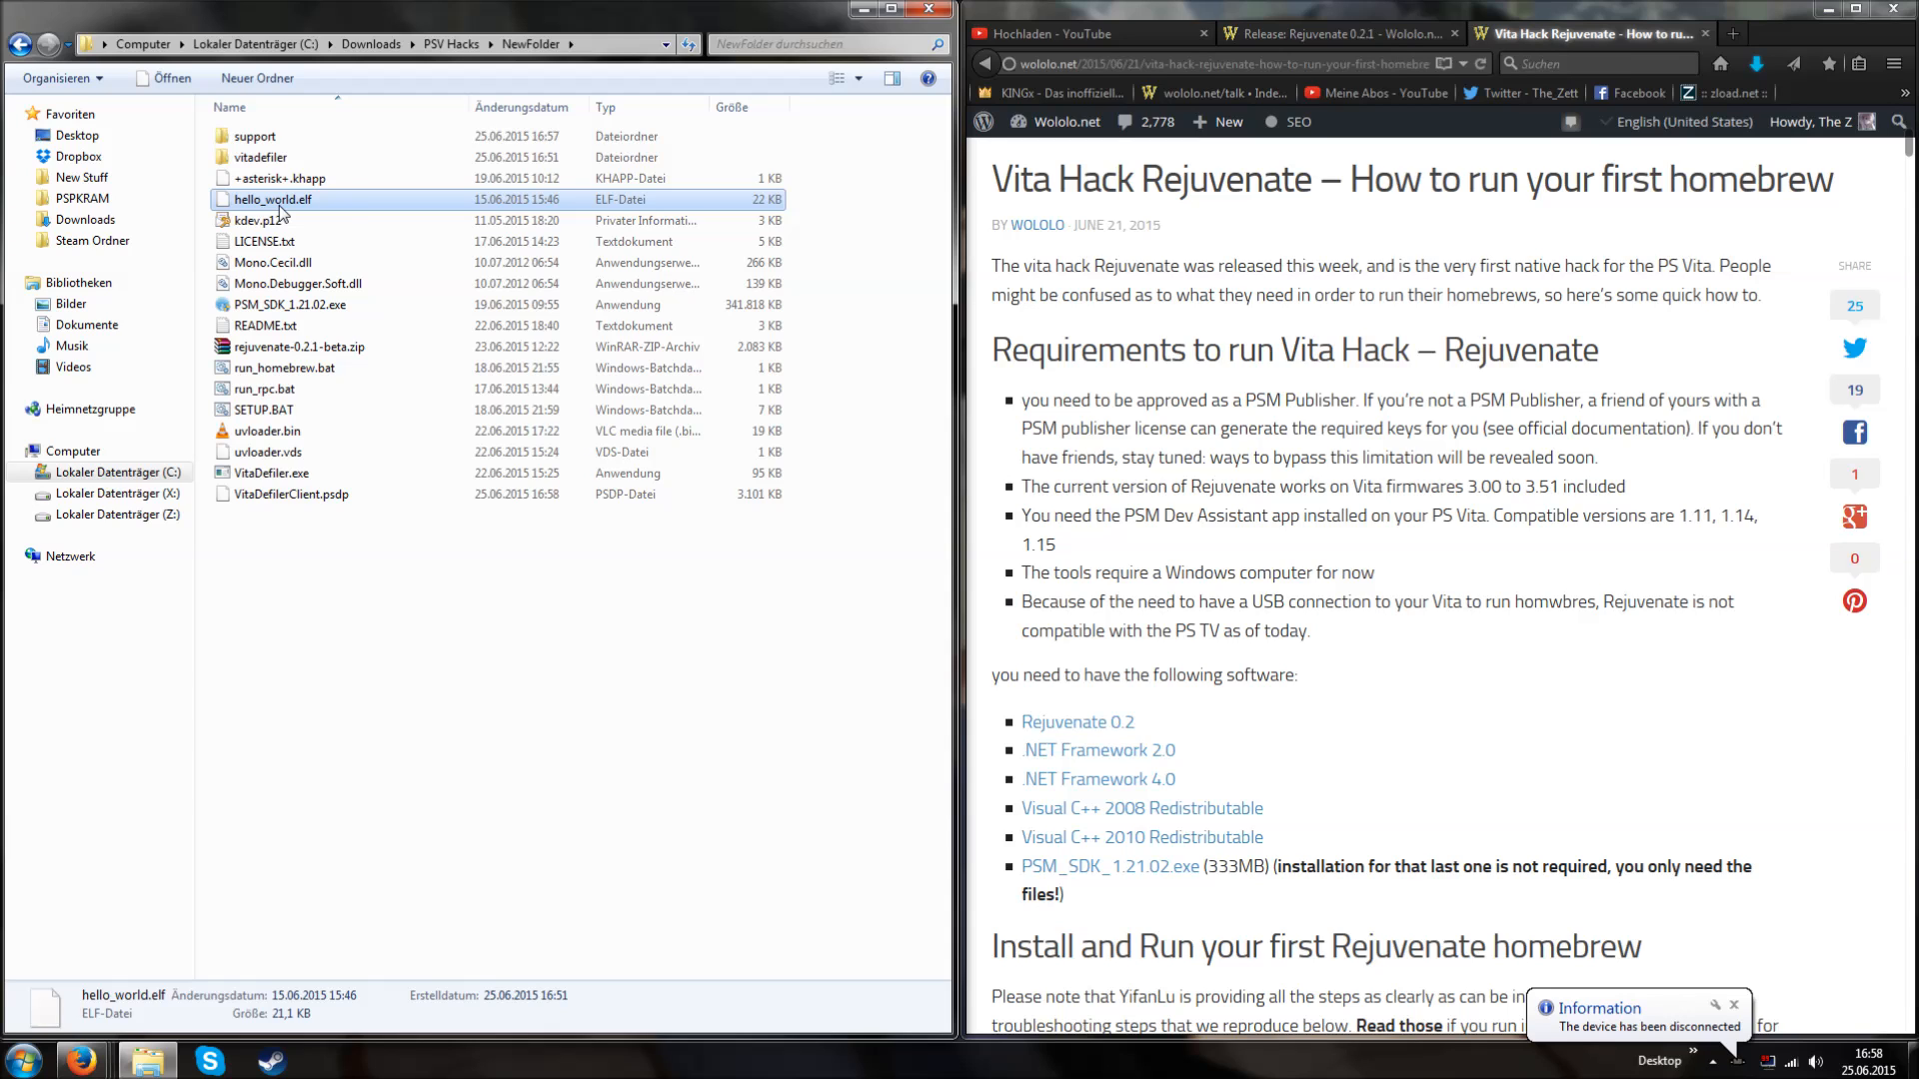
pyautogui.moveTo(287, 367)
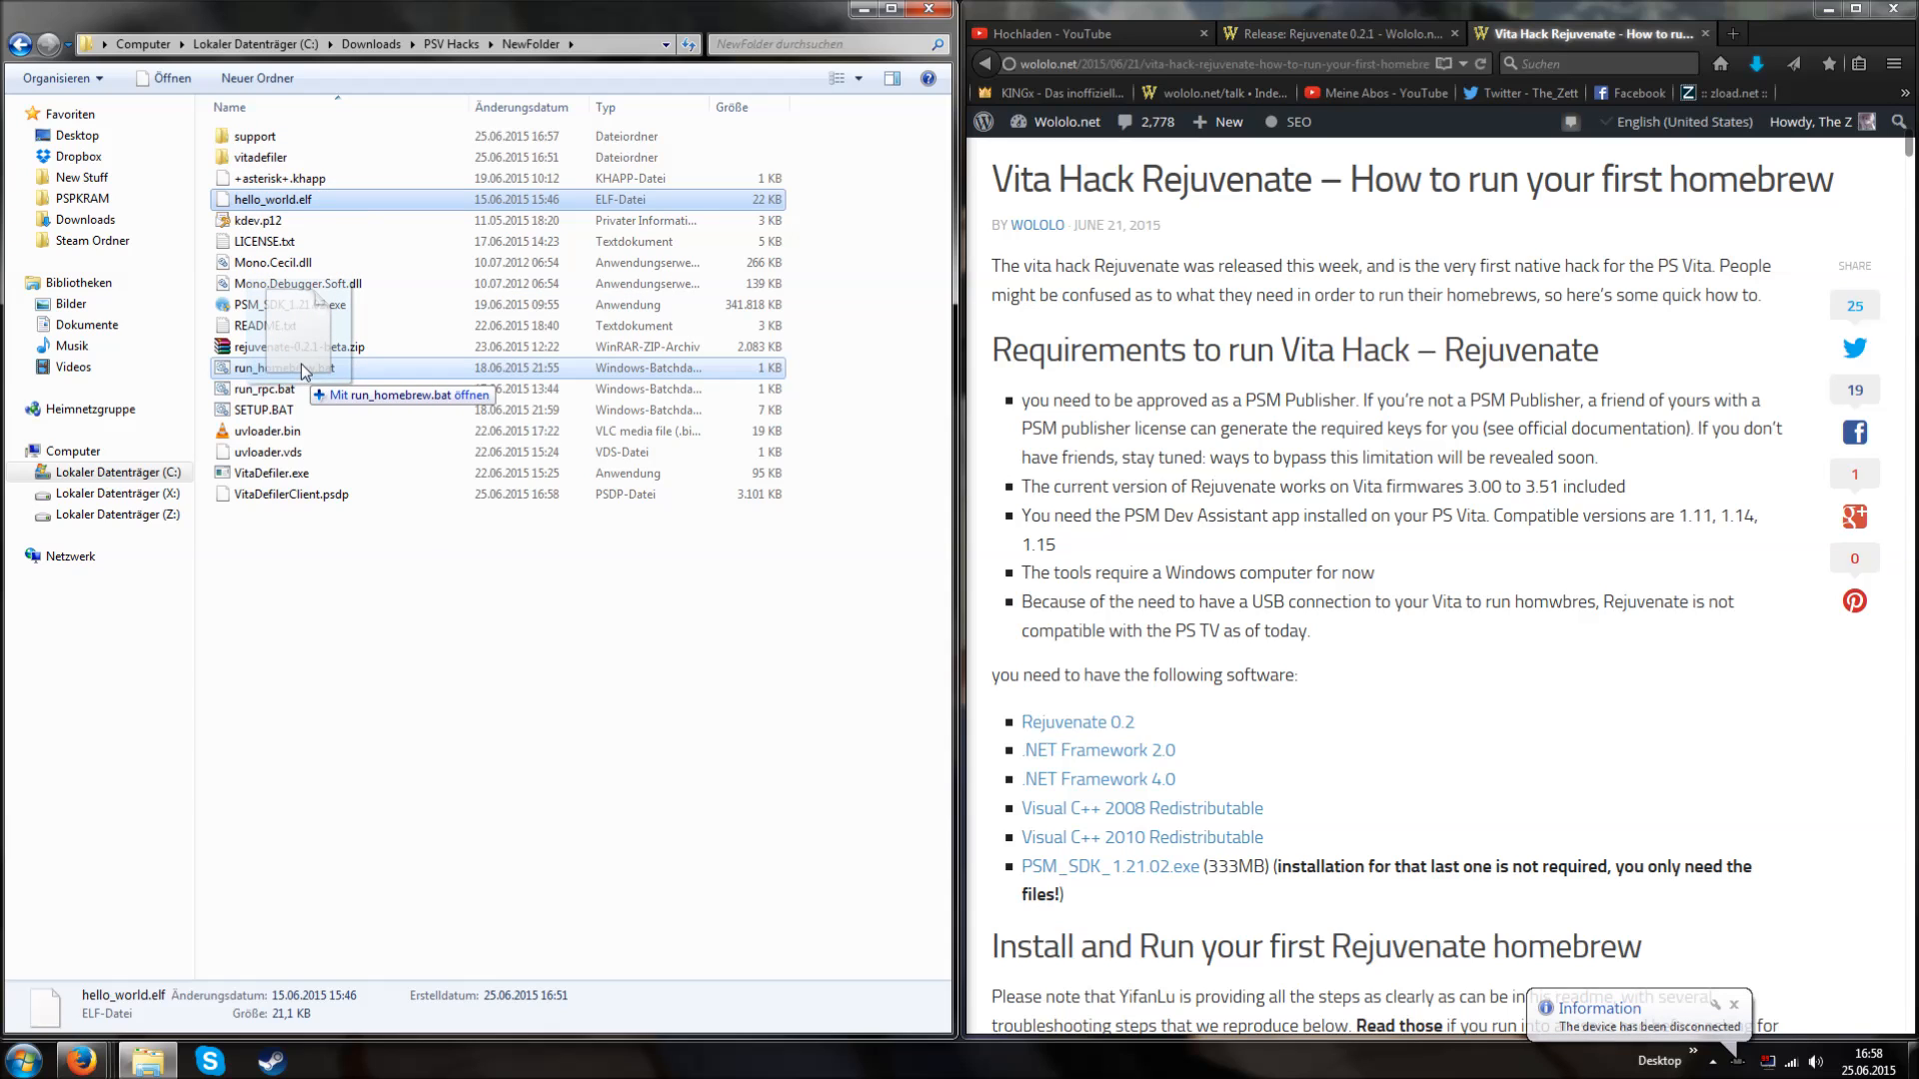